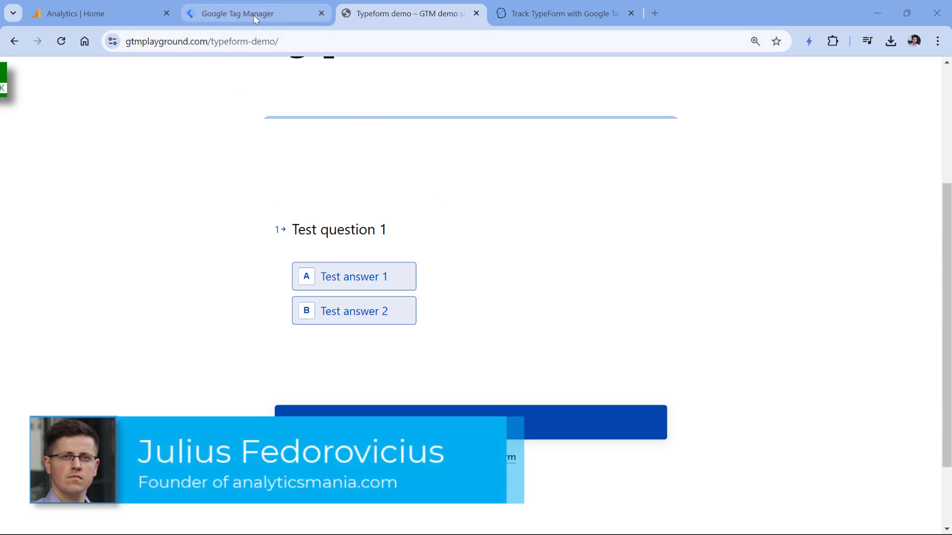
# Copy the Typeform custom listener script from the Analytics Mania tracking article
pyautogui.click(254, 13)
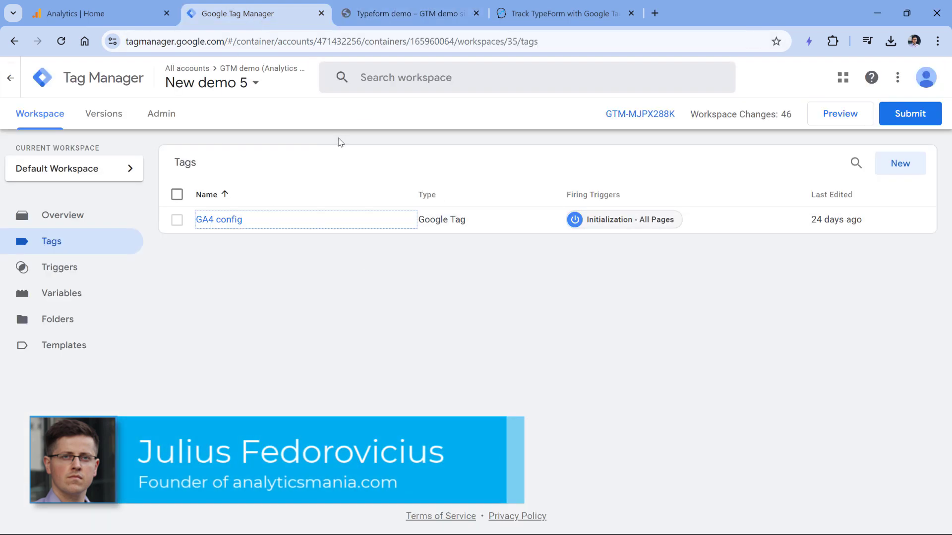
pyautogui.moveTo(256, 151)
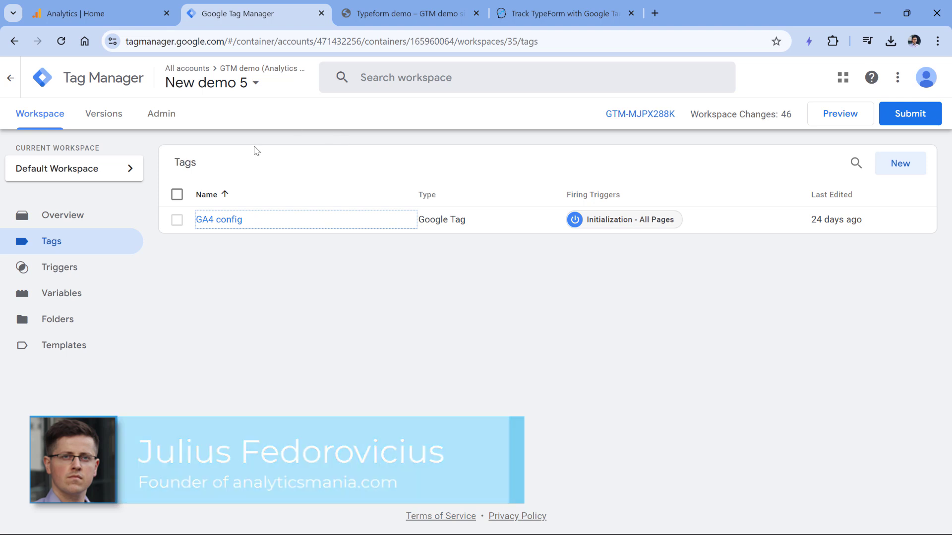
pyautogui.moveTo(217, 223)
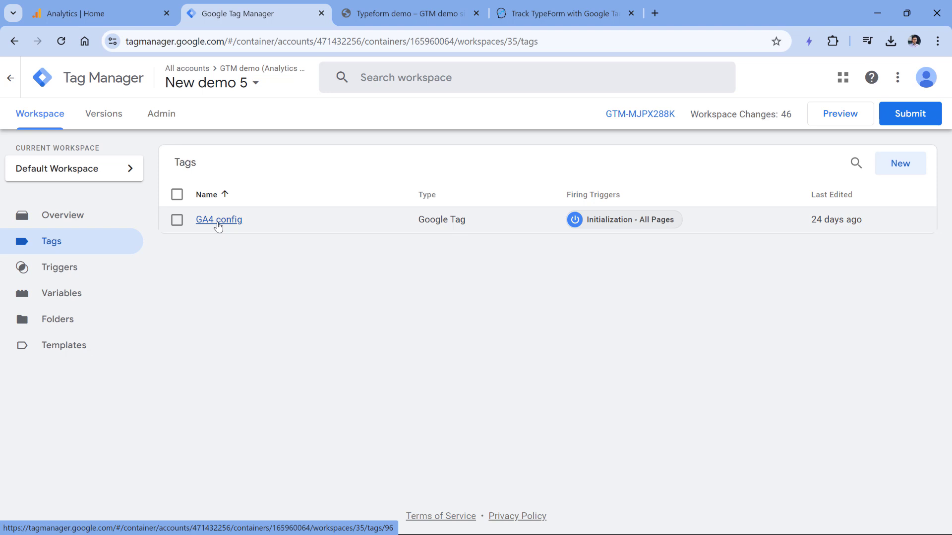
pyautogui.click(409, 13)
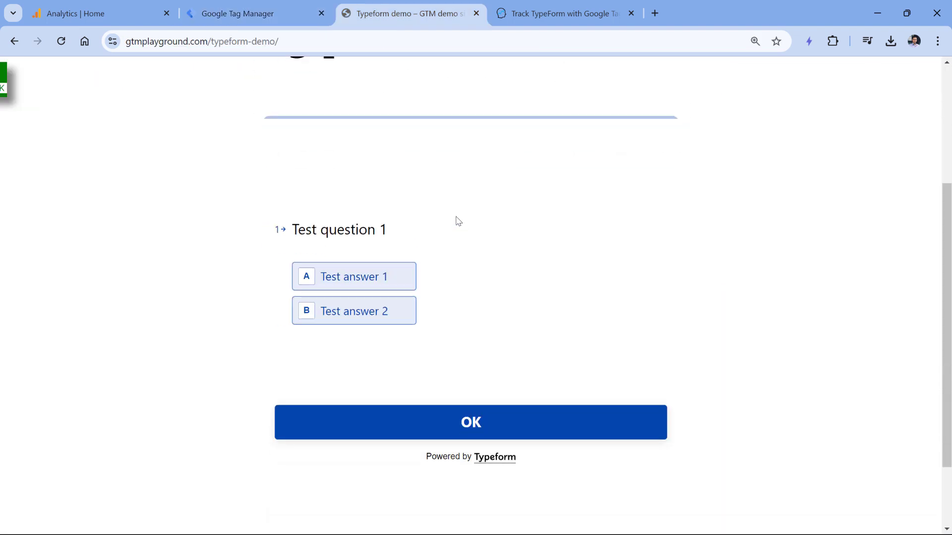
pyautogui.moveTo(460, 215)
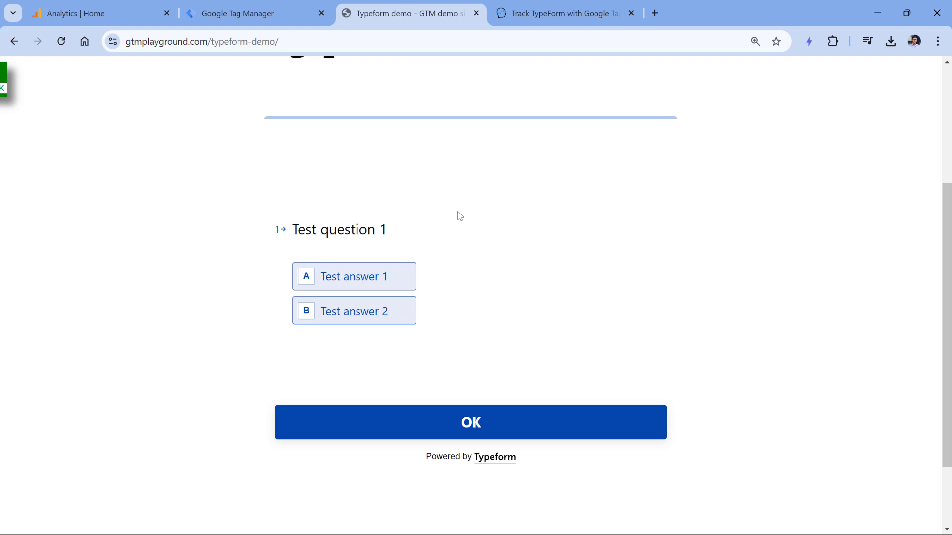
pyautogui.click(568, 14)
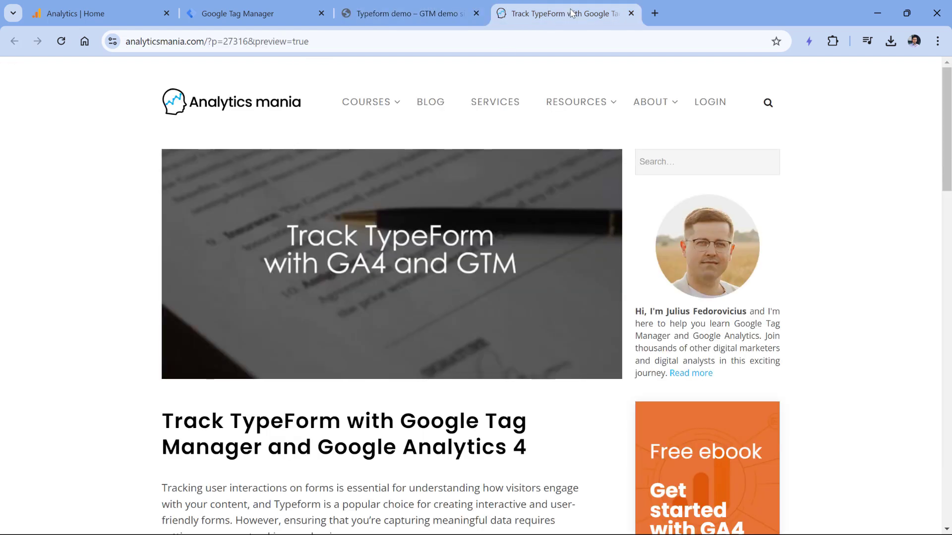
pyautogui.scroll(-3)
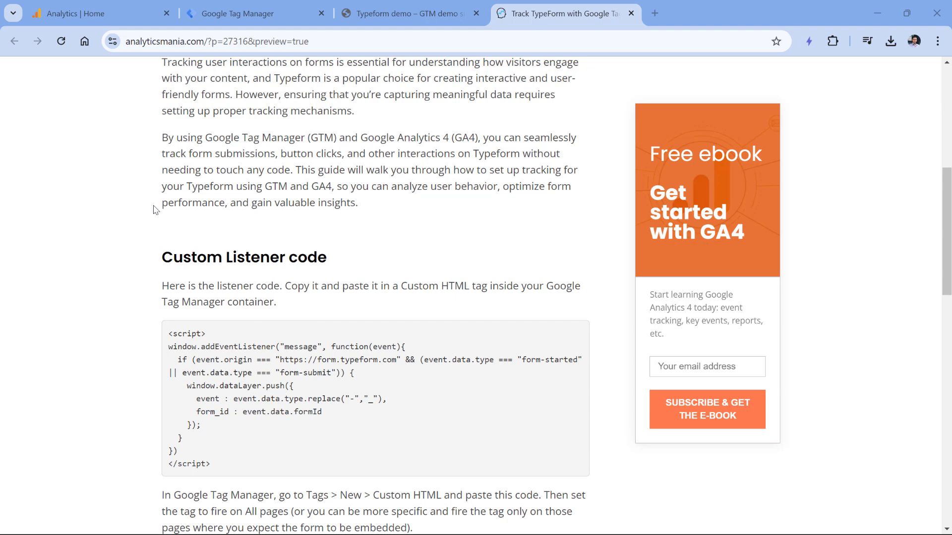
pyautogui.moveTo(216, 477)
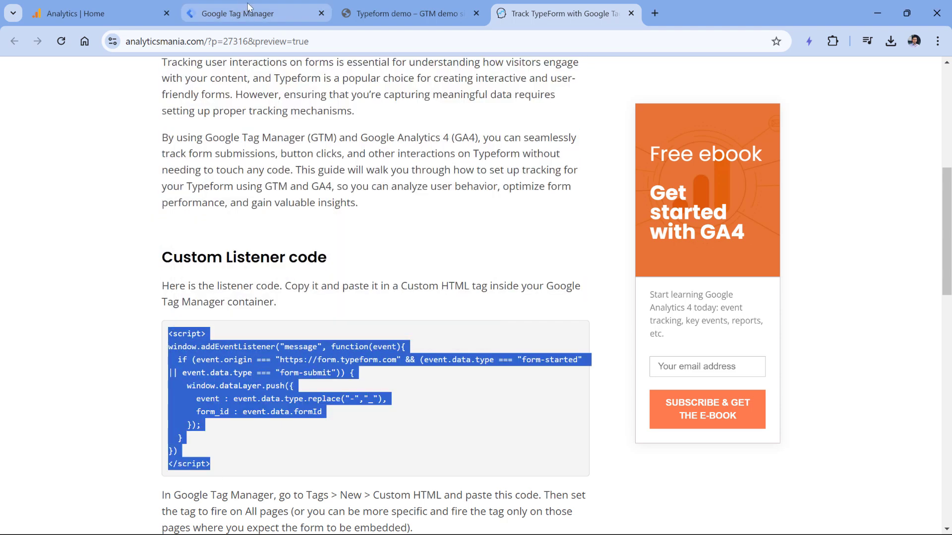
pyautogui.click(246, 14)
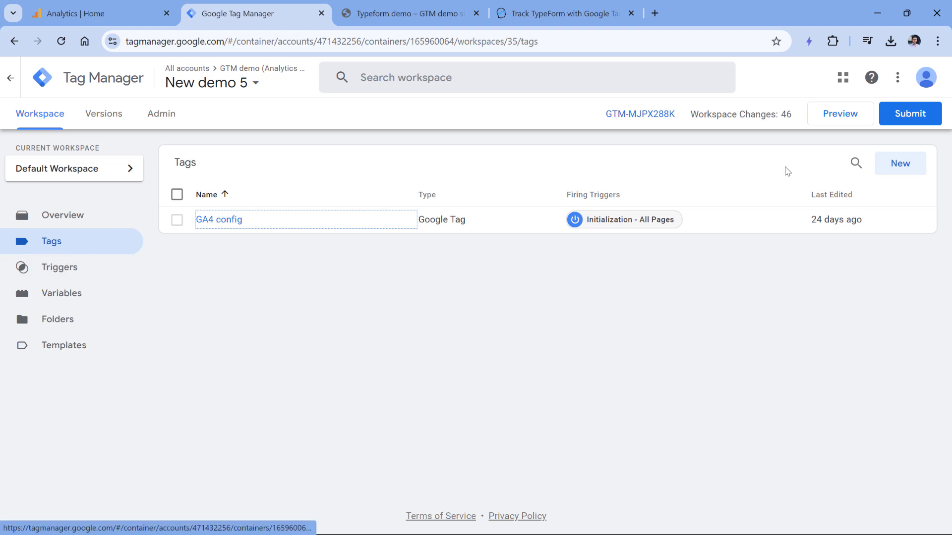
# Create a Custom HTML tag with the pasted listener script, firing on All Pages
pyautogui.click(899, 163)
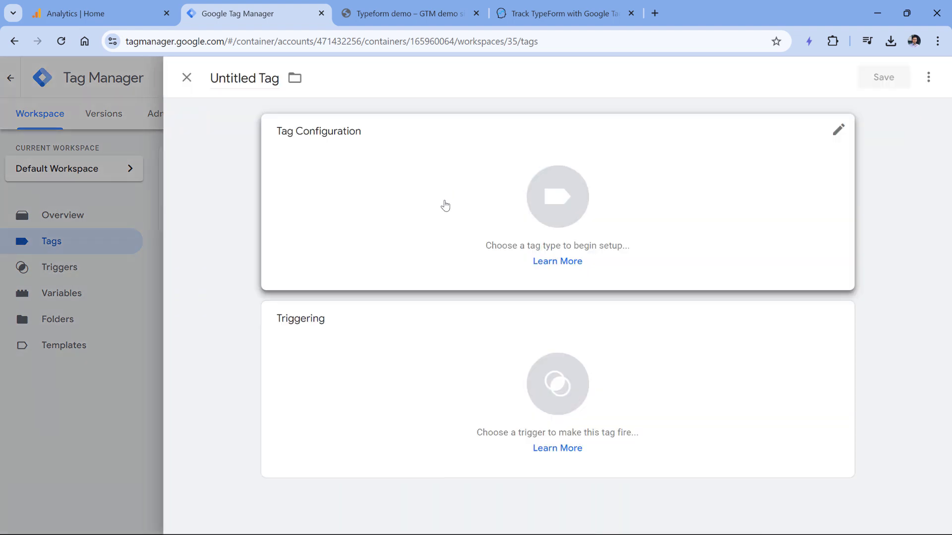
pyautogui.click(557, 196)
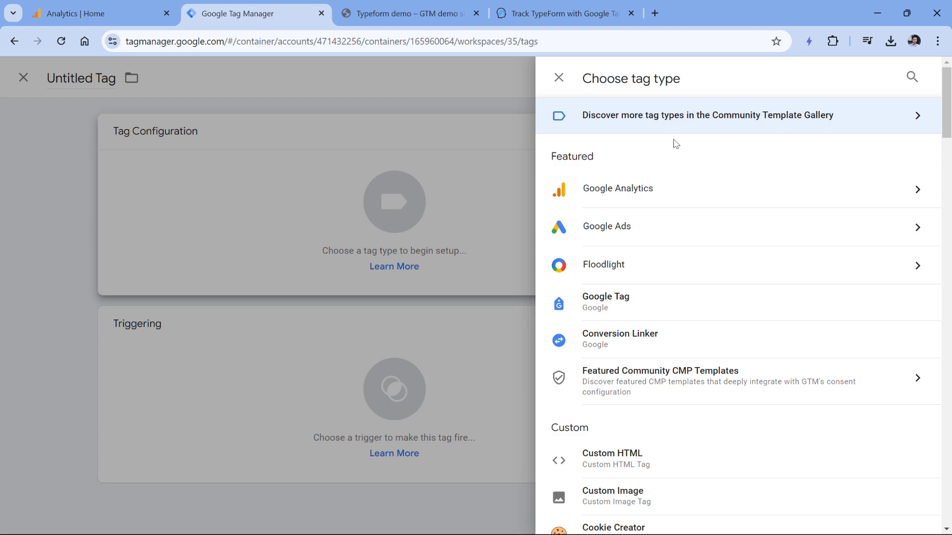
pyautogui.click(611, 453)
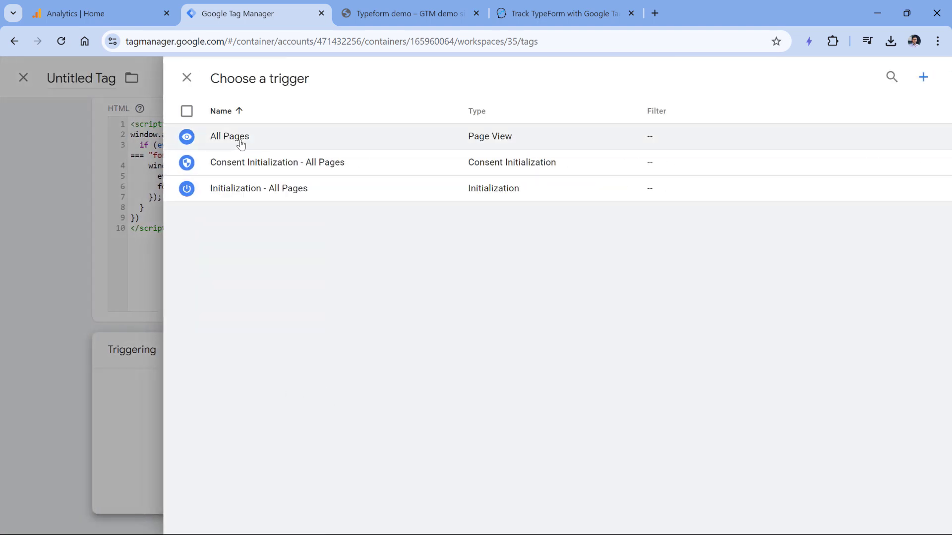
pyautogui.click(229, 137)
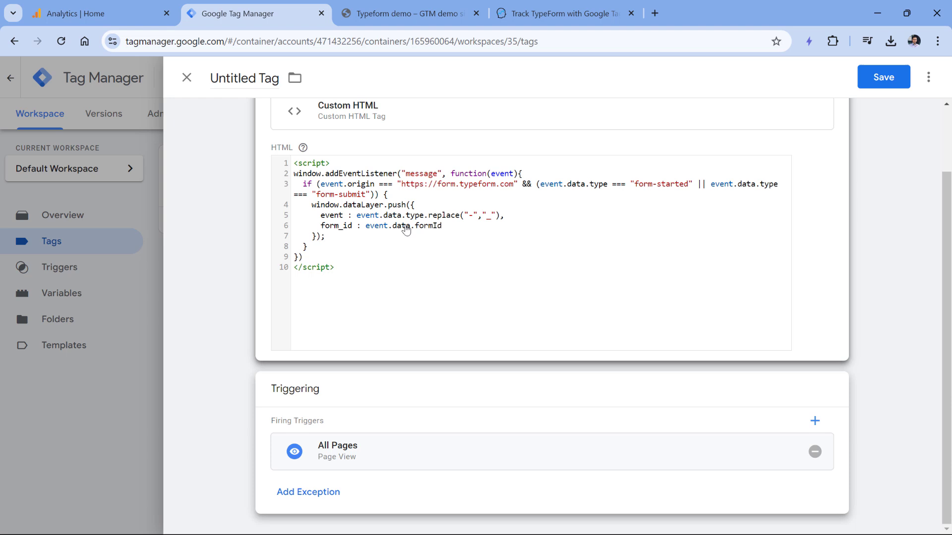
pyautogui.moveTo(394, 215)
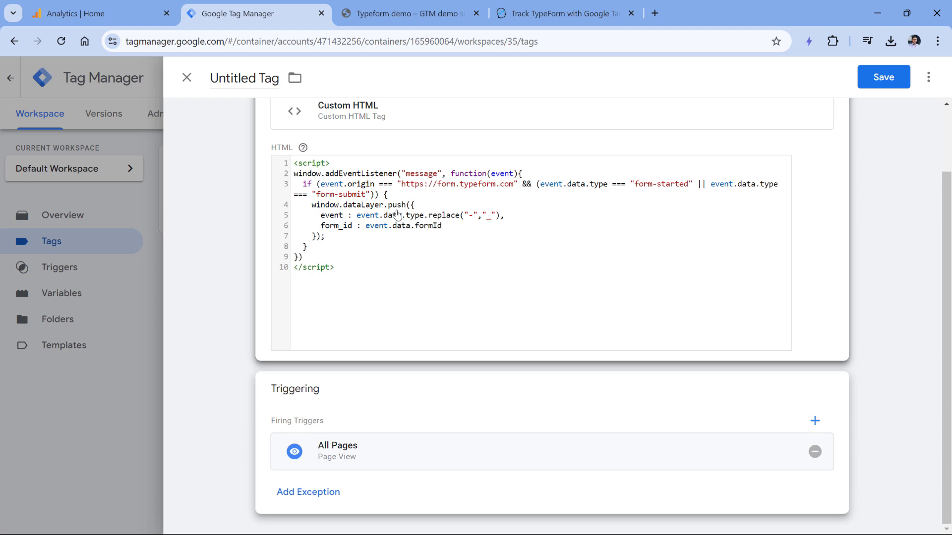
pyautogui.moveTo(383, 411)
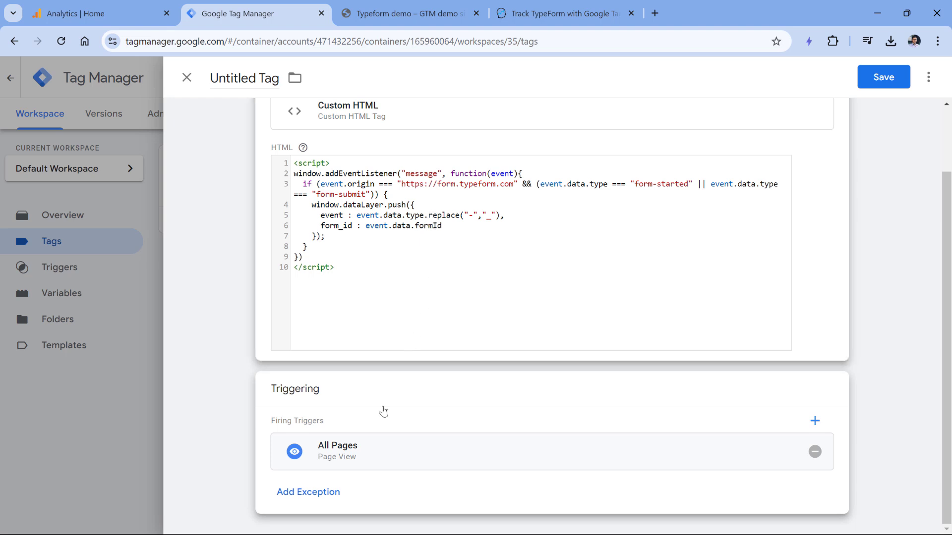
# Name the tag 'cHTML - Typeform listener' and save it
pyautogui.click(245, 78)
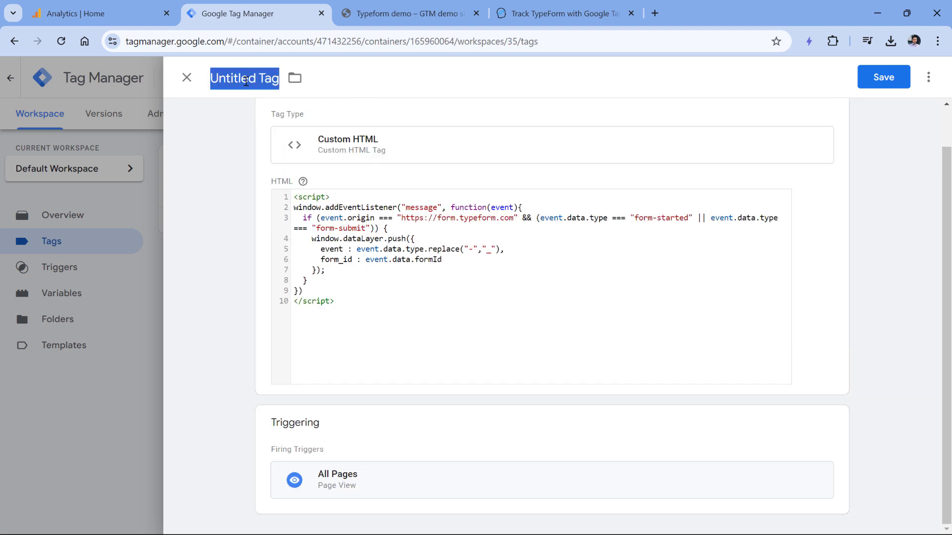
pyautogui.write('cHTML -')
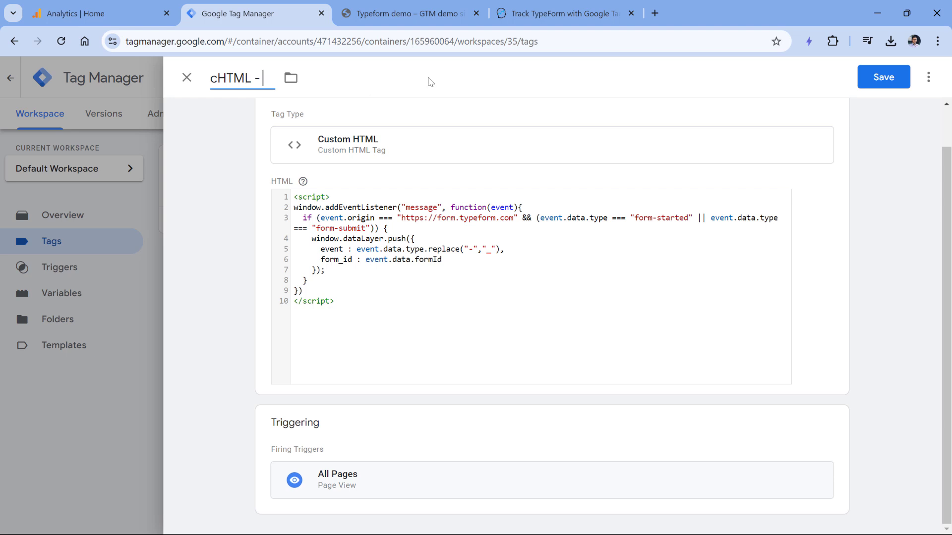
pyautogui.write('Typeform')
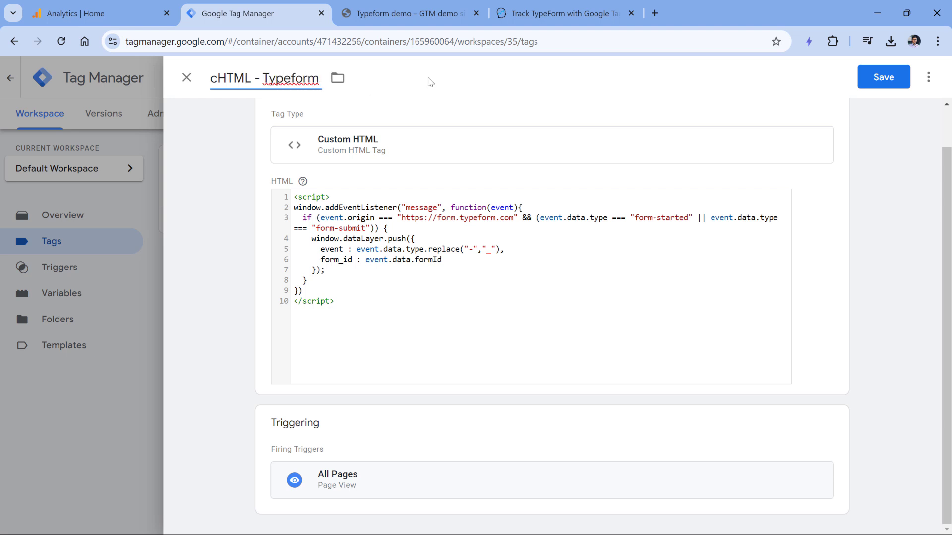
pyautogui.write('listener')
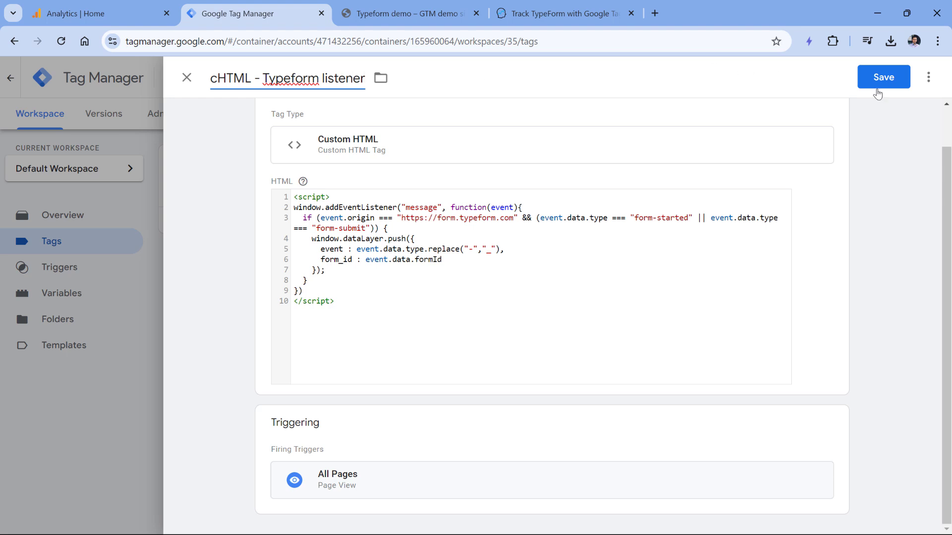
pyautogui.click(883, 77)
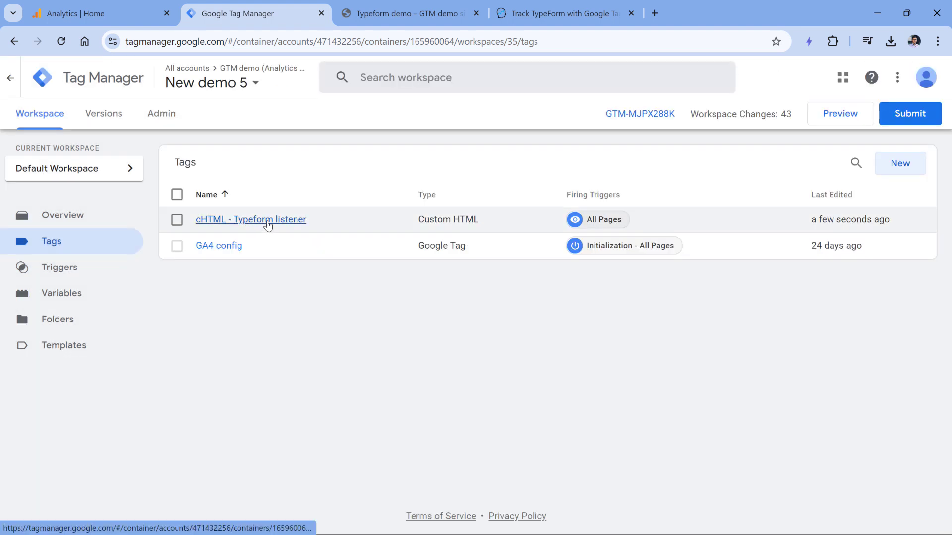
pyautogui.click(251, 219)
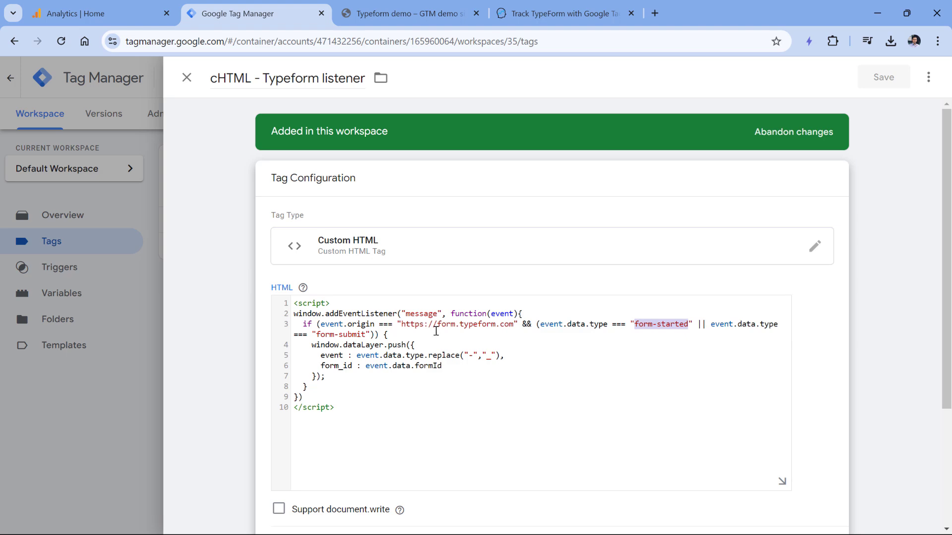
pyautogui.click(187, 78)
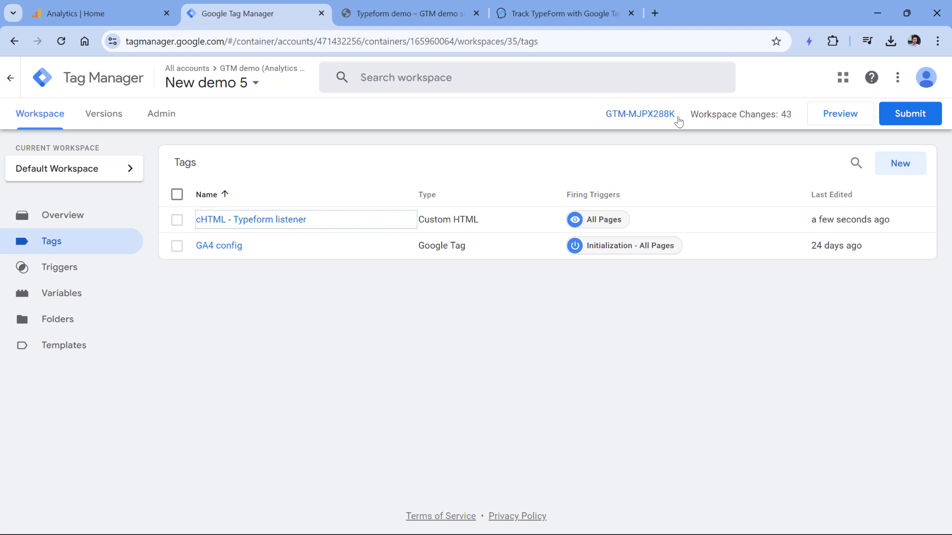
pyautogui.click(839, 113)
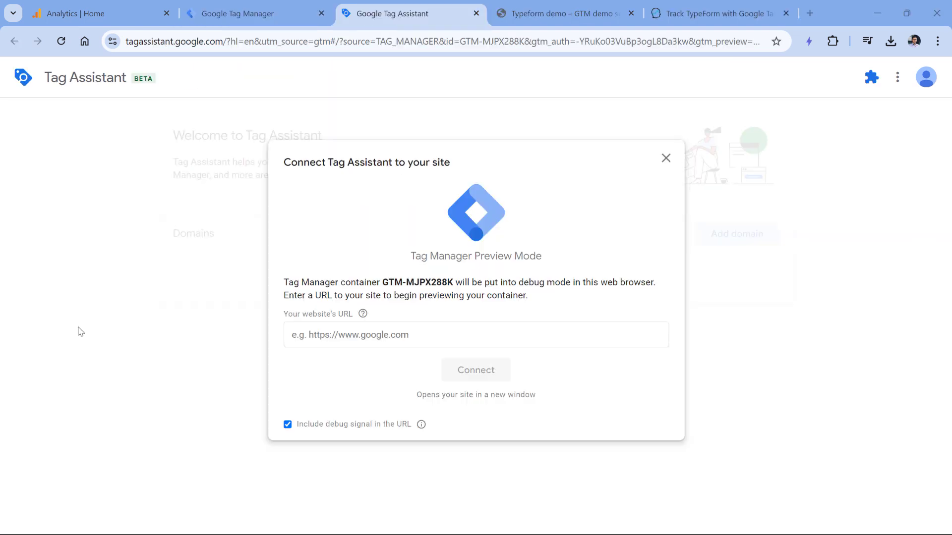
pyautogui.write('https://gtmplayground.com/typeform-demo/')
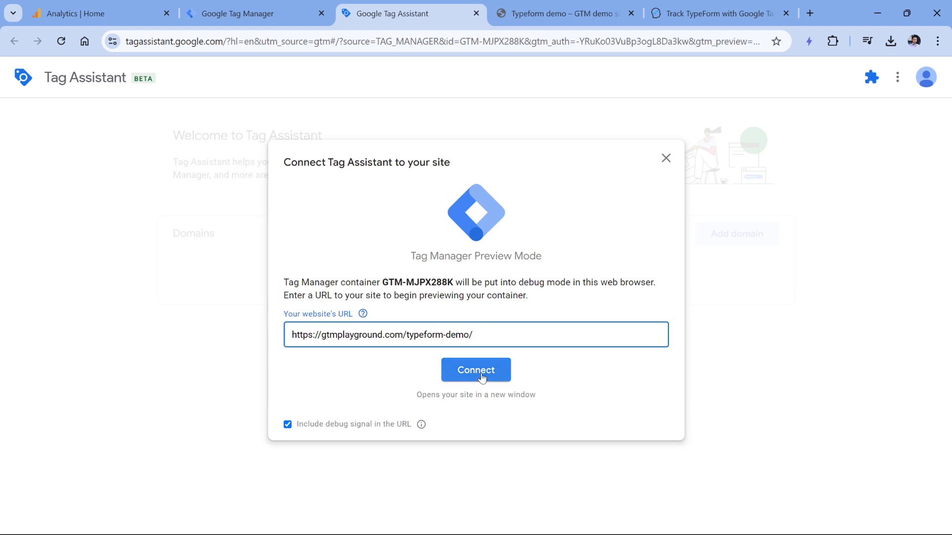
pyautogui.click(476, 370)
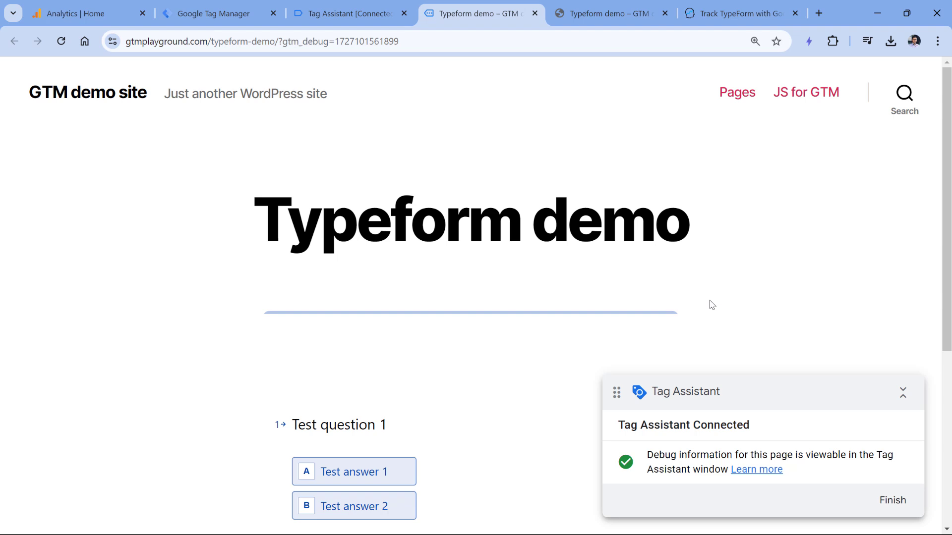
# Answer 'Test answer 1' to advance the form to the email question
pyautogui.scroll(-3)
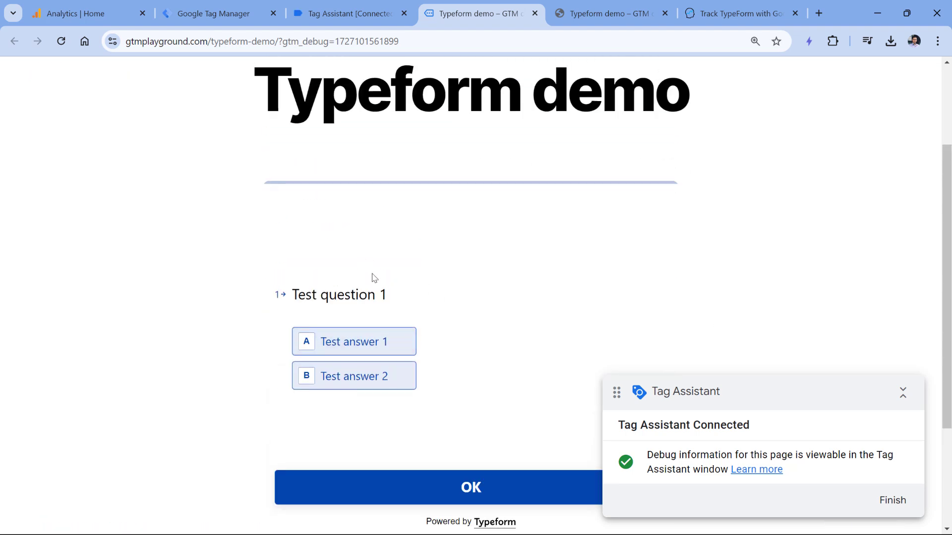
pyautogui.scroll(-3)
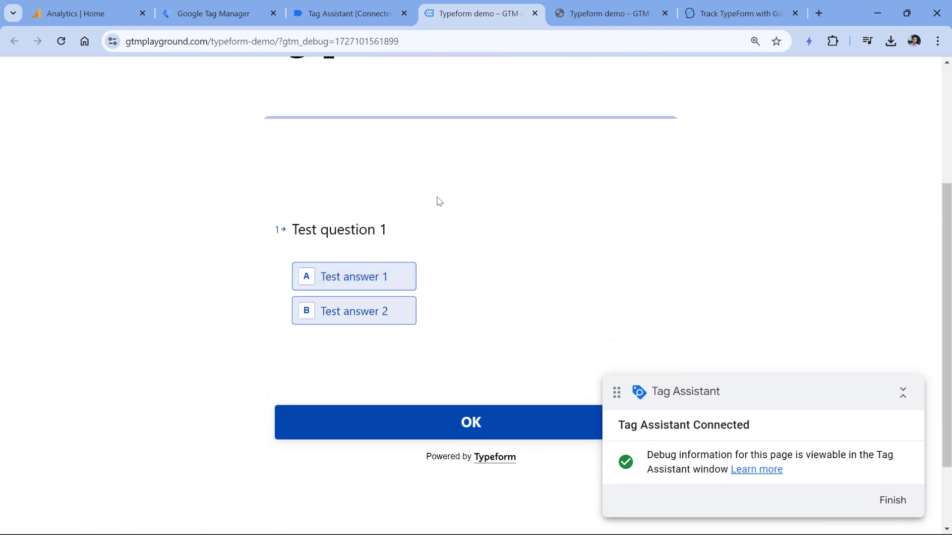
pyautogui.moveTo(409, 141)
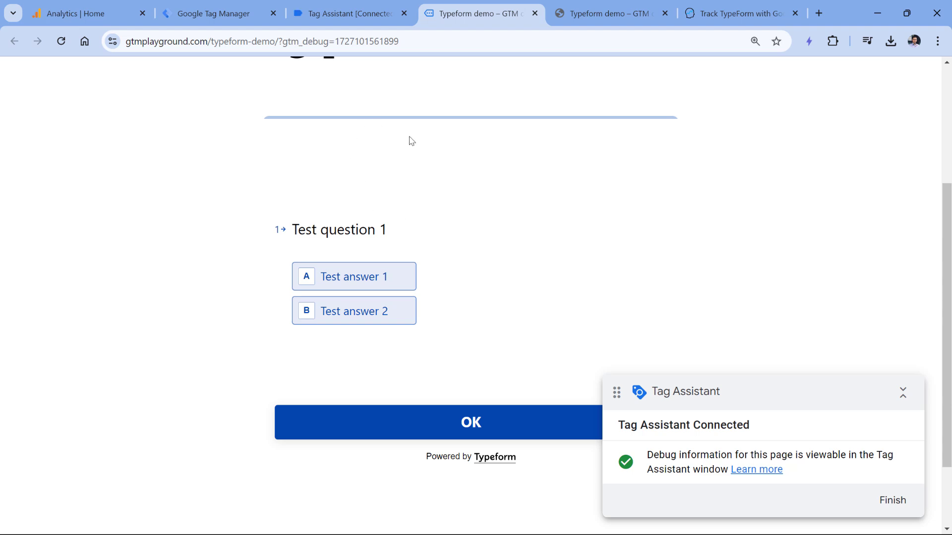
pyautogui.click(354, 311)
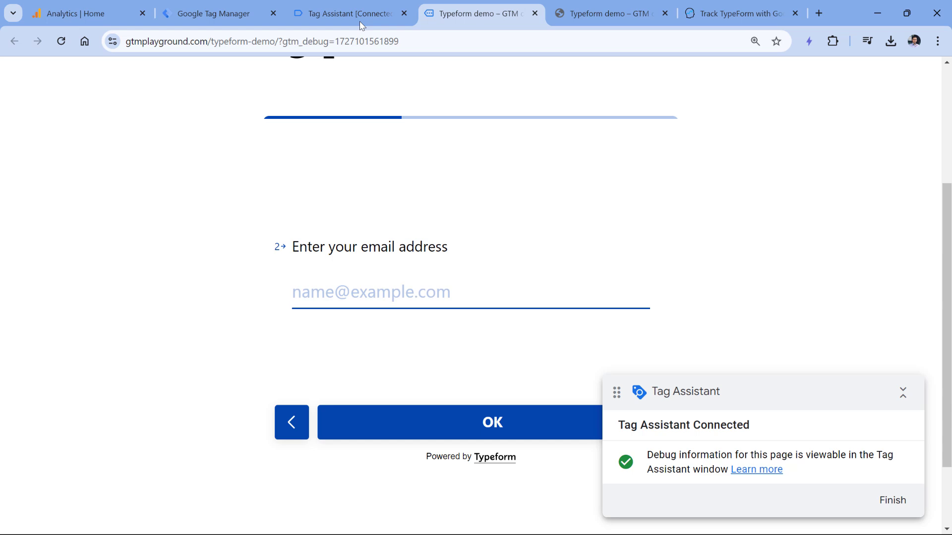
# Inspect the form_started API call in Tag Assistant and select its form_id key
pyautogui.click(343, 14)
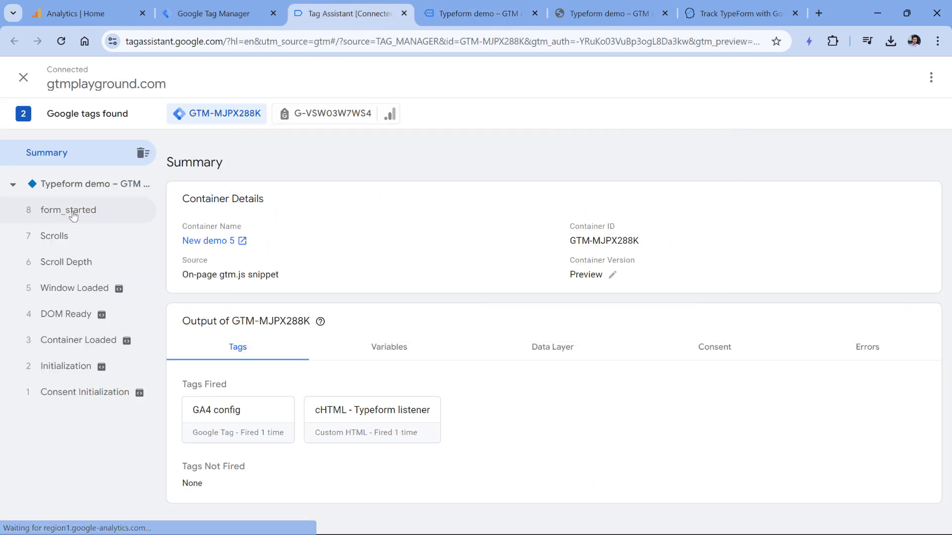
pyautogui.click(68, 210)
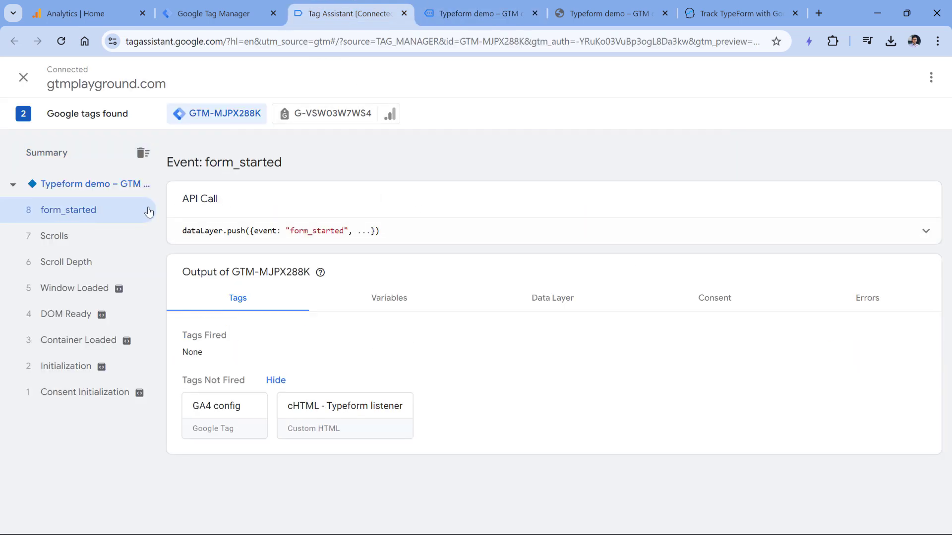
pyautogui.click(925, 231)
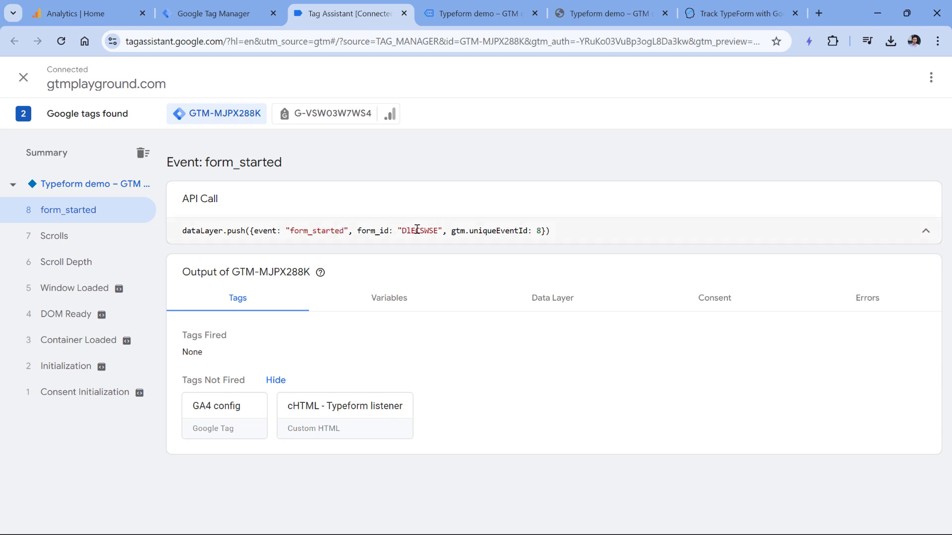
pyautogui.click(479, 14)
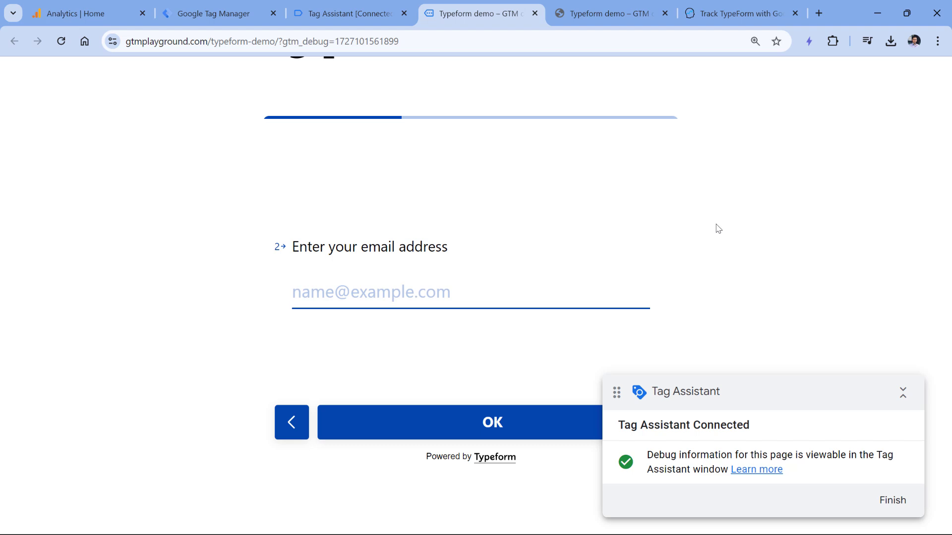
pyautogui.moveTo(393, 297)
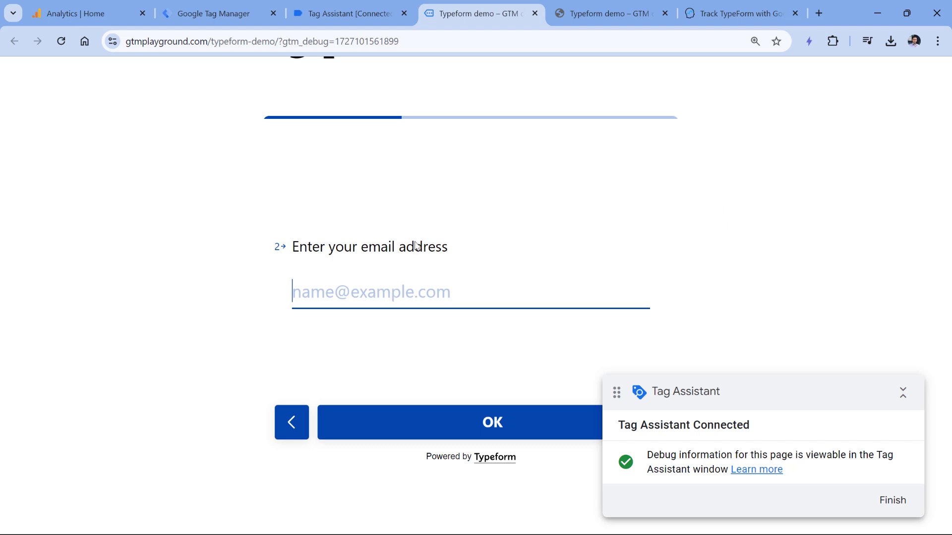
pyautogui.click(348, 14)
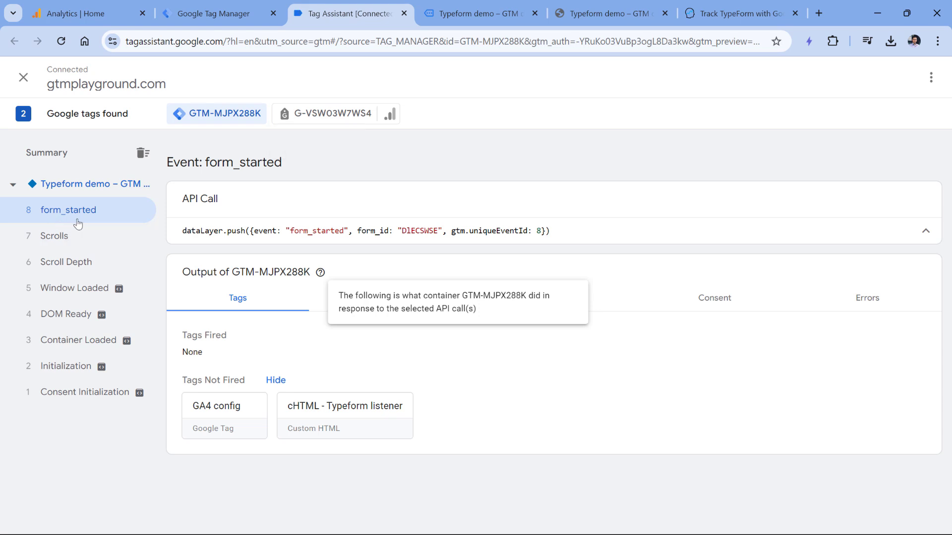
pyautogui.moveTo(57, 221)
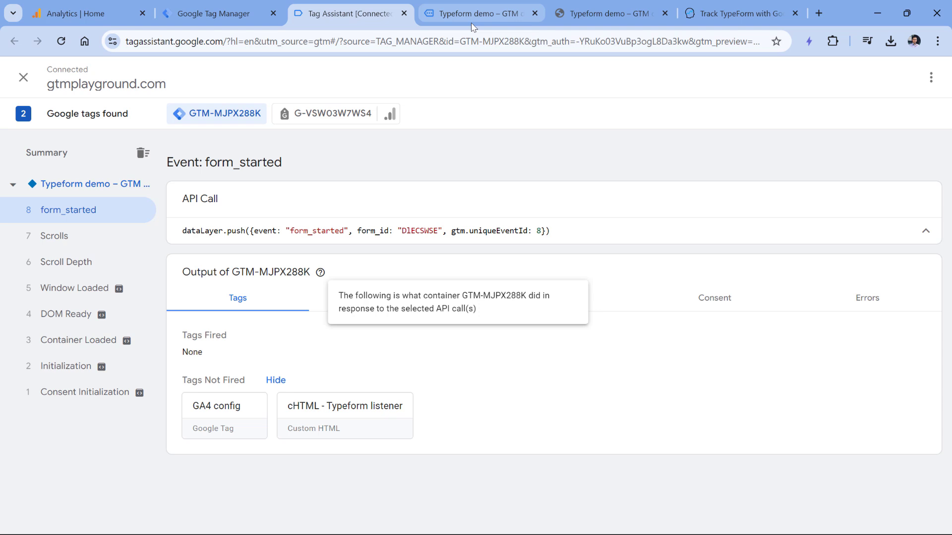
pyautogui.moveTo(475, 14)
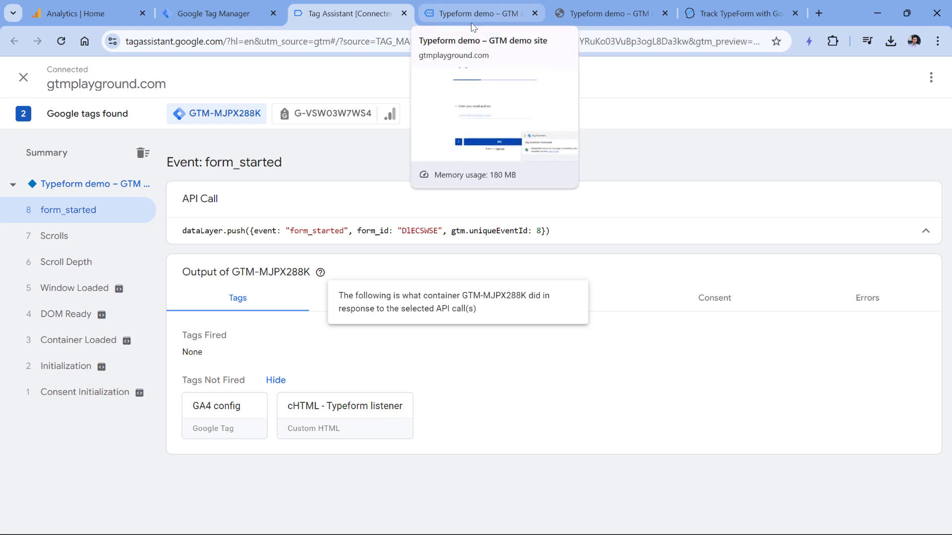
pyautogui.moveTo(265, 194)
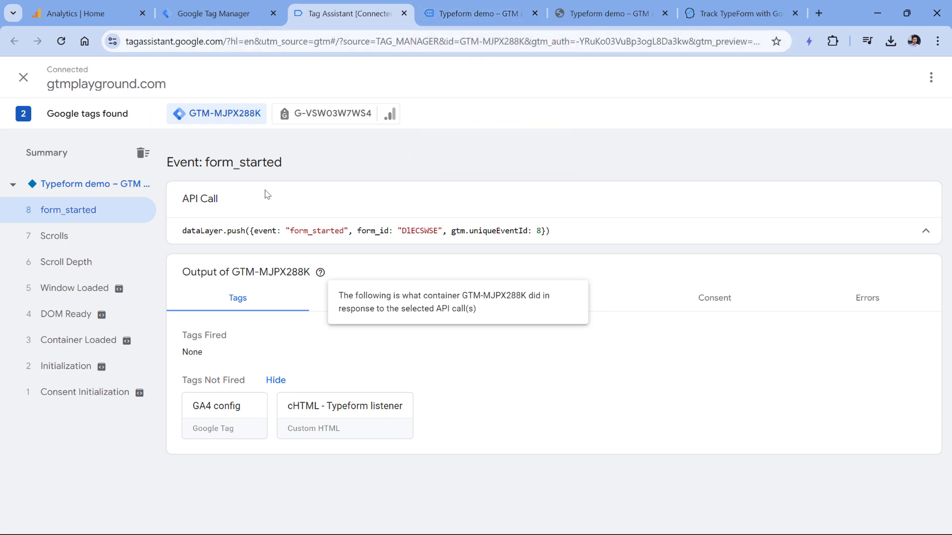
pyautogui.moveTo(446, 153)
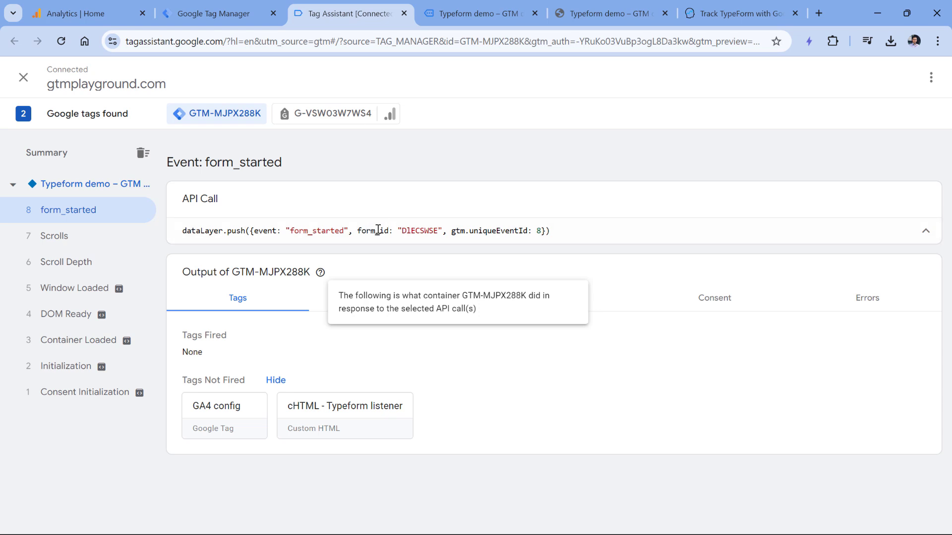
pyautogui.doubleClick(373, 231)
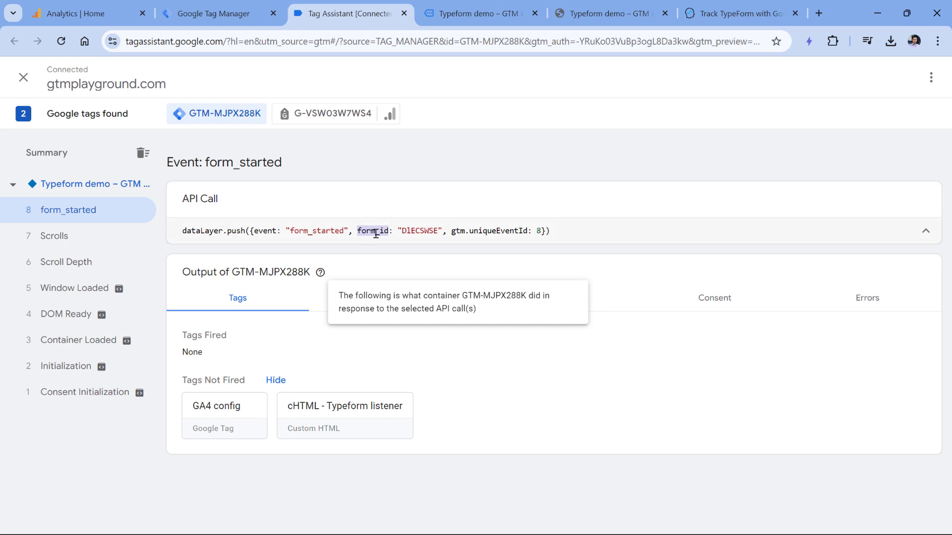
pyautogui.click(214, 13)
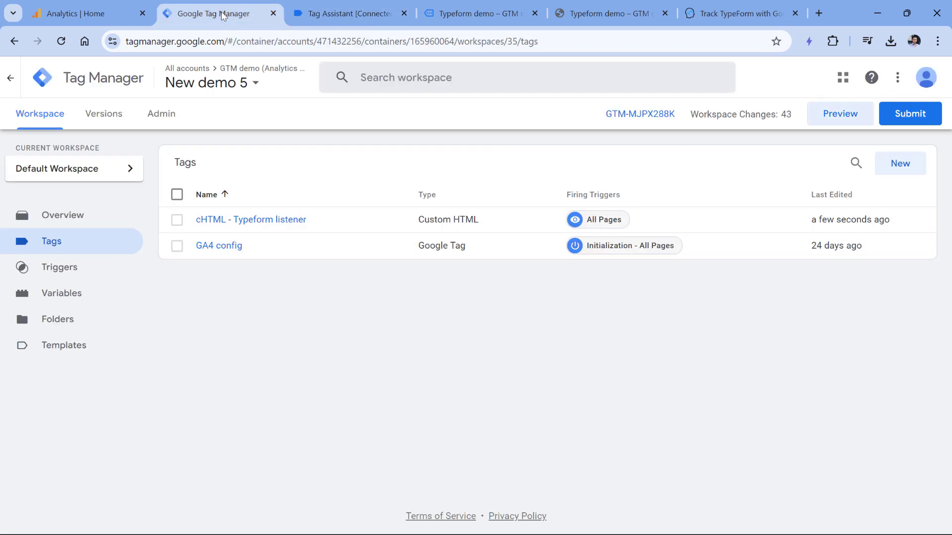
# Create a new Data Layer Variable reading form_id
pyautogui.click(61, 293)
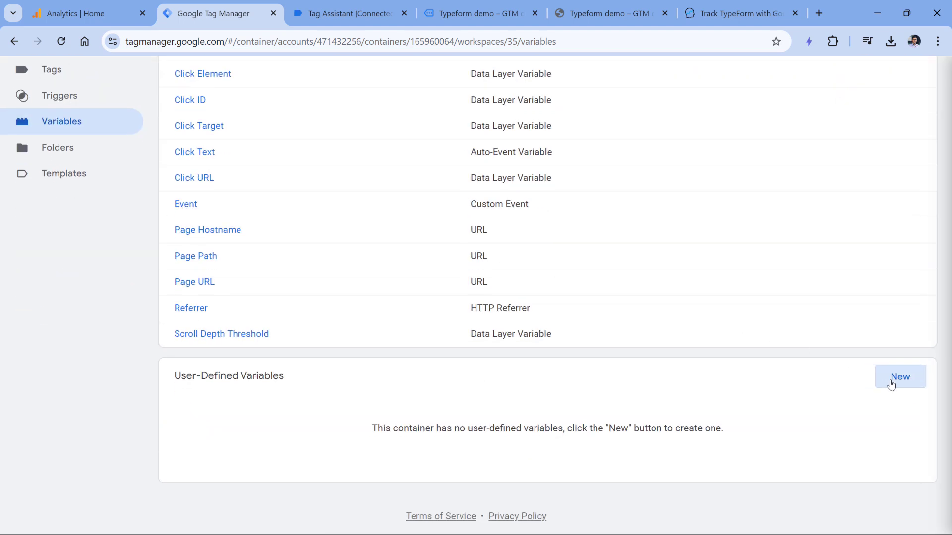
pyautogui.click(899, 377)
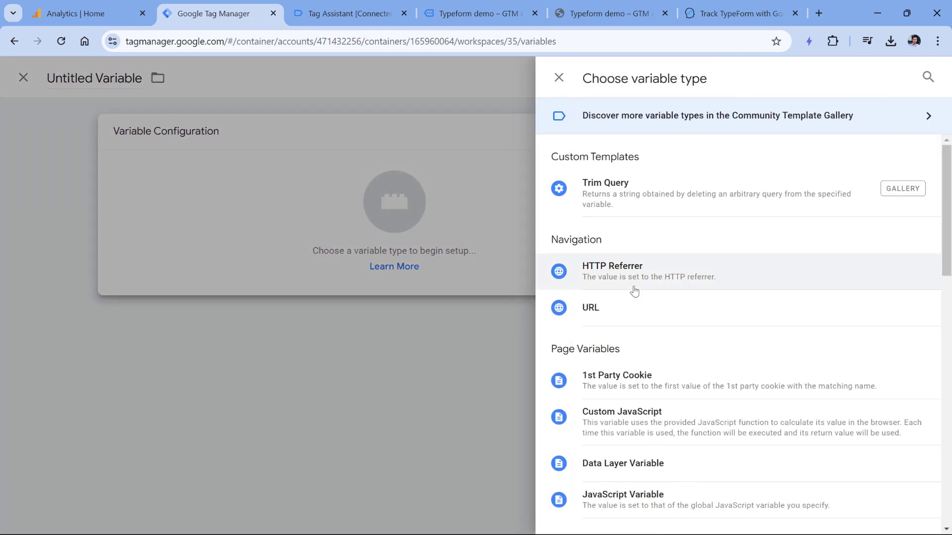
pyautogui.click(623, 463)
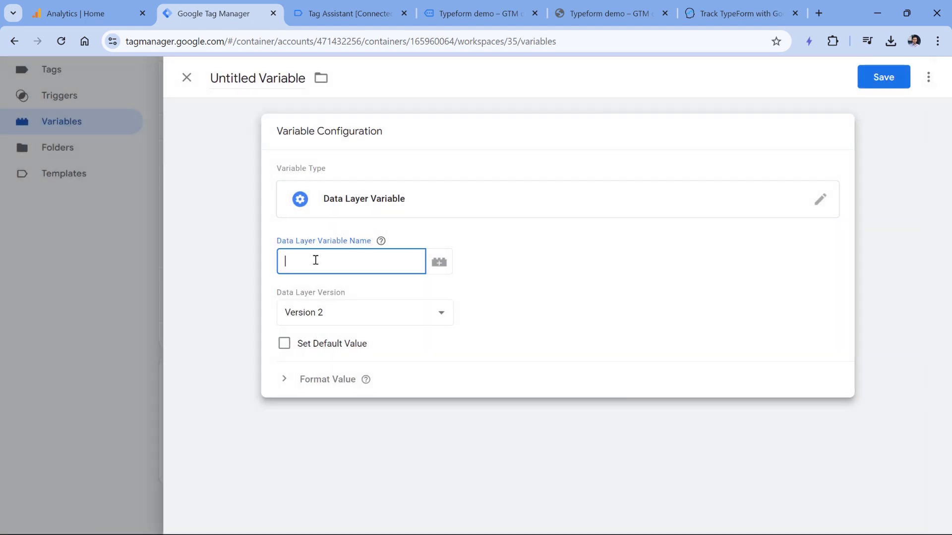
pyautogui.write('form_id')
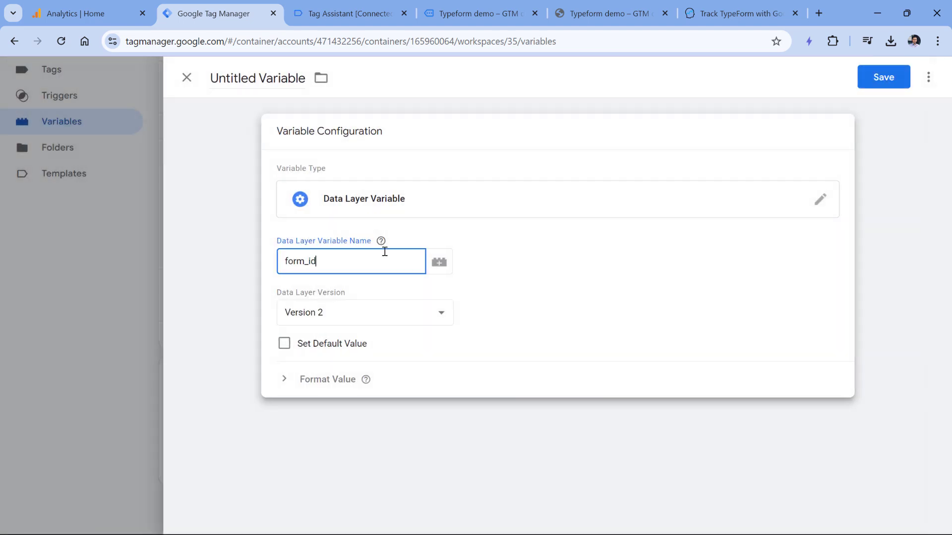
# Name the variable 'dlv - form_id' and save it
pyautogui.click(345, 13)
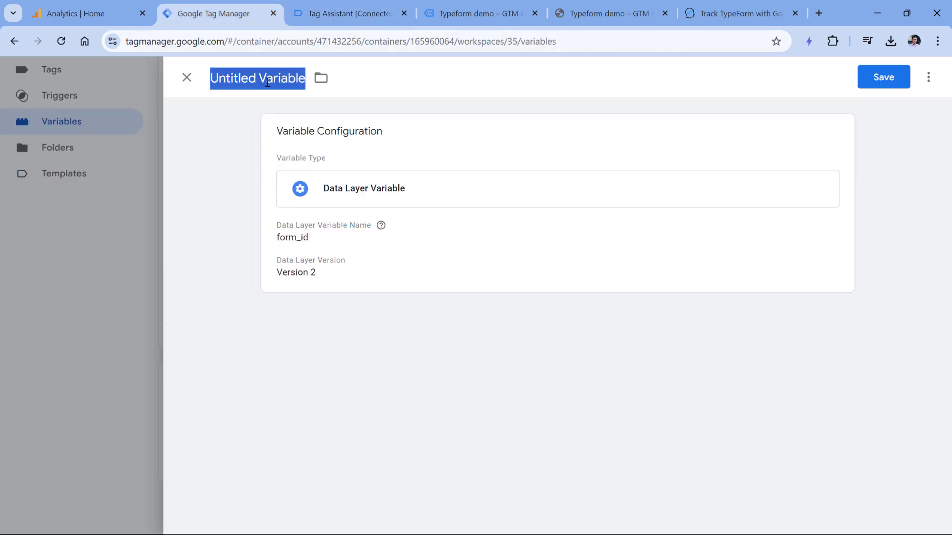
pyautogui.write('dlv - f')
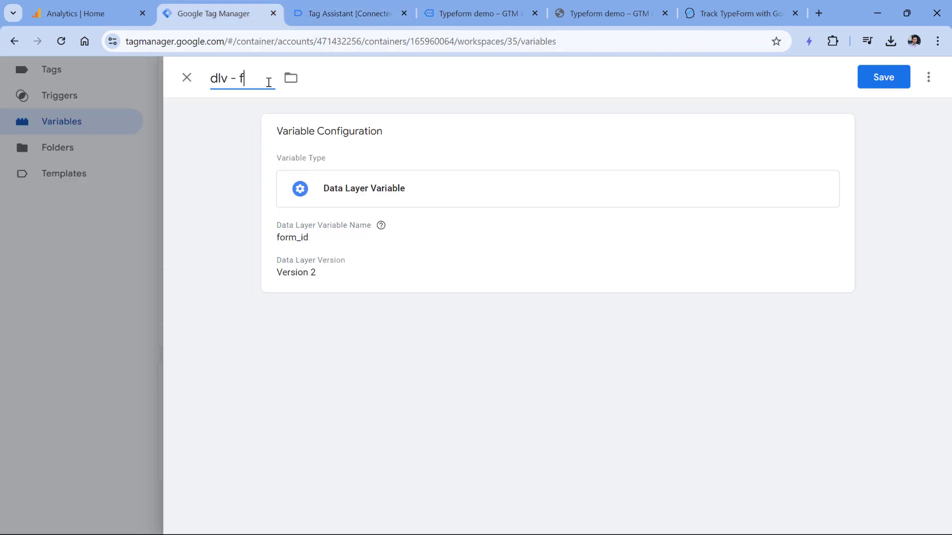
pyautogui.write('orm_id')
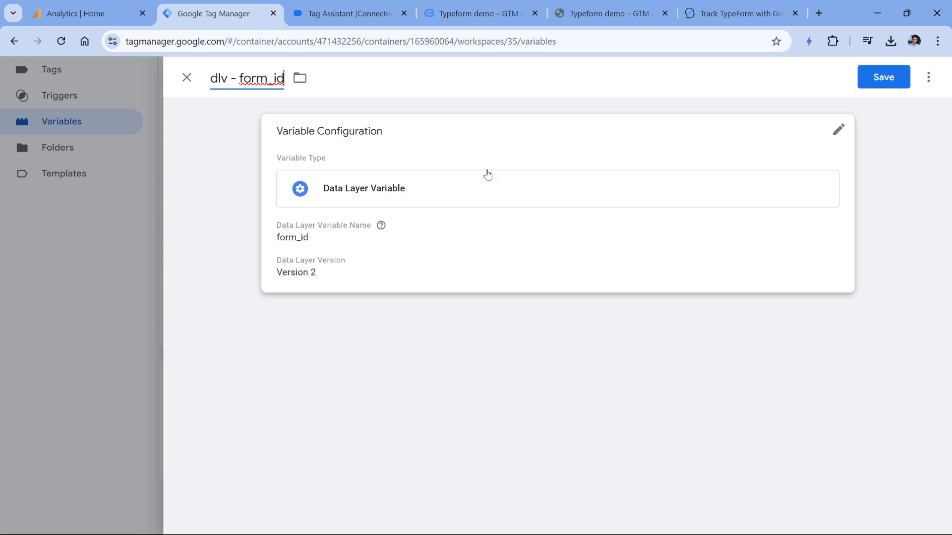
pyautogui.click(883, 77)
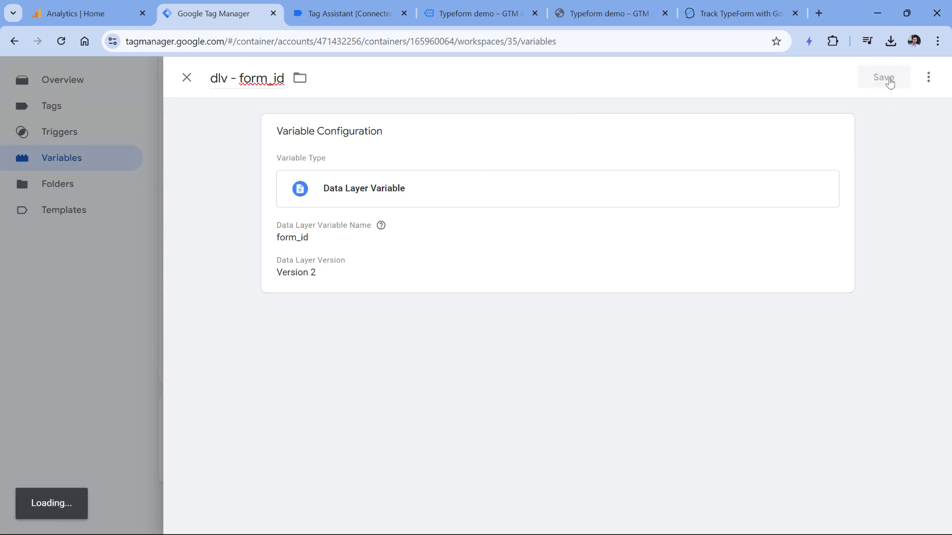
pyautogui.click(884, 77)
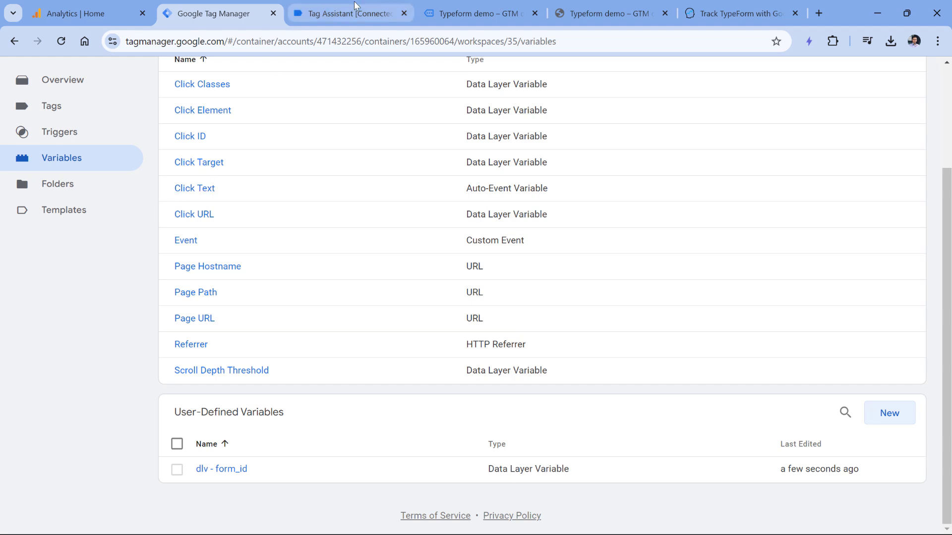
pyautogui.click(344, 14)
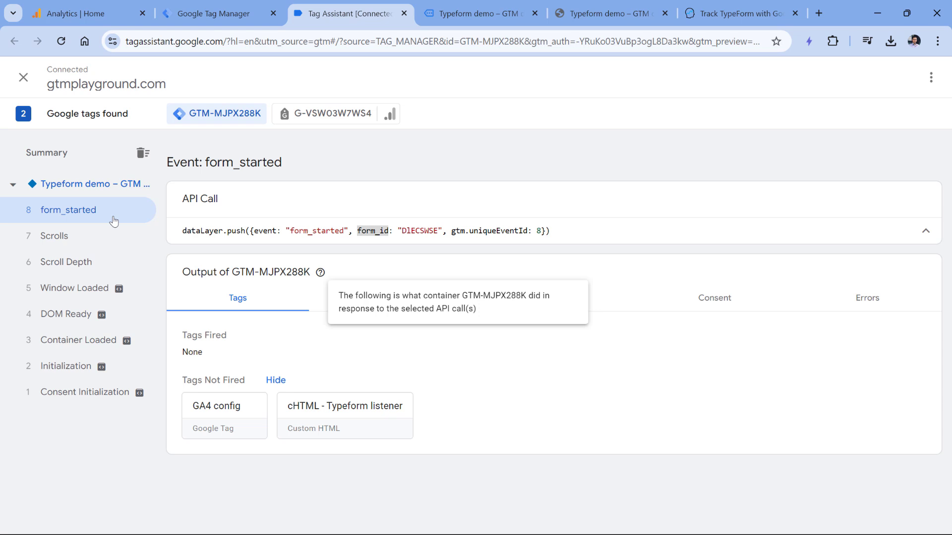
pyautogui.moveTo(174, 224)
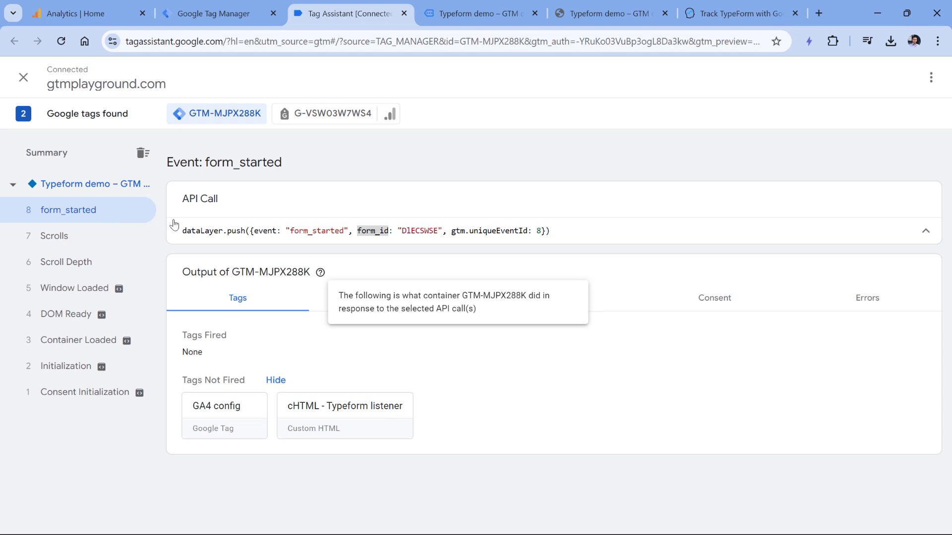
# Return to Google Tag Manager and start a new trigger
pyautogui.click(216, 14)
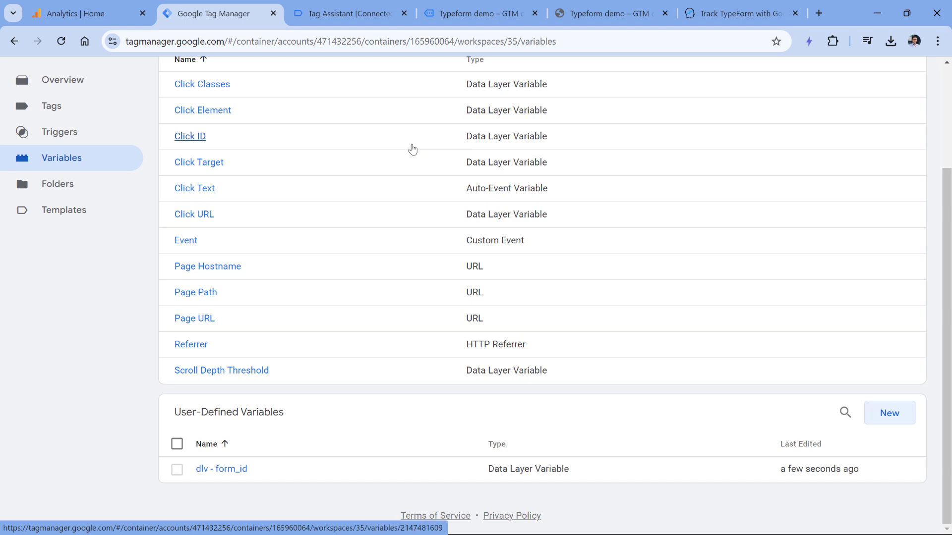
pyautogui.click(58, 131)
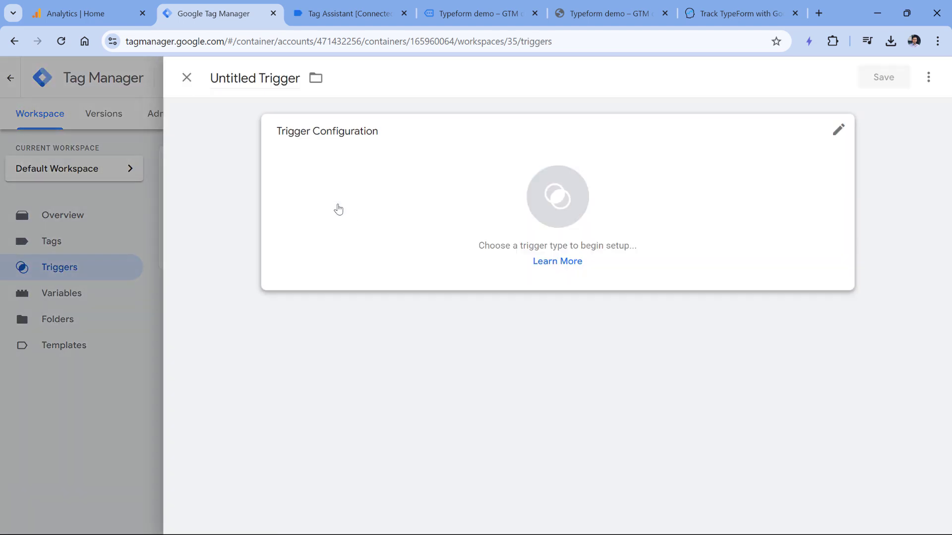
# Make it a Custom Event trigger with regex event name form_started|form_submit
pyautogui.click(838, 130)
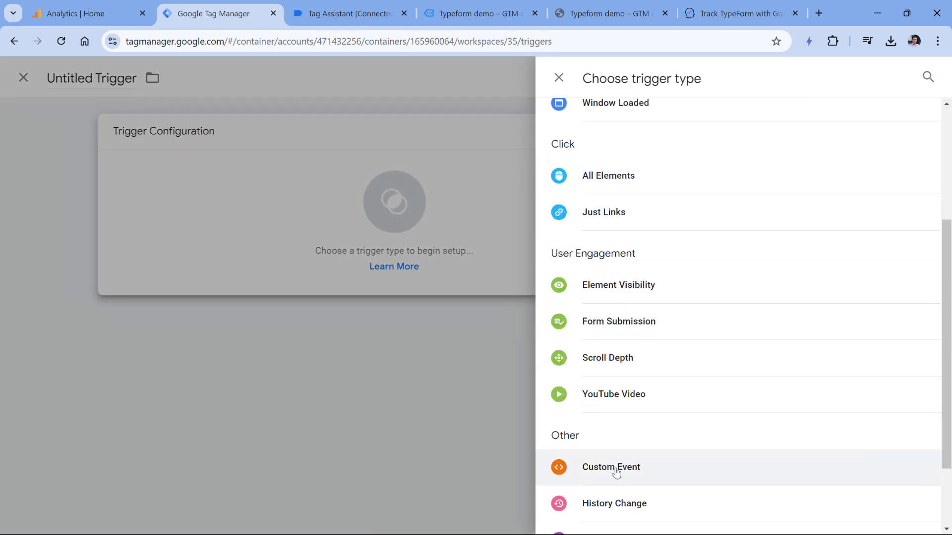
pyautogui.click(611, 467)
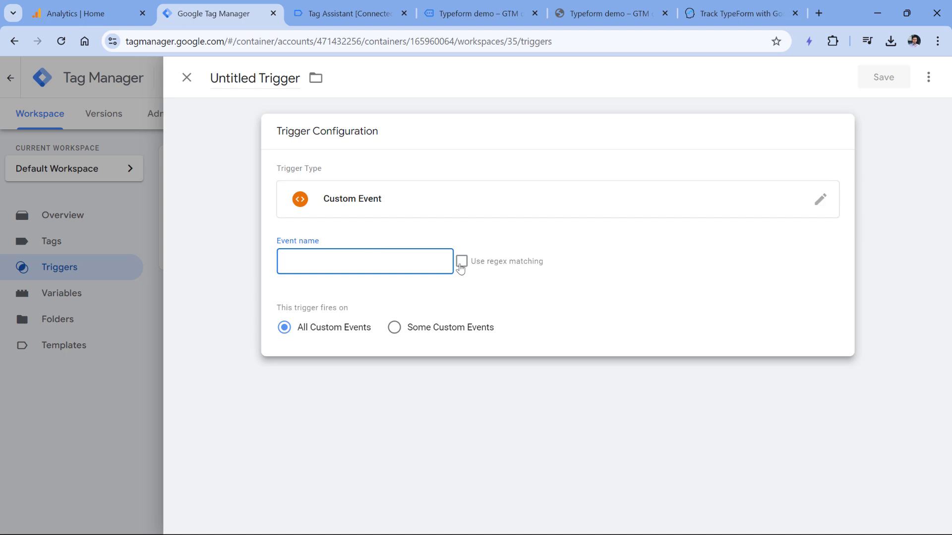
pyautogui.click(461, 261)
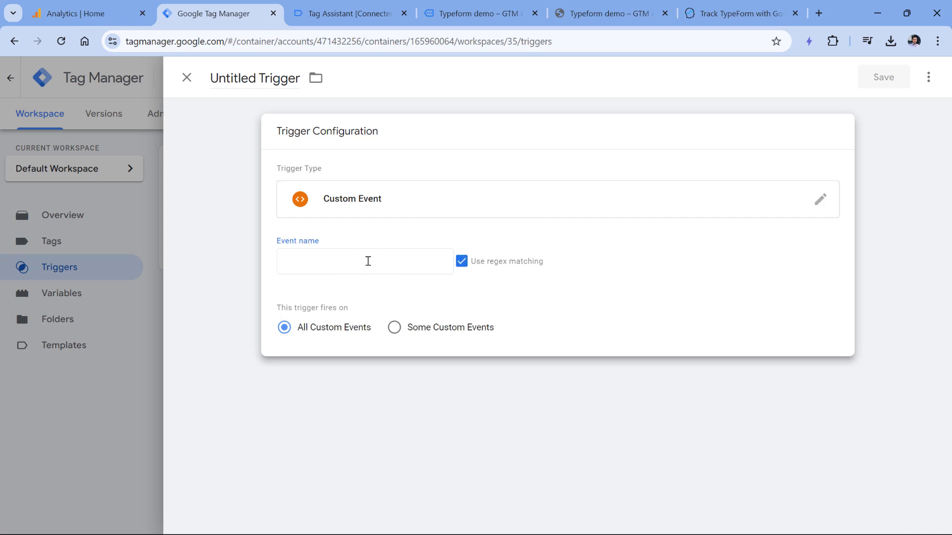
pyautogui.click(365, 261)
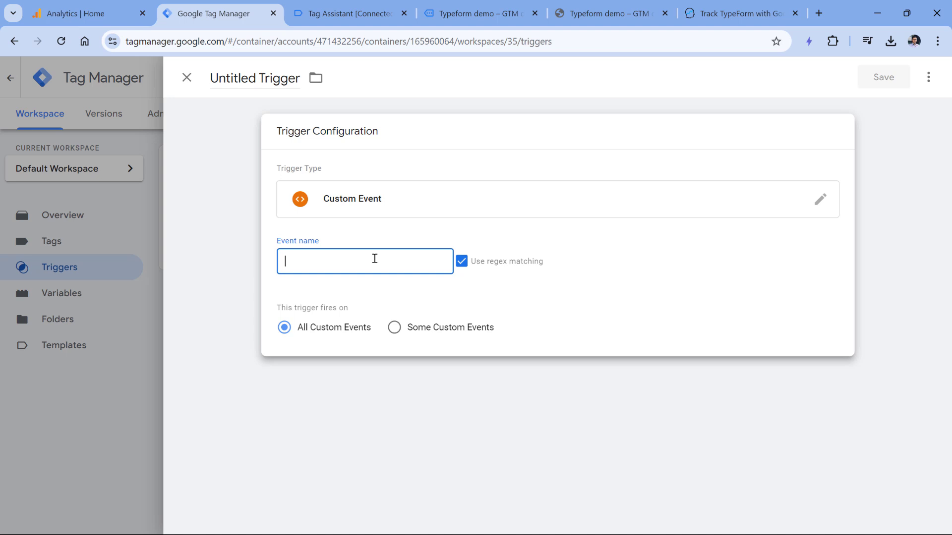
pyautogui.write('form_started')
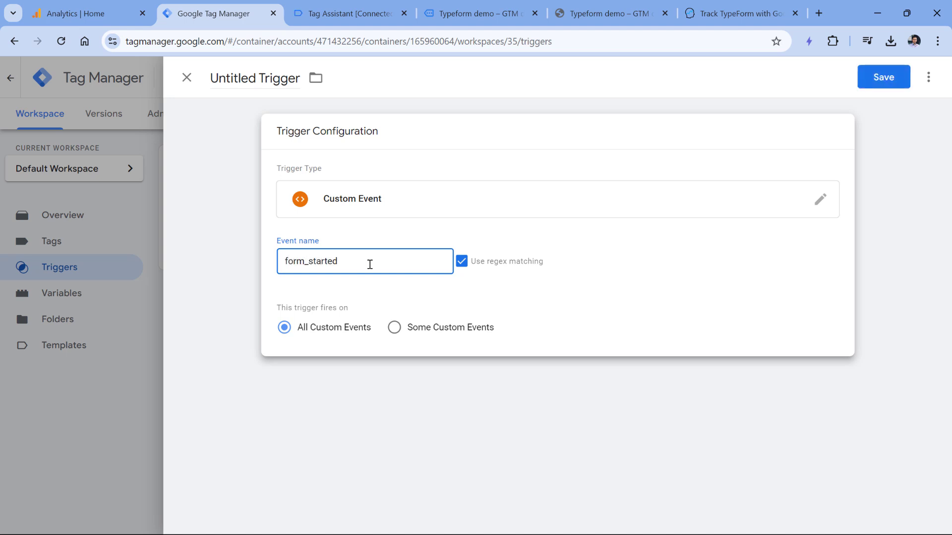
pyautogui.click(349, 14)
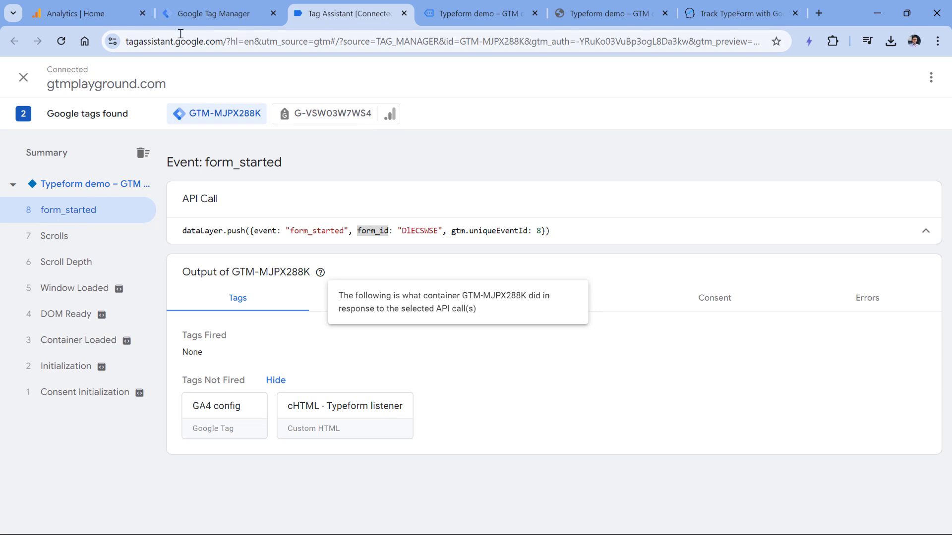
pyautogui.click(216, 13)
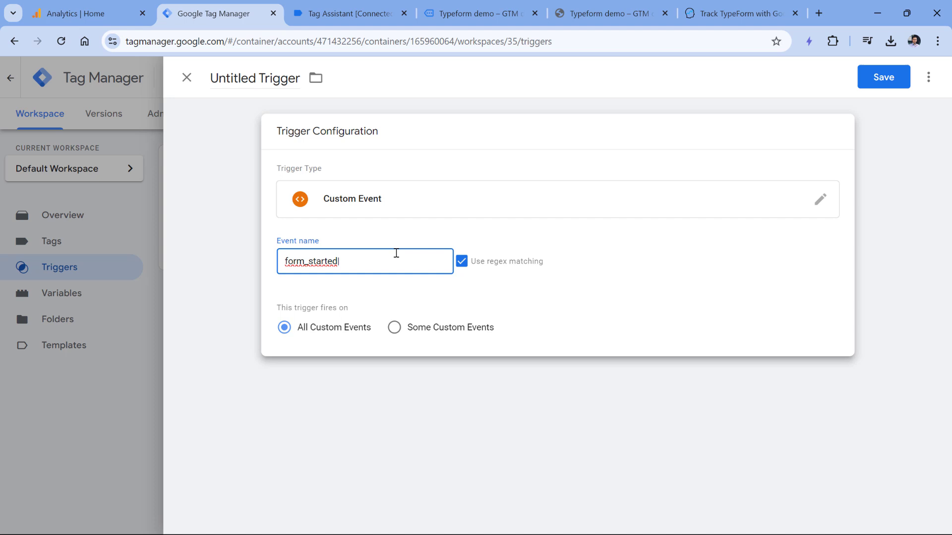
pyautogui.write('|form_su')
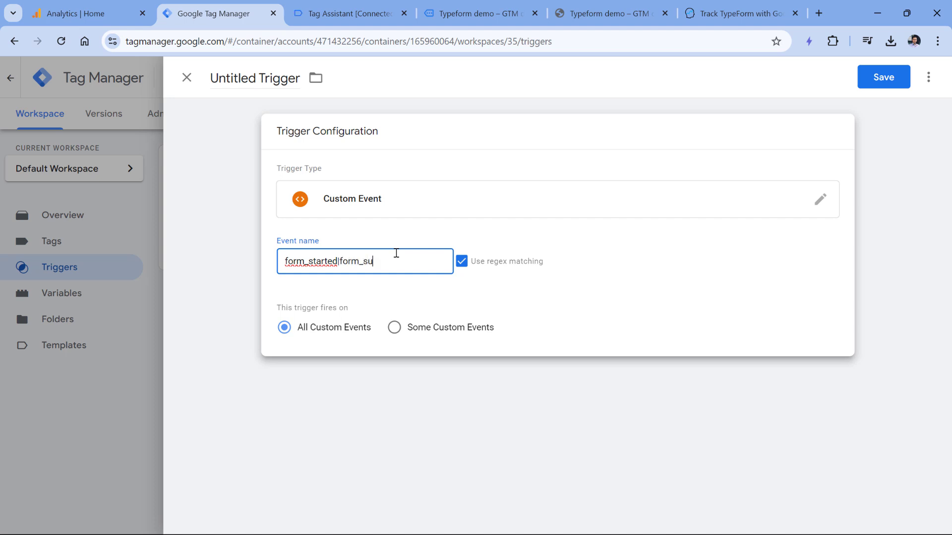
pyautogui.write('bmit')
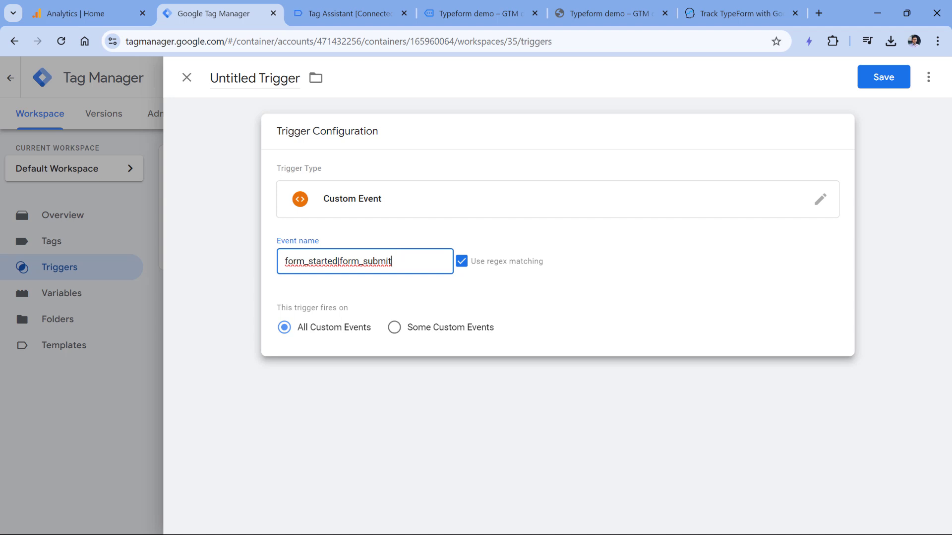
# Name the trigger 'custom - typeform events' and save it
pyautogui.write('custom - typeform eve')
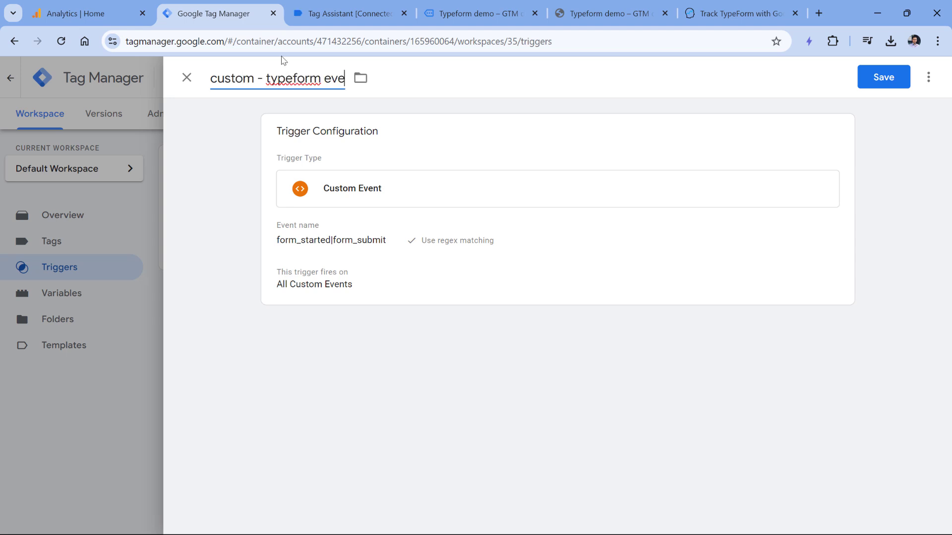
pyautogui.click(883, 77)
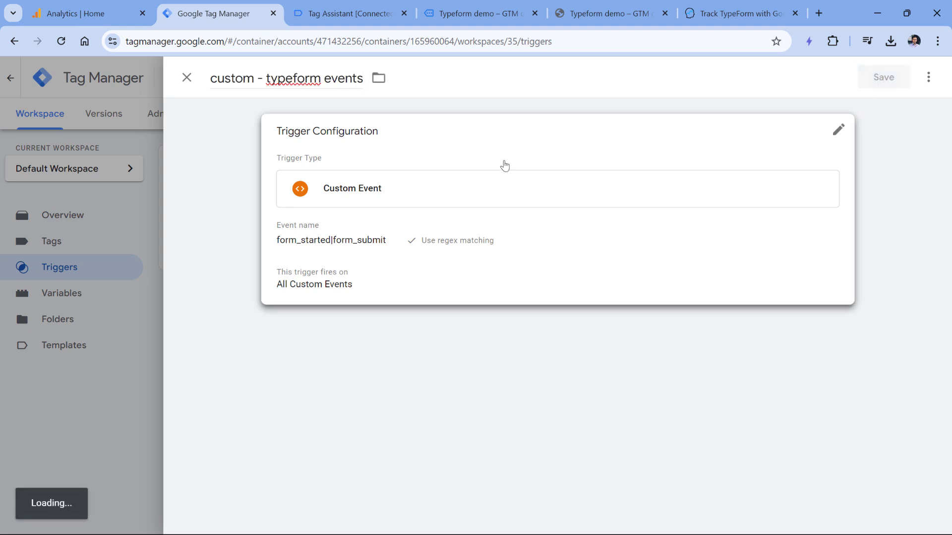
pyautogui.click(186, 77)
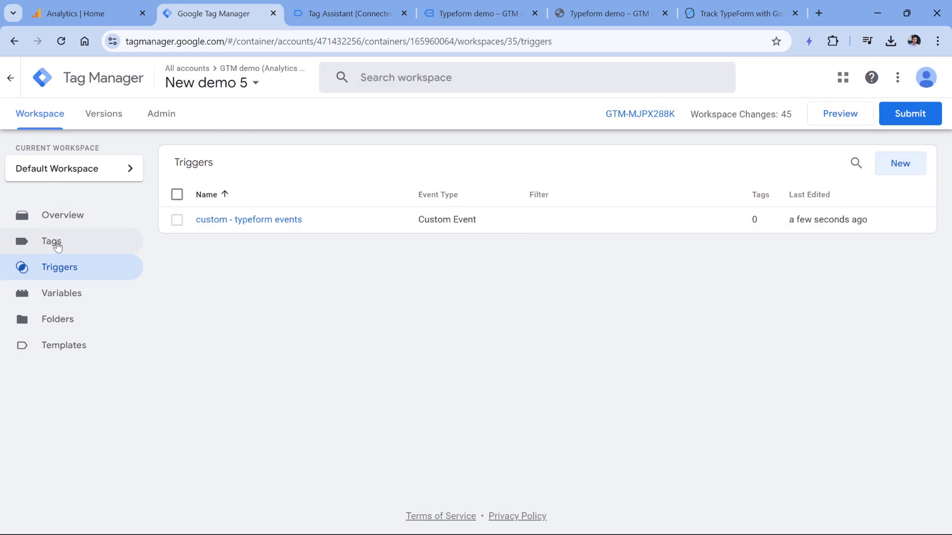
# Create a new tag and set its type to Google Analytics: GA4 Event
pyautogui.click(51, 242)
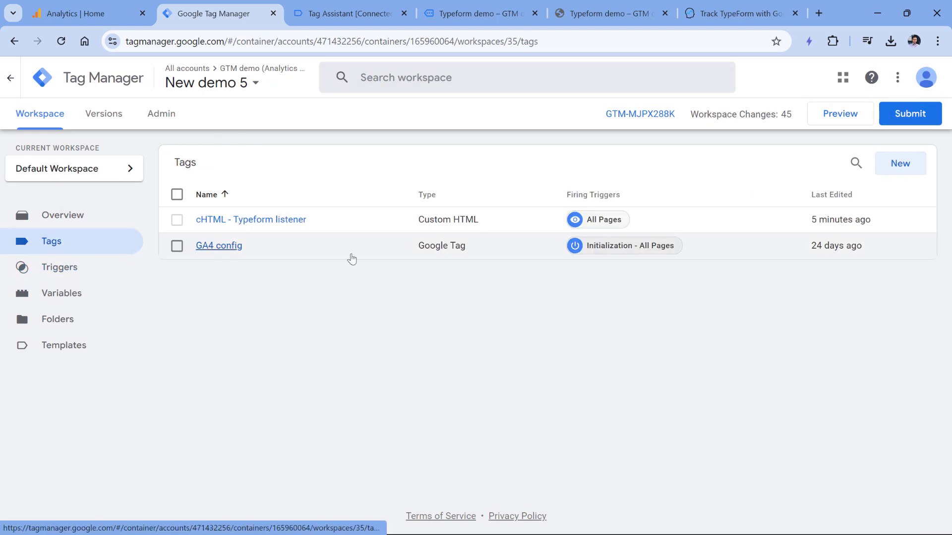
pyautogui.click(899, 163)
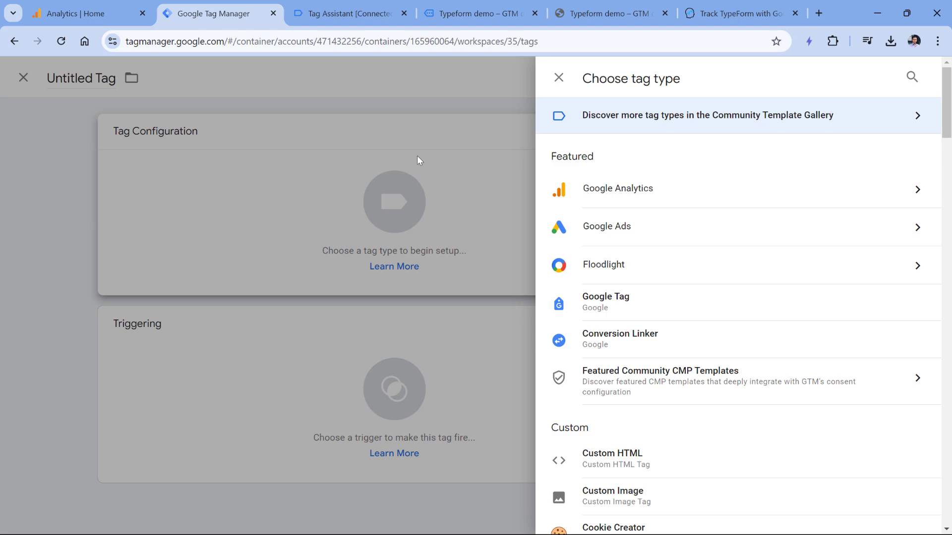
pyautogui.click(618, 188)
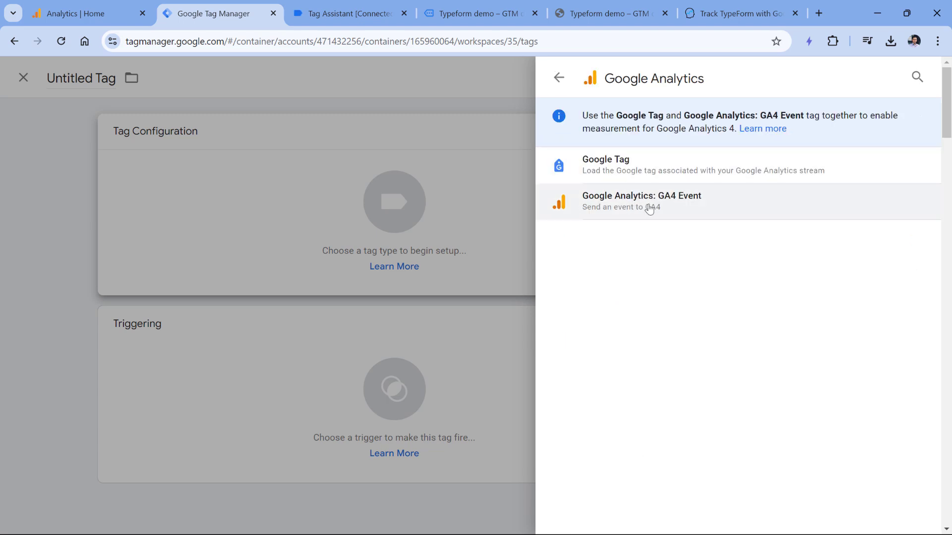
pyautogui.click(641, 202)
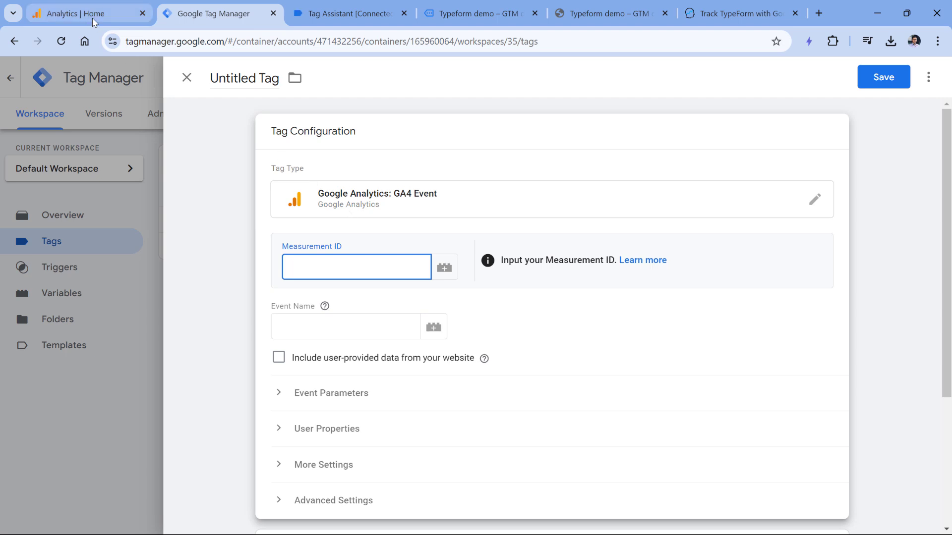
pyautogui.click(74, 13)
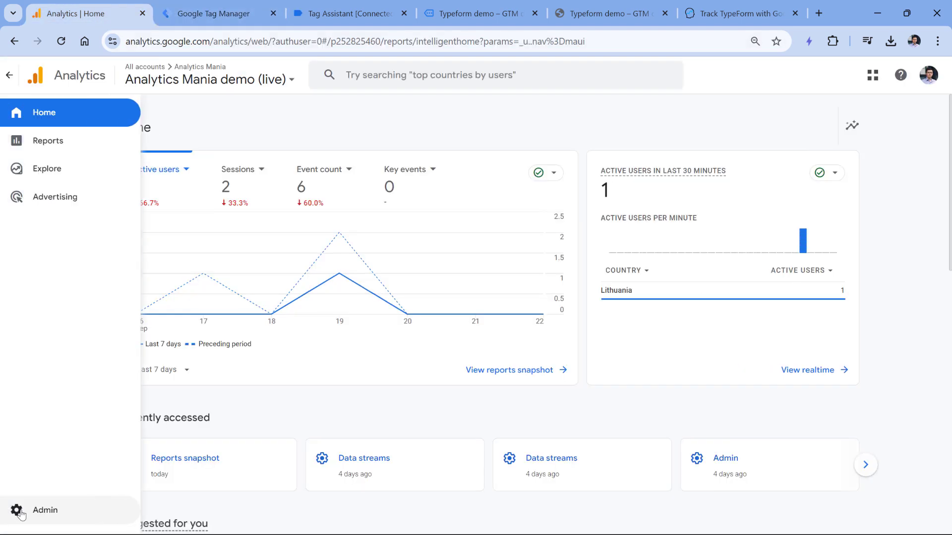
# Copy Measurement ID G-VSW03W7WS4 from the GTM Sandbox website data stream in Admin
pyautogui.click(18, 510)
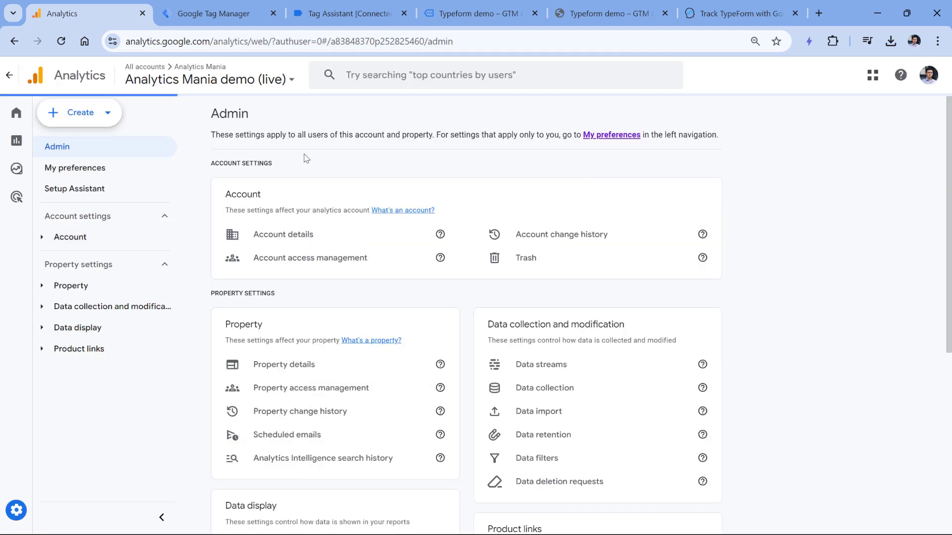
pyautogui.click(541, 365)
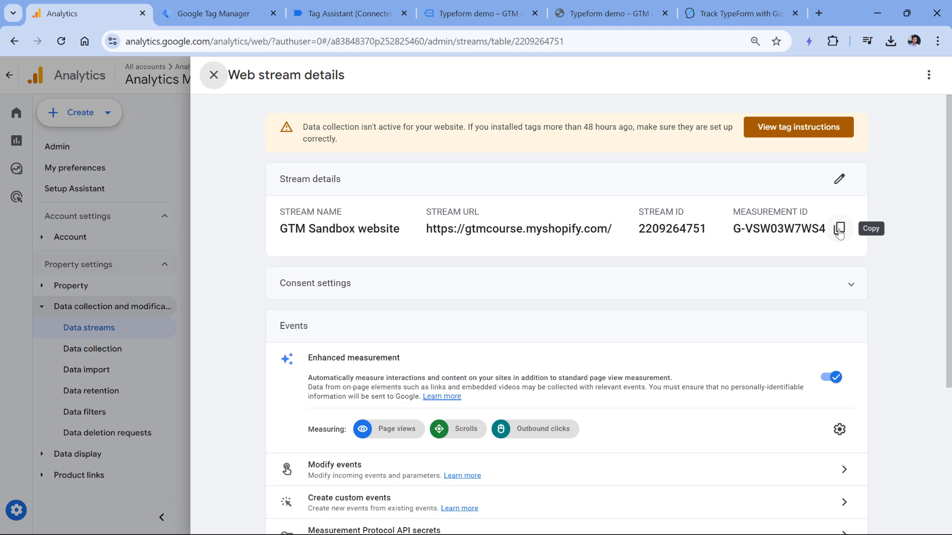
pyautogui.click(214, 14)
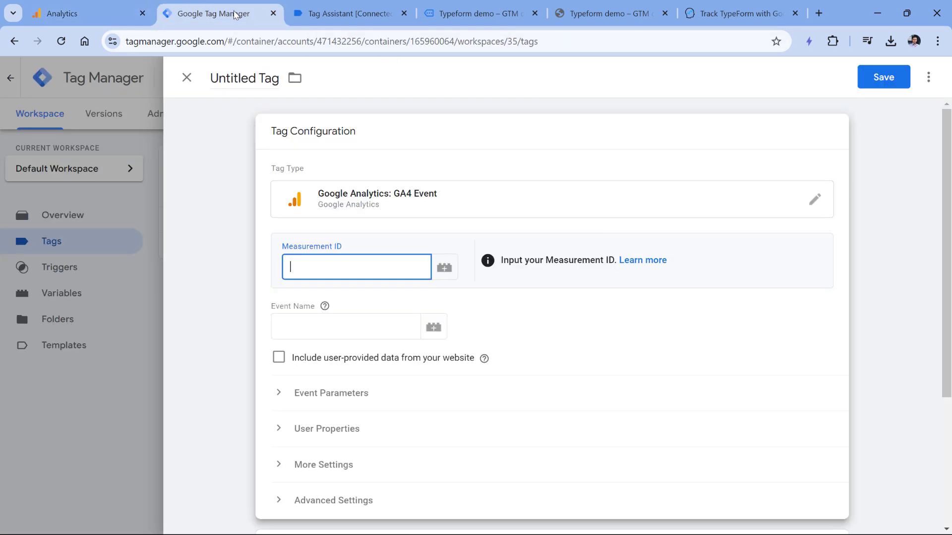
# Enter Measurement ID G-VSW03W7WS4 in the GA4 Event tag
pyautogui.write('G-VSW03W7WS4')
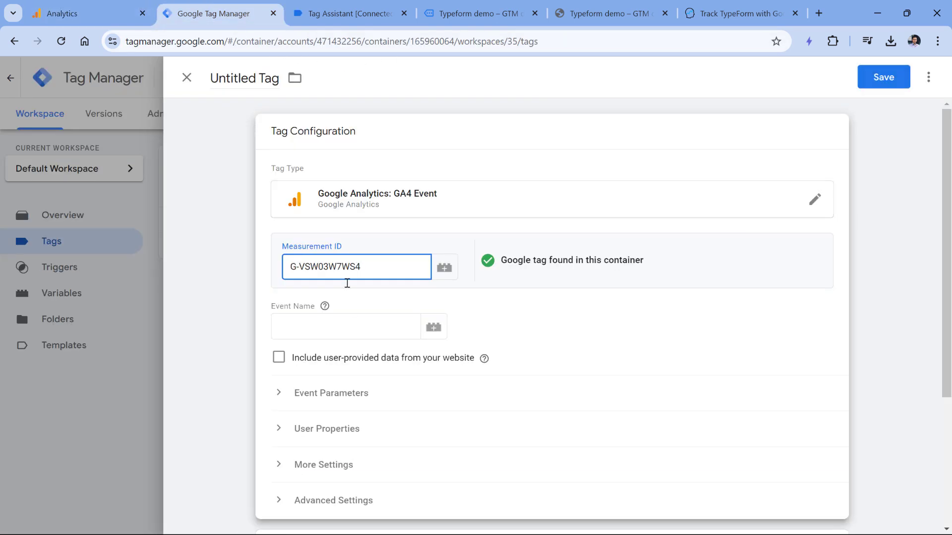
pyautogui.click(345, 327)
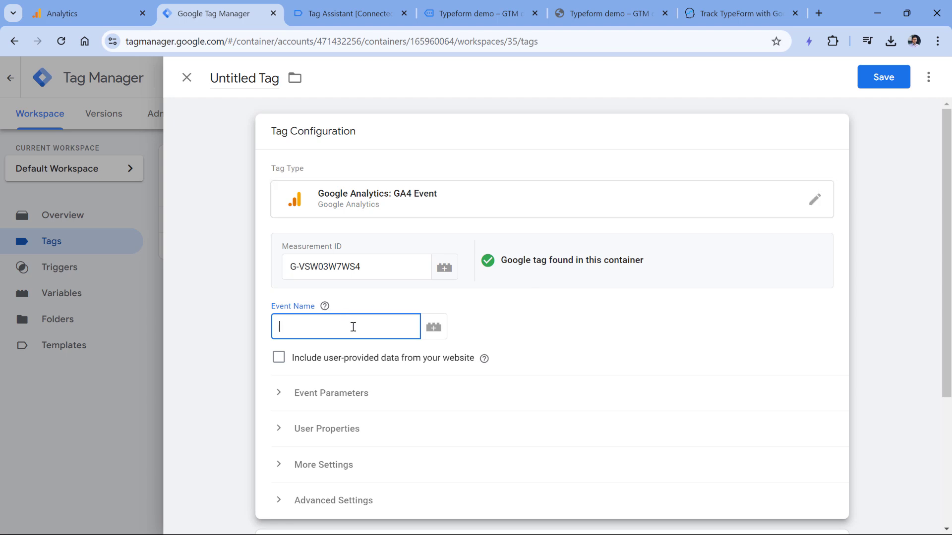
pyautogui.click(350, 14)
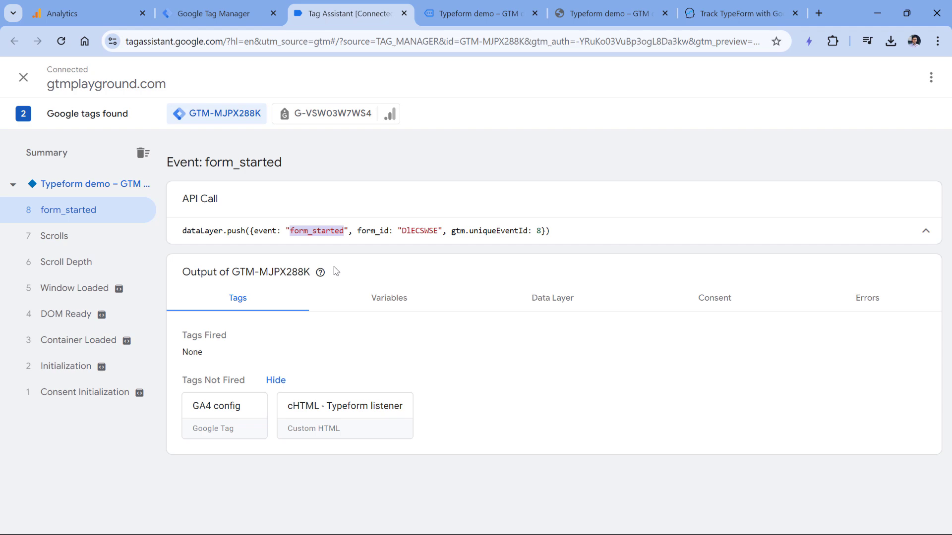
pyautogui.click(212, 13)
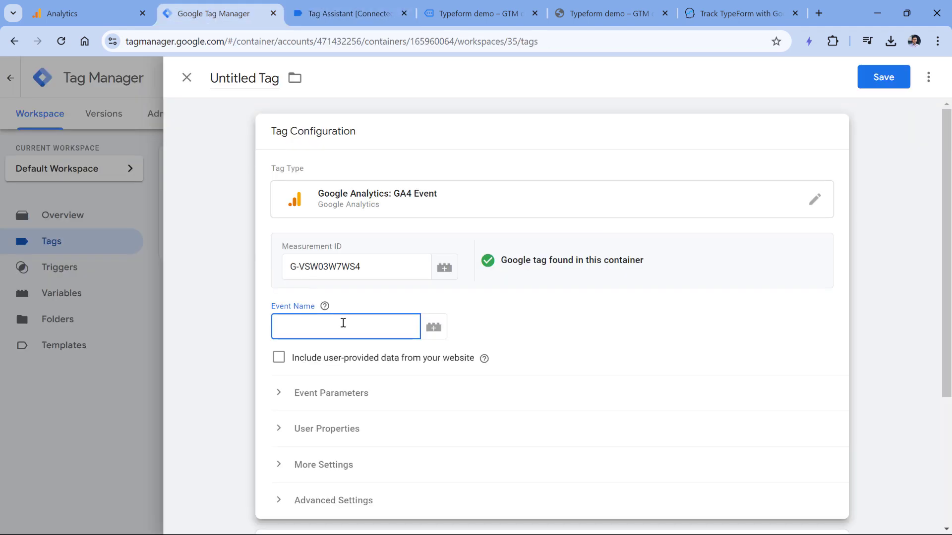
pyautogui.moveTo(347, 329)
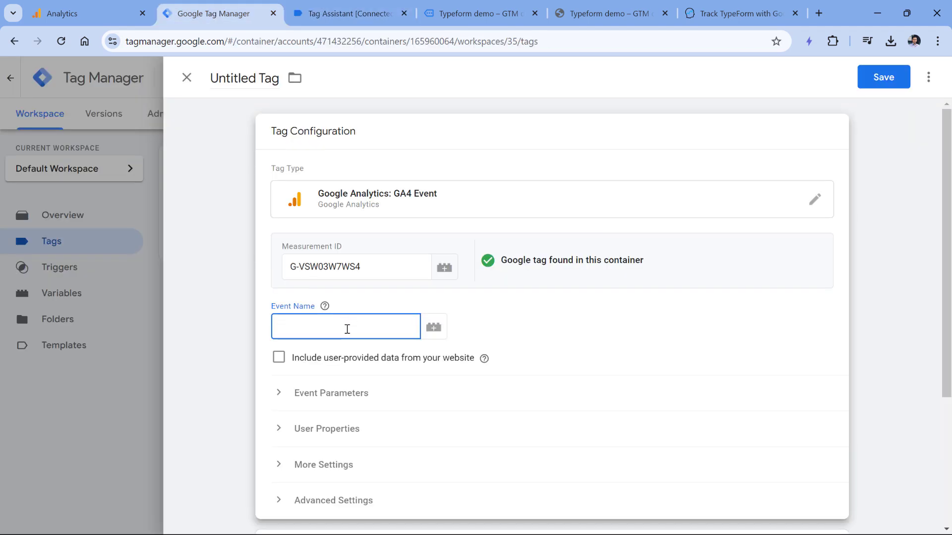
# Copy the form_started event name from Tag Assistant's variables view
pyautogui.click(350, 14)
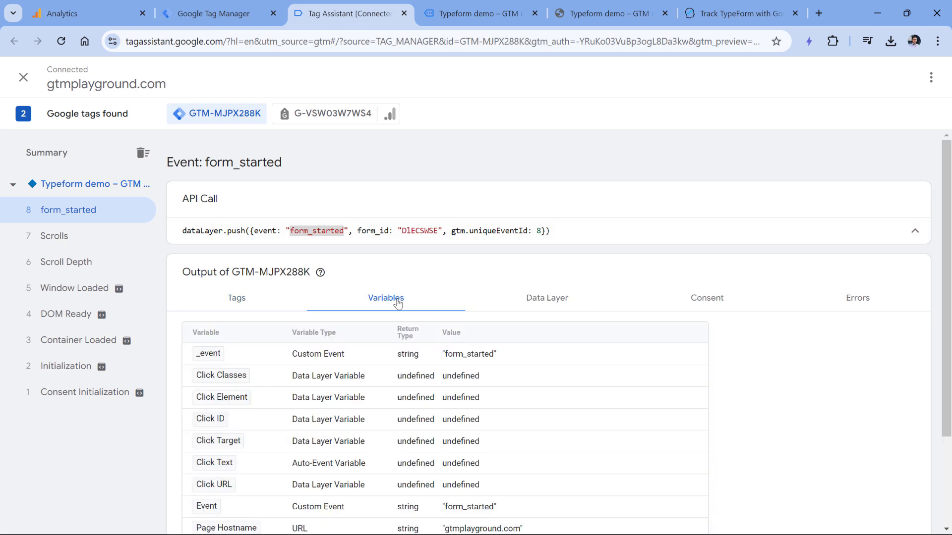
pyautogui.scroll(-3)
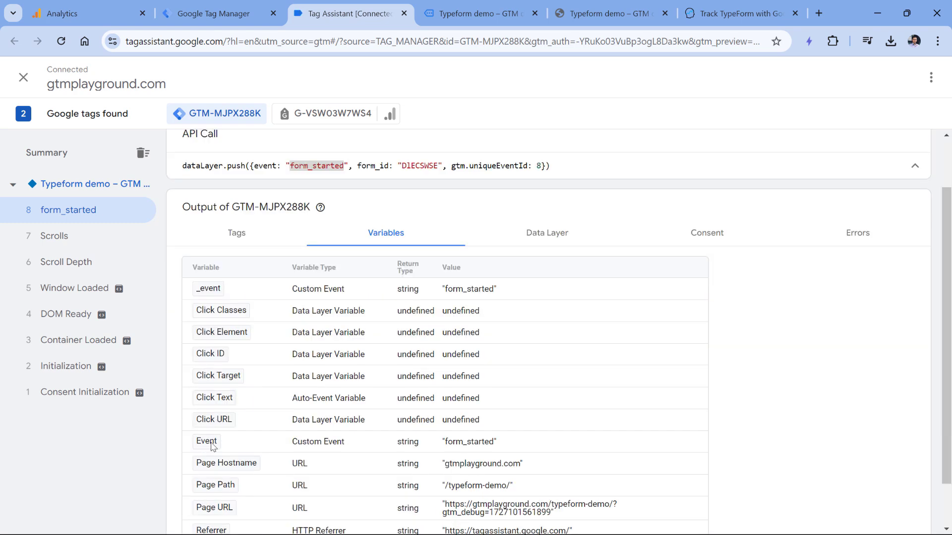
pyautogui.moveTo(446, 449)
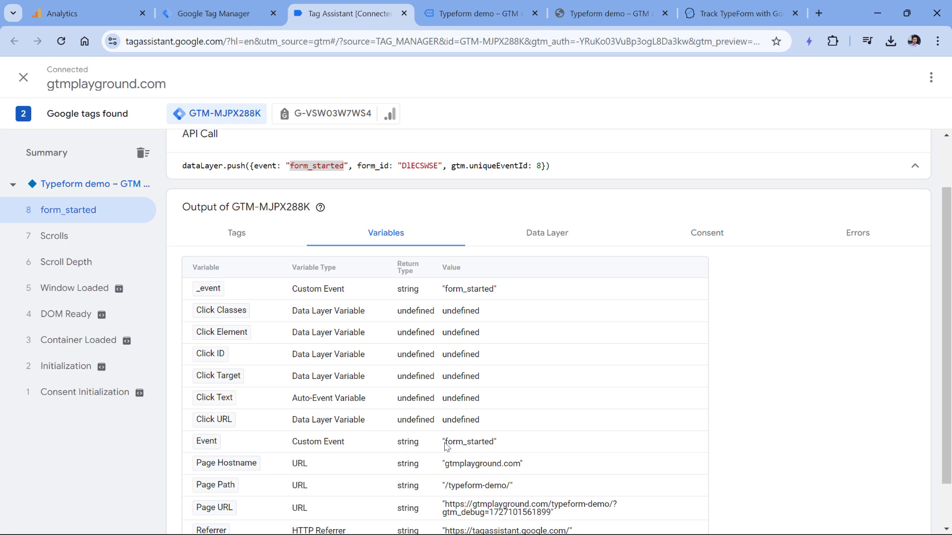
pyautogui.doubleClick(468, 442)
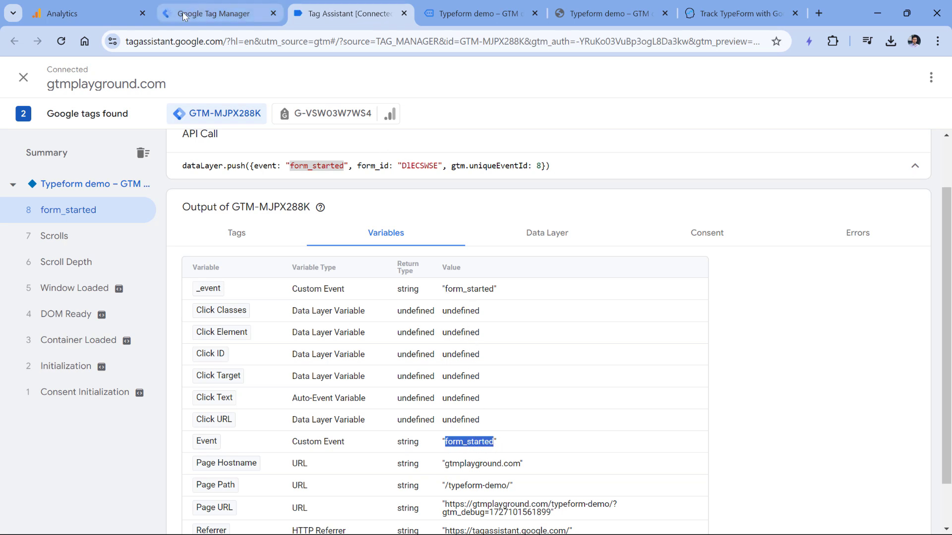
pyautogui.click(209, 13)
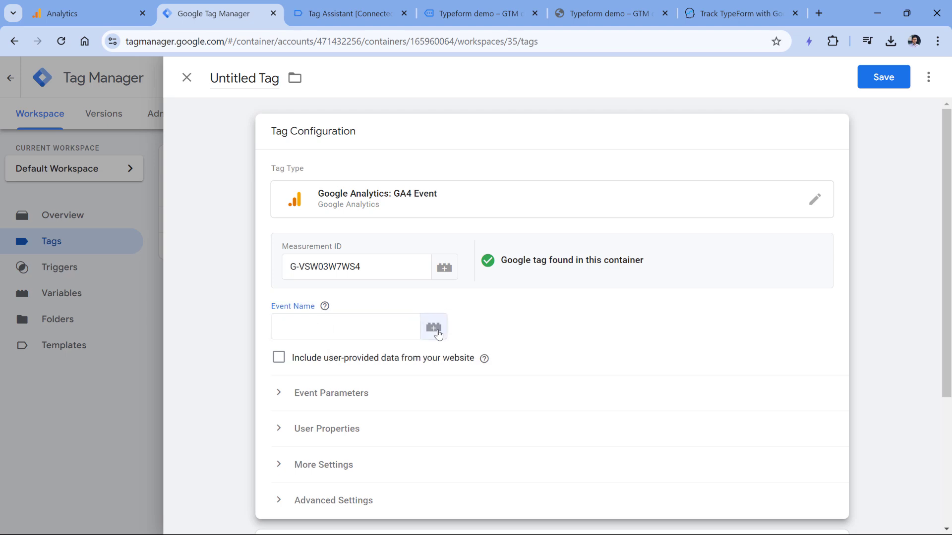
# Set the tag's Event Name to {{Event}} and add a form_id event parameter
pyautogui.click(433, 328)
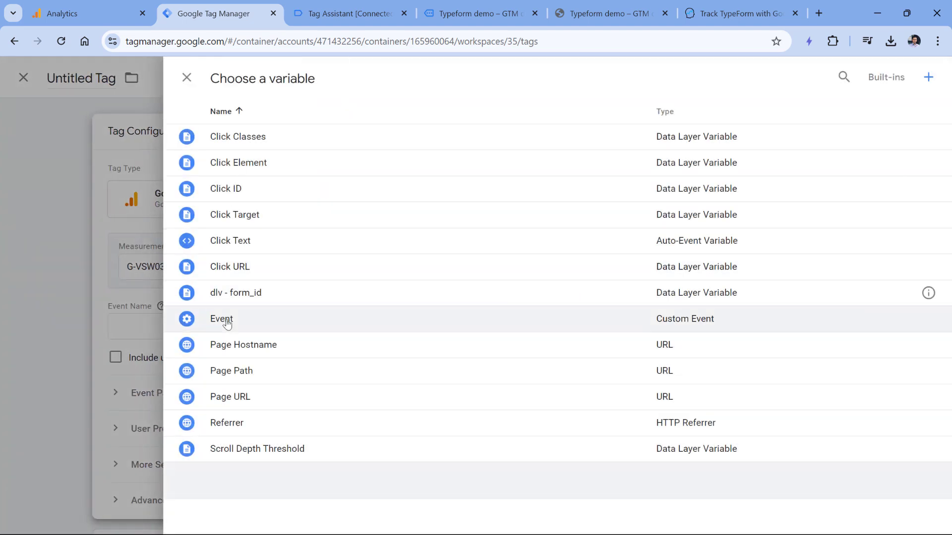
pyautogui.click(221, 319)
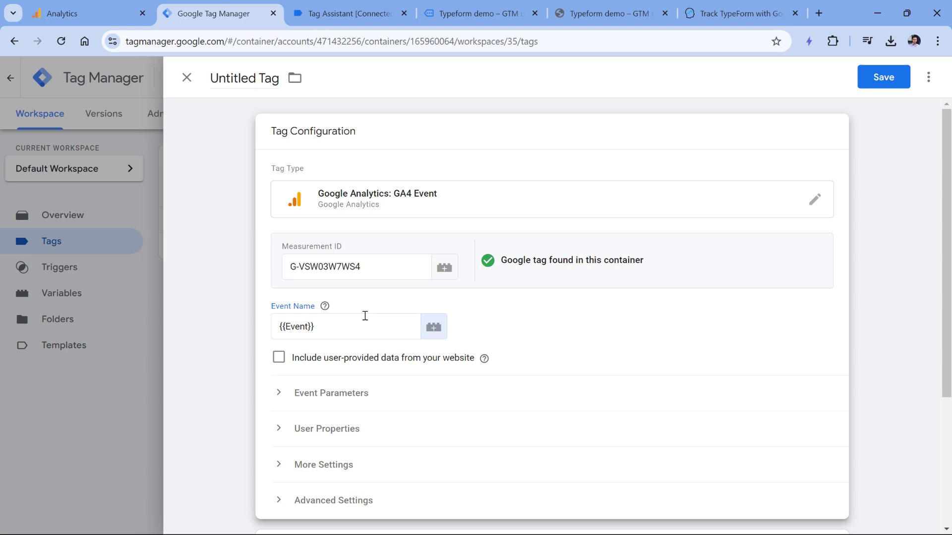
pyautogui.moveTo(353, 319)
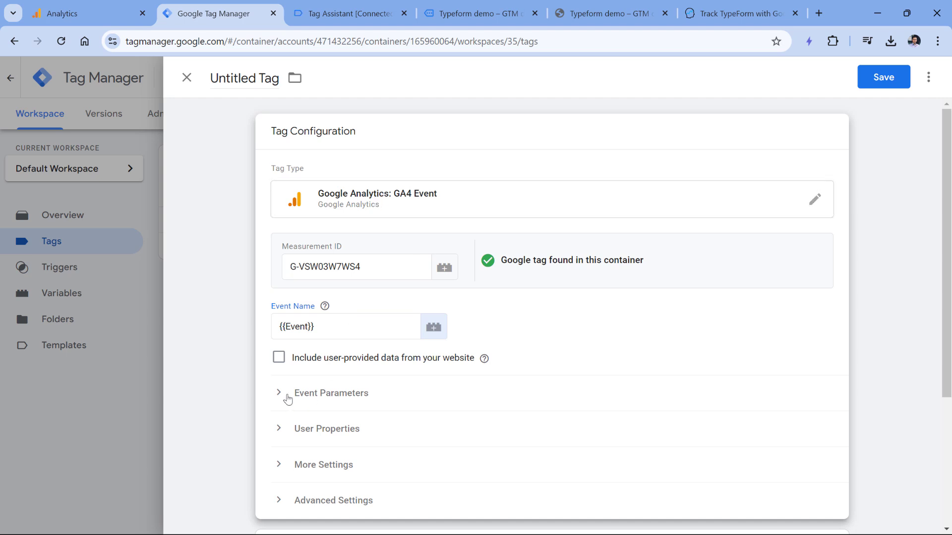
pyautogui.click(279, 393)
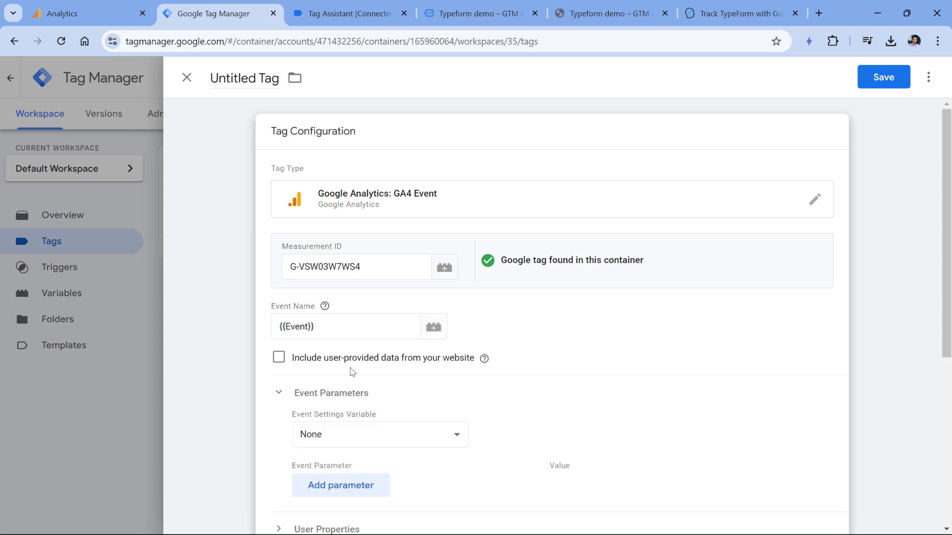
pyautogui.click(341, 485)
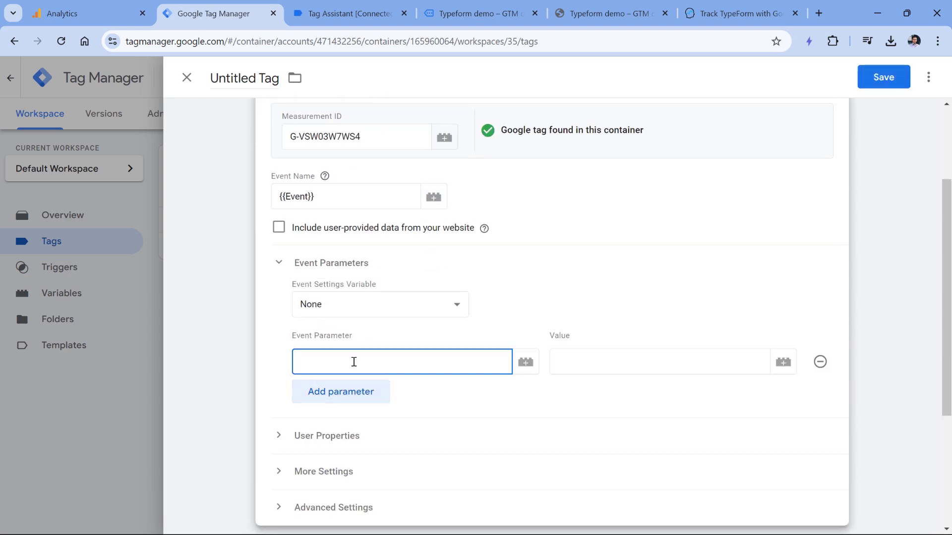
pyautogui.write('form_id')
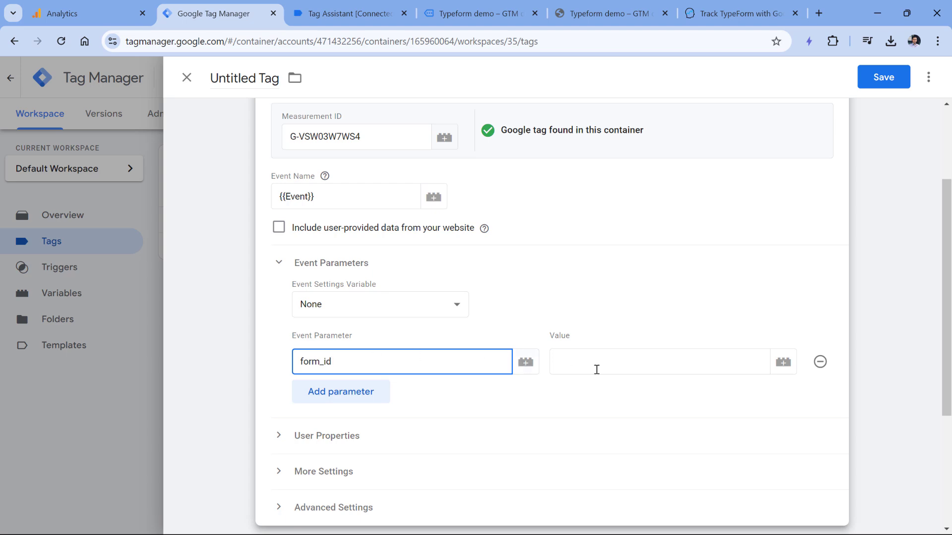
# Give form_id the value {{dlv - form_id}} and fire the tag on custom - typeform events
pyautogui.click(659, 362)
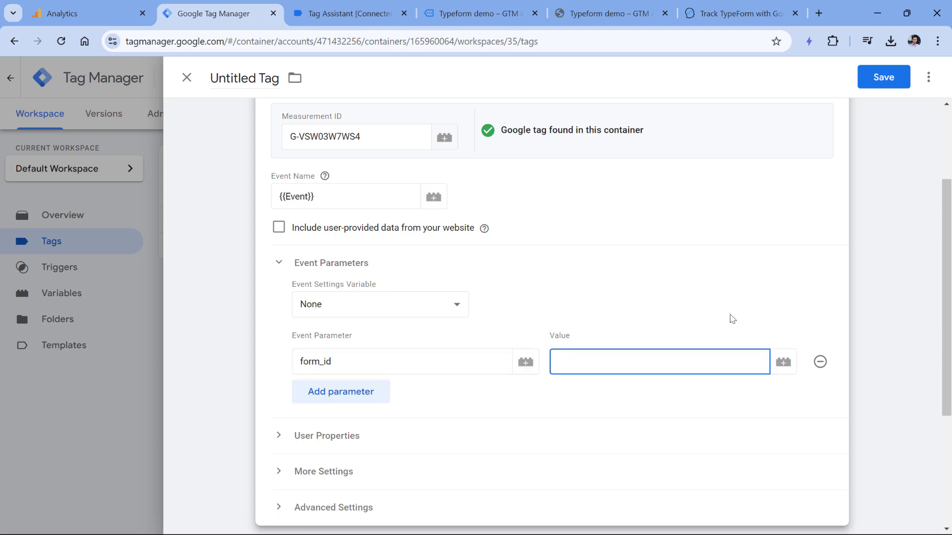
pyautogui.click(782, 361)
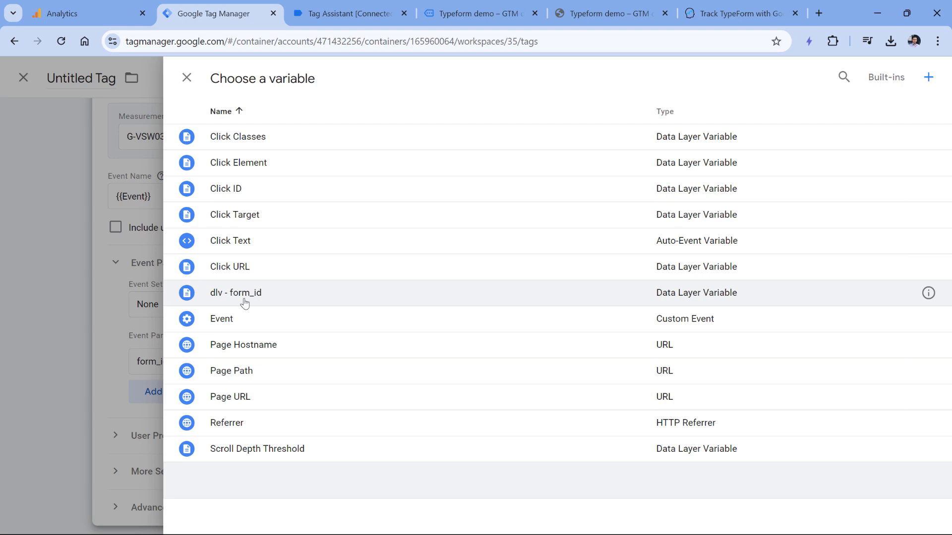
pyautogui.click(235, 293)
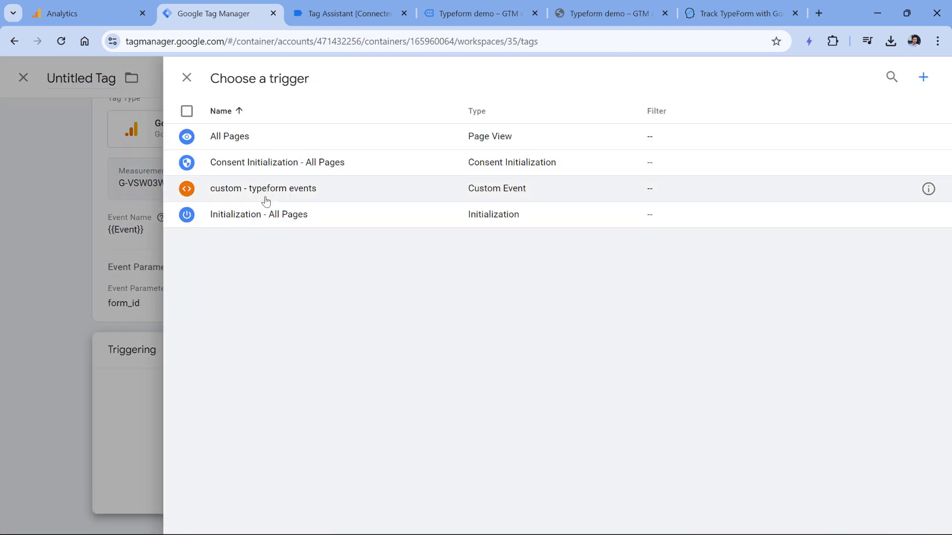
pyautogui.click(263, 188)
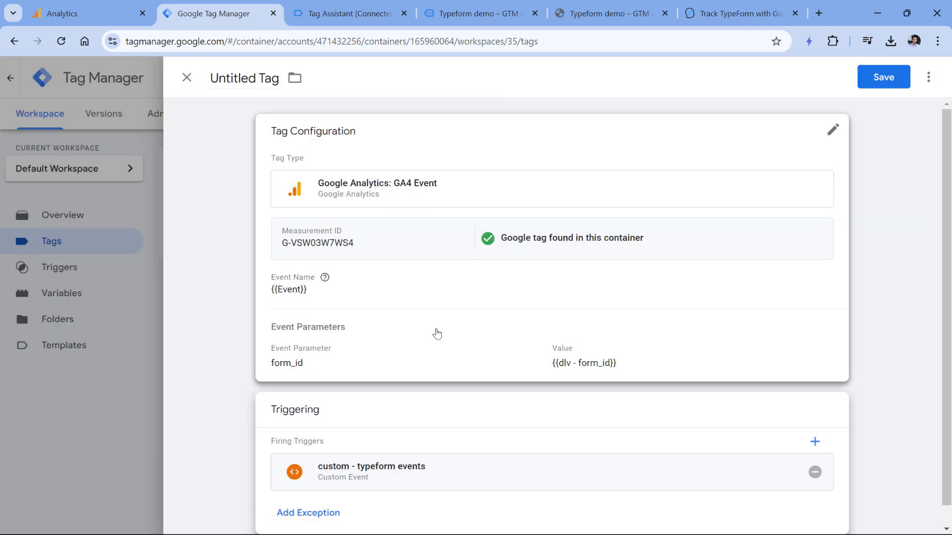
pyautogui.scroll(-3)
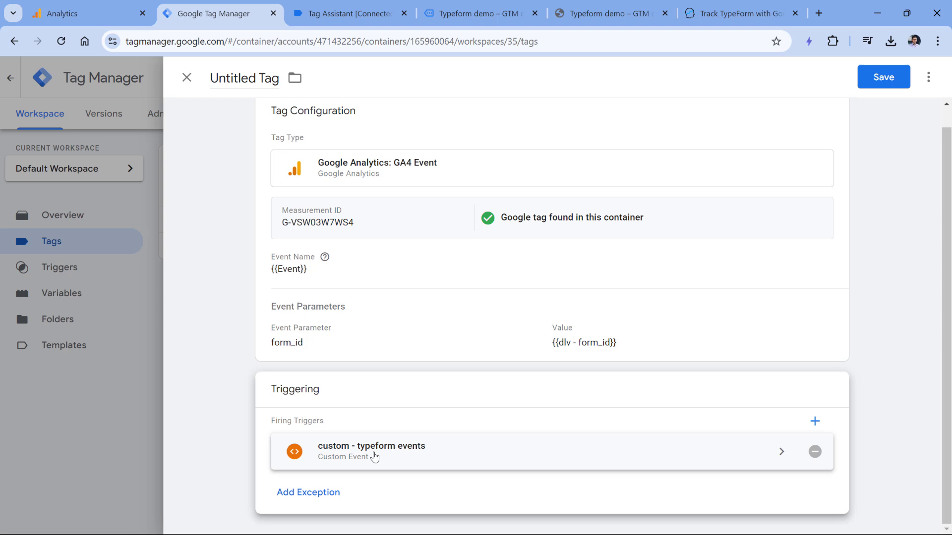
# Append $ to the custom - typeform events regex so it reads ^(form_started|form_submit)$
pyautogui.click(371, 451)
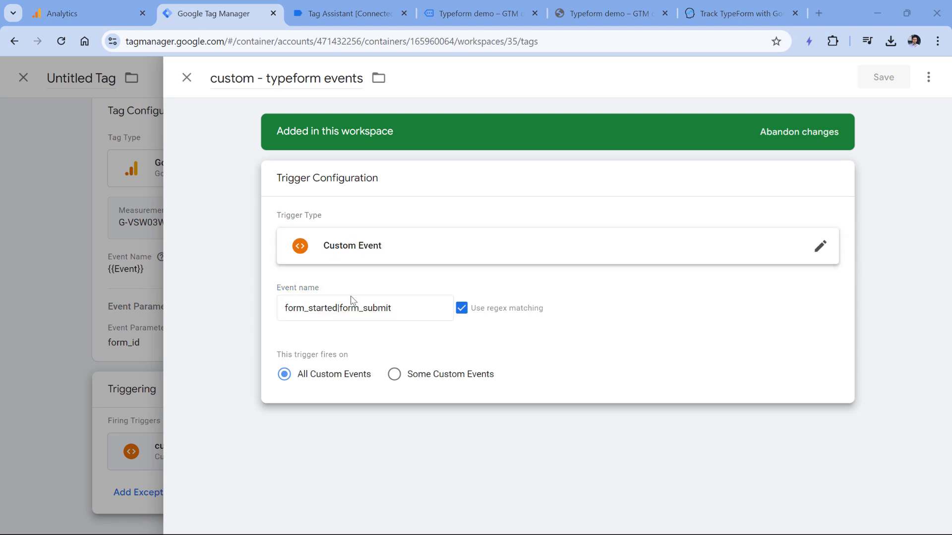
pyautogui.moveTo(425, 270)
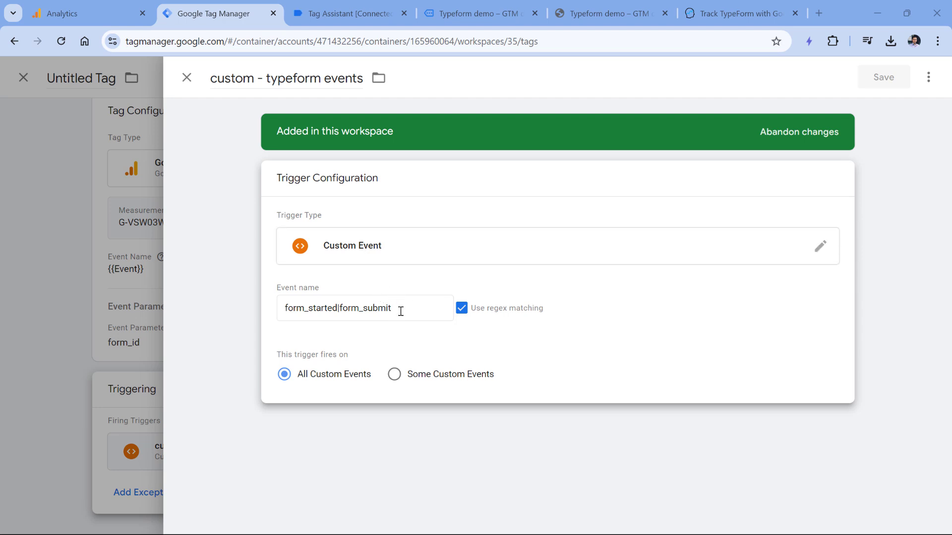
pyautogui.doubleClick(309, 309)
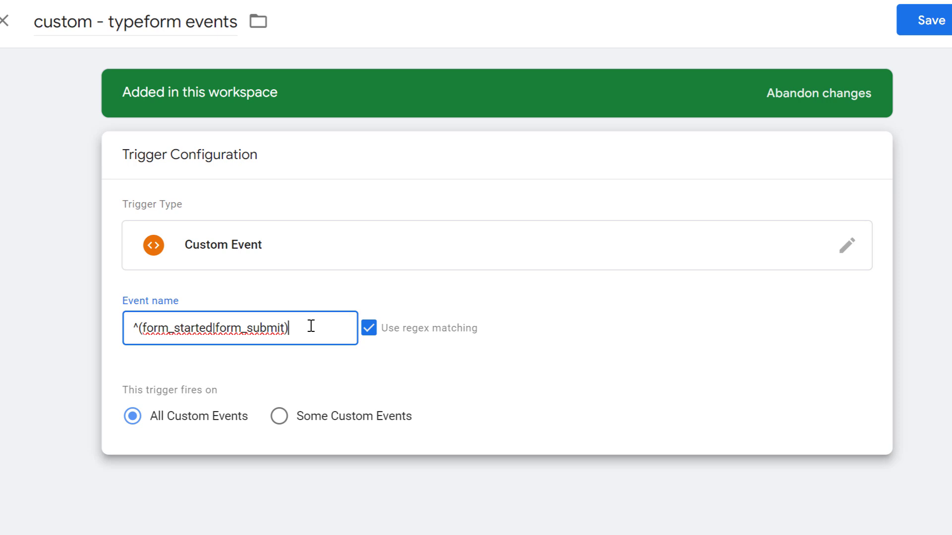
pyautogui.write('$')
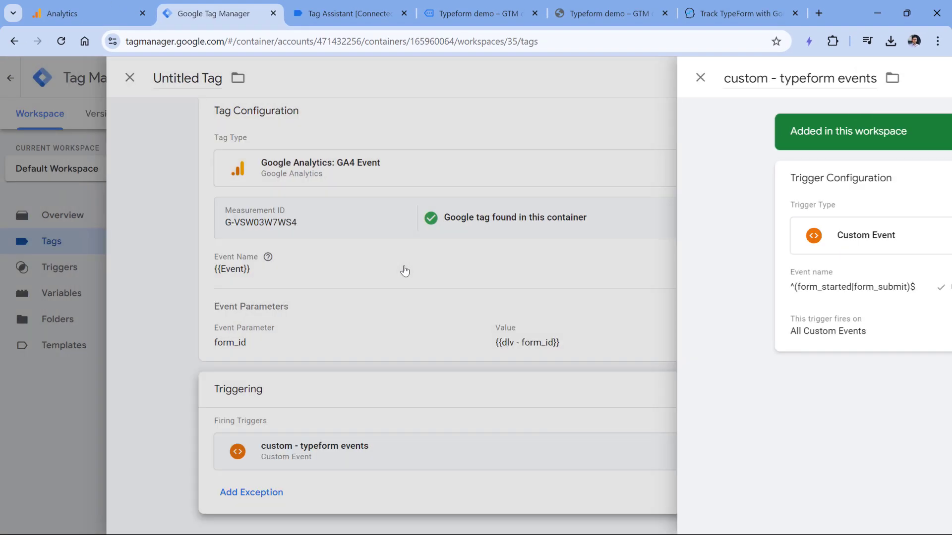
# Rename the untitled tag to 'GA4 Event - typeform events' and save it
pyautogui.click(700, 77)
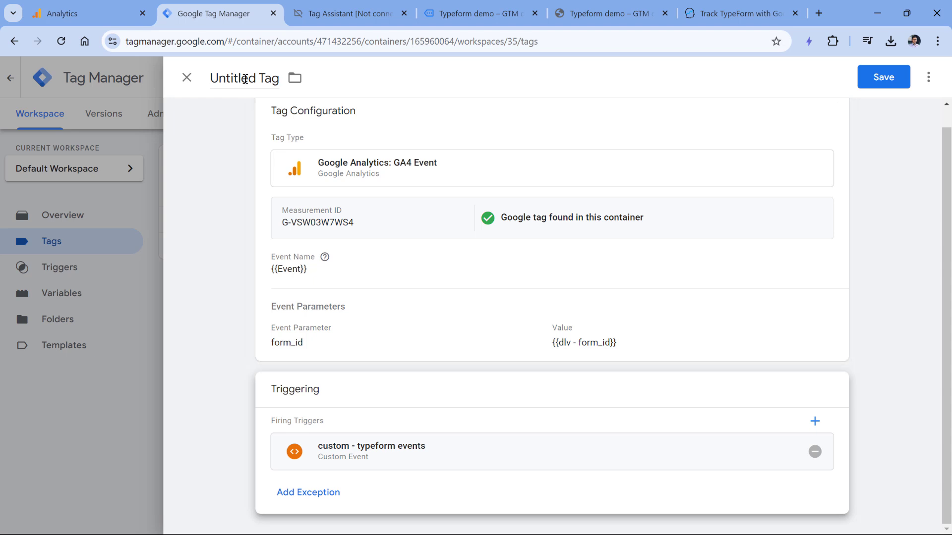
pyautogui.write('GA4 Event')
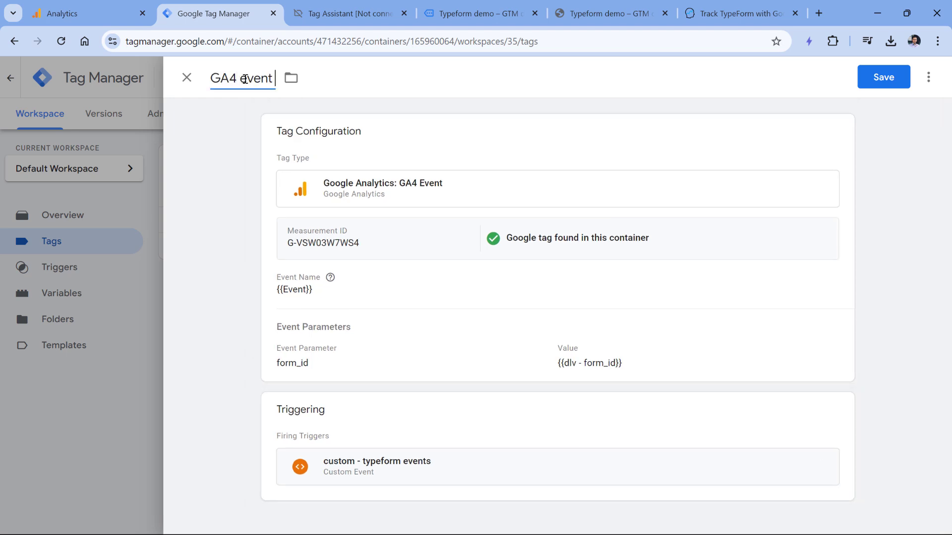
pyautogui.write('- typeform events')
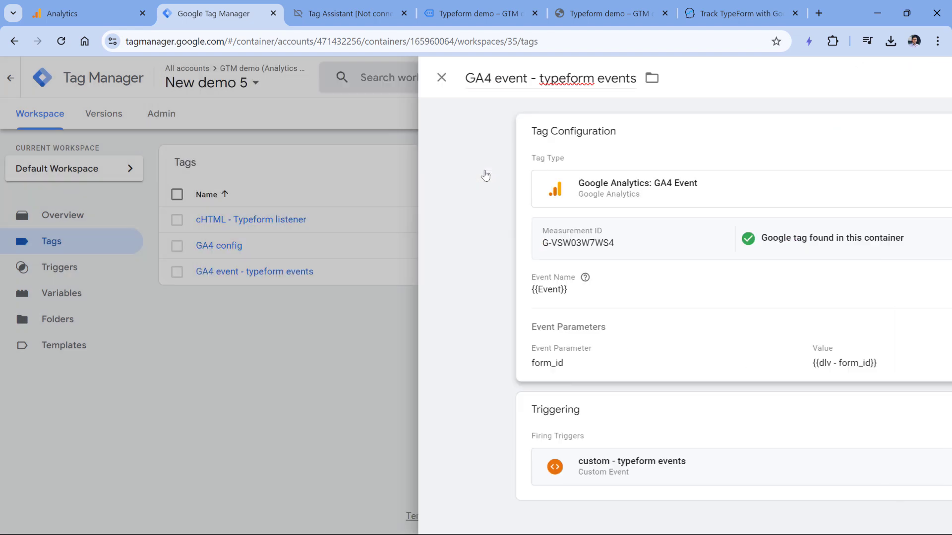
pyautogui.click(441, 78)
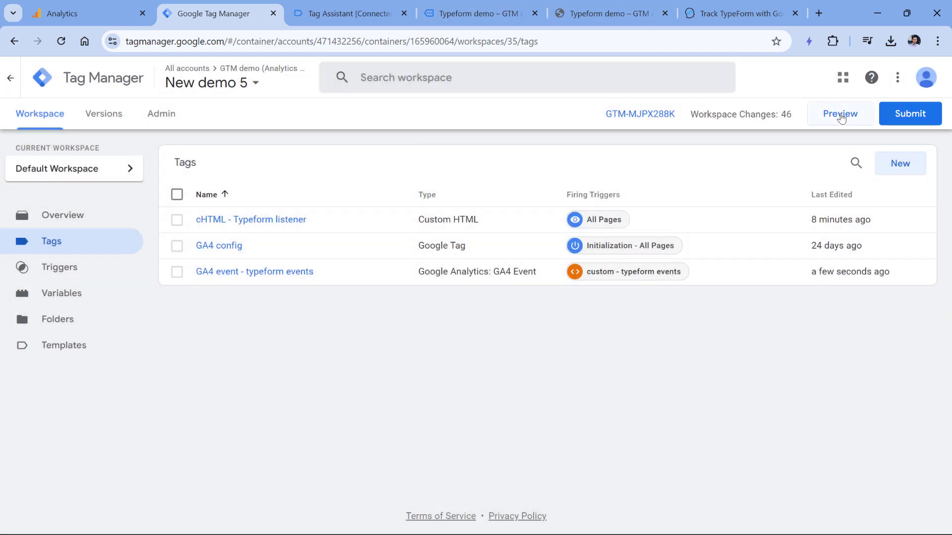
# Start a GTM Preview session, fill out the demo Typeform with Test answer 2, and submit it
pyautogui.click(840, 113)
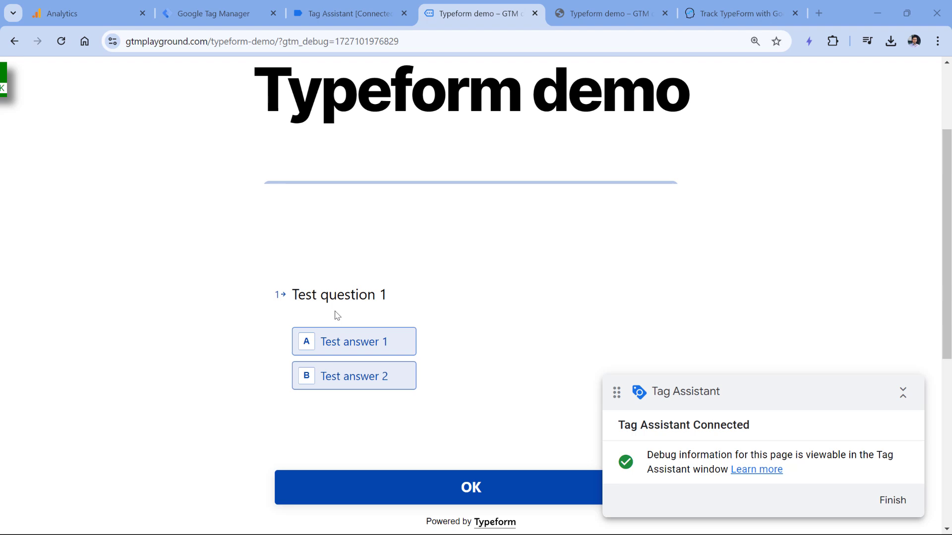
pyautogui.click(476, 488)
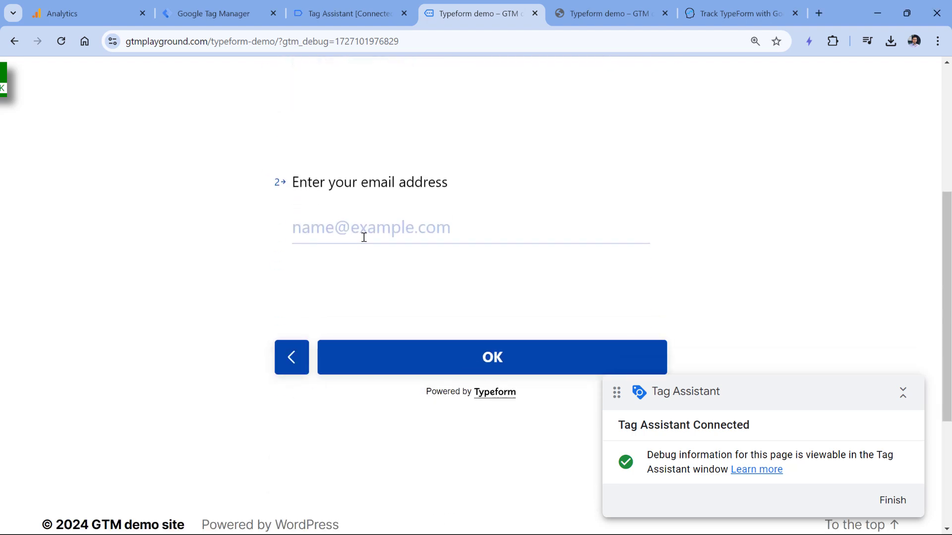
pyautogui.click(492, 358)
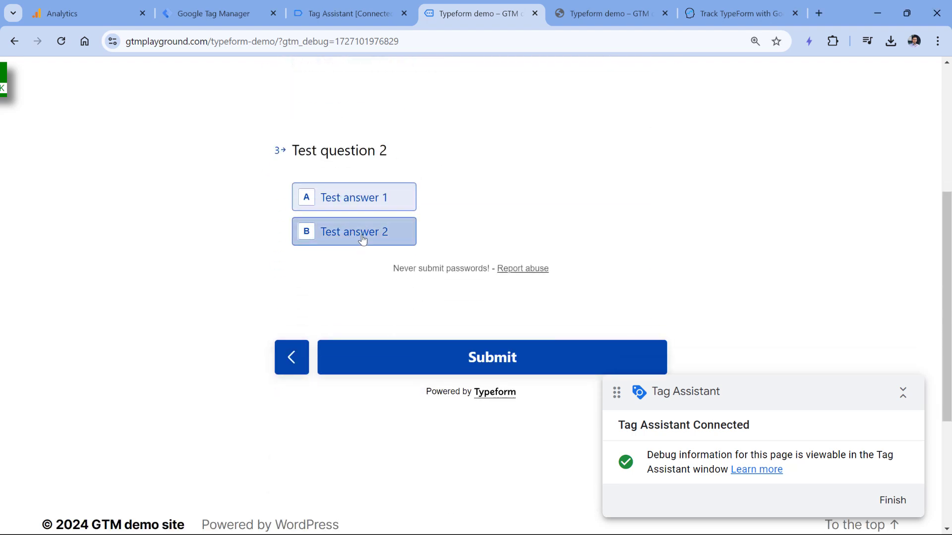
pyautogui.click(491, 357)
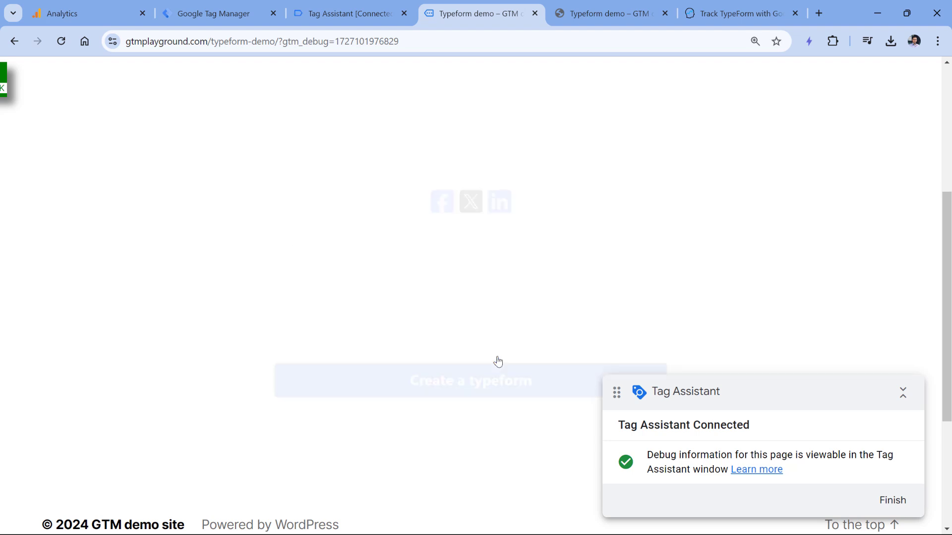
pyautogui.click(345, 14)
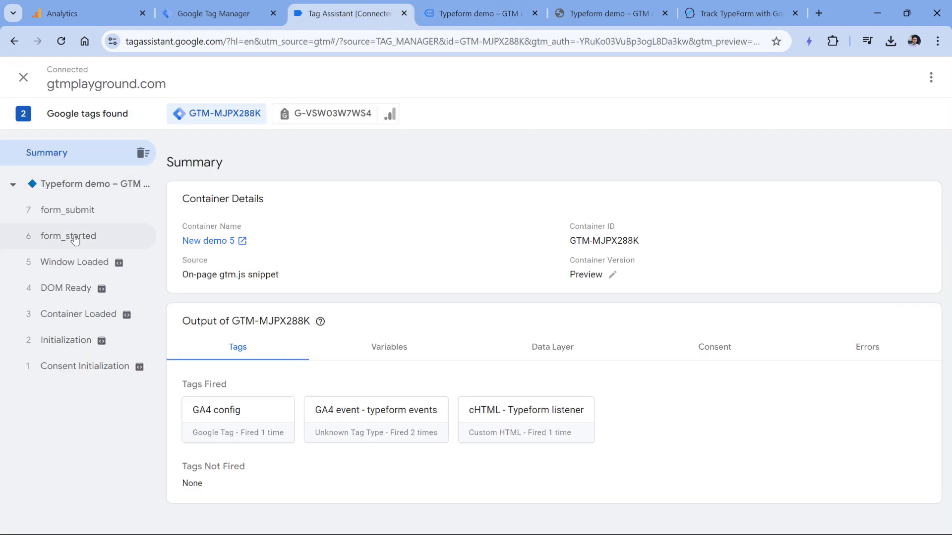
# Check that GA4 event - typeform events fired on both form_started and form_submit
pyautogui.click(68, 236)
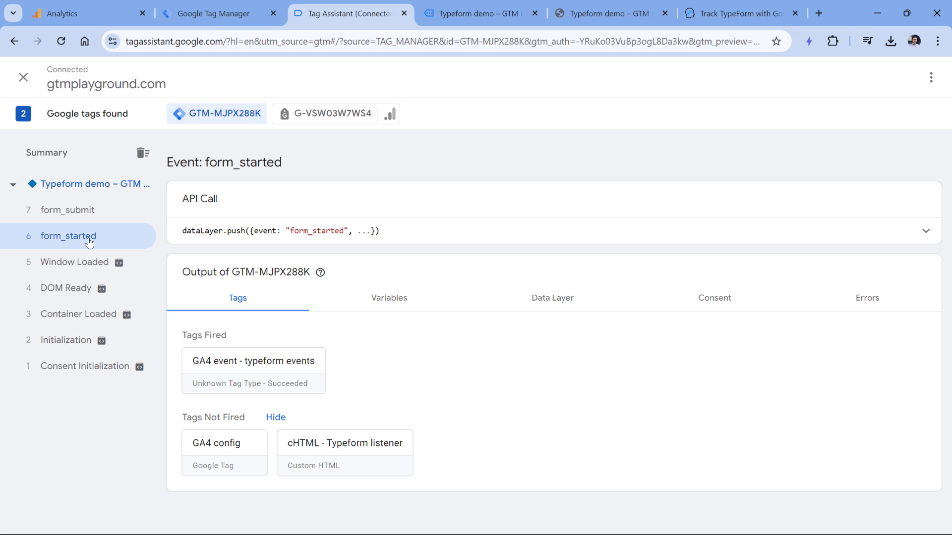
pyautogui.moveTo(91, 244)
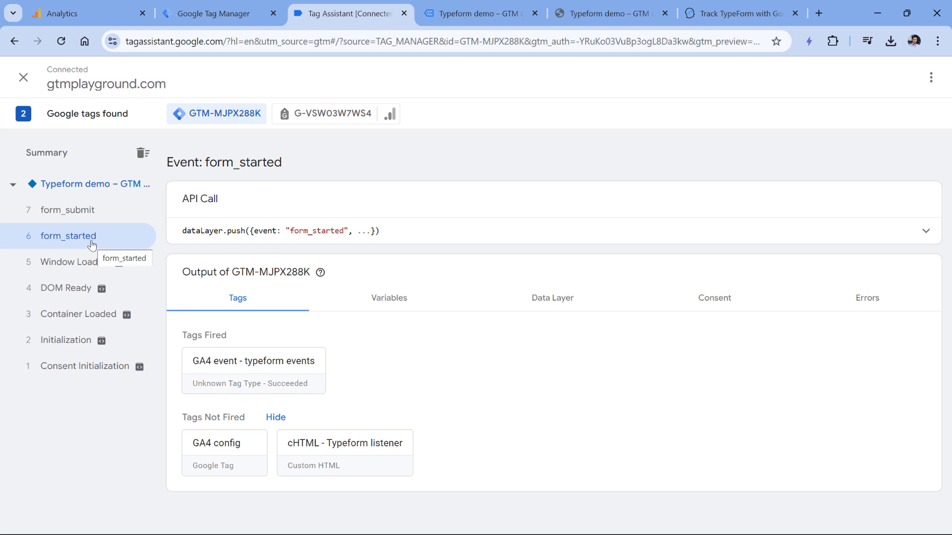
pyautogui.click(67, 210)
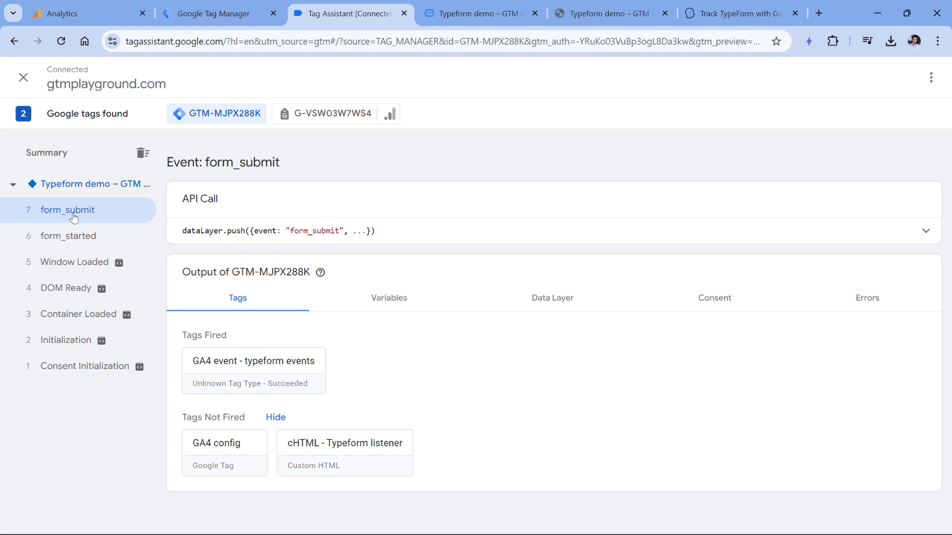
pyautogui.click(68, 236)
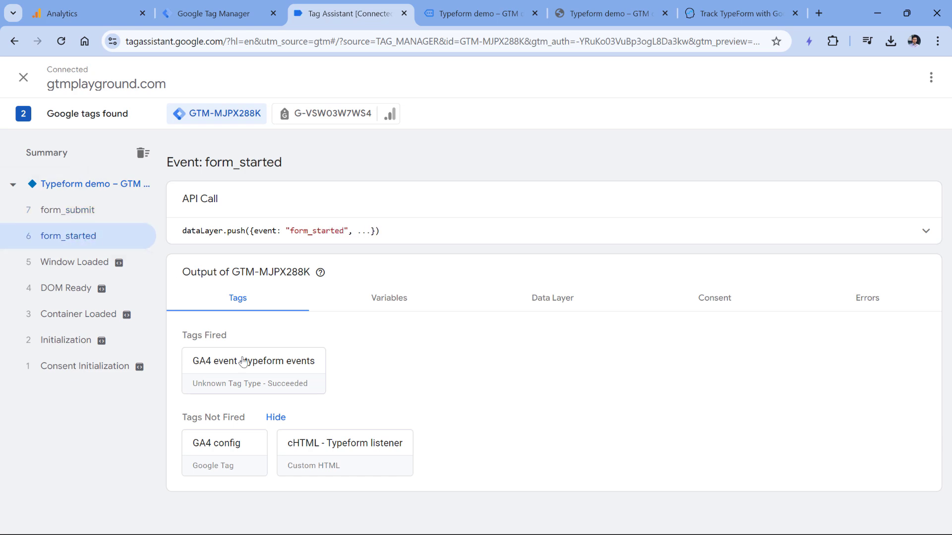
pyautogui.moveTo(266, 334)
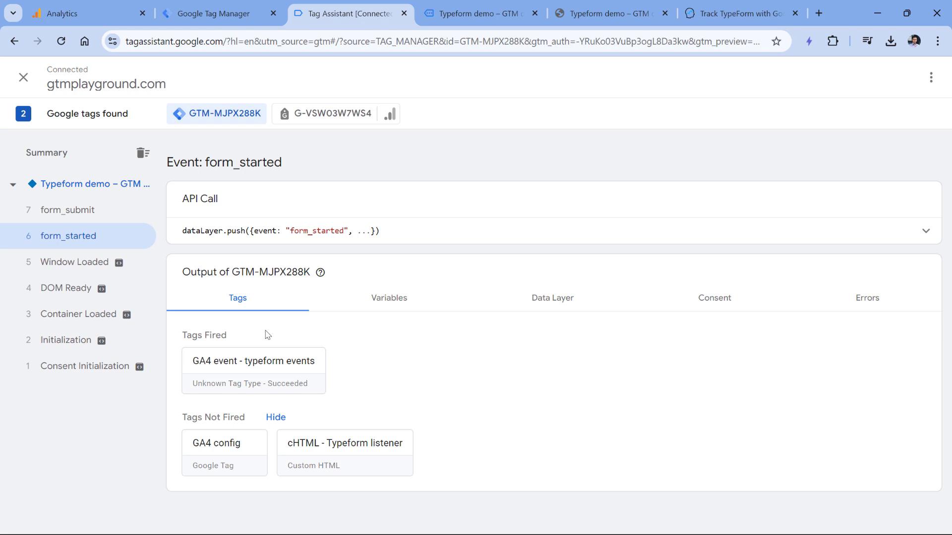
pyautogui.moveTo(269, 331)
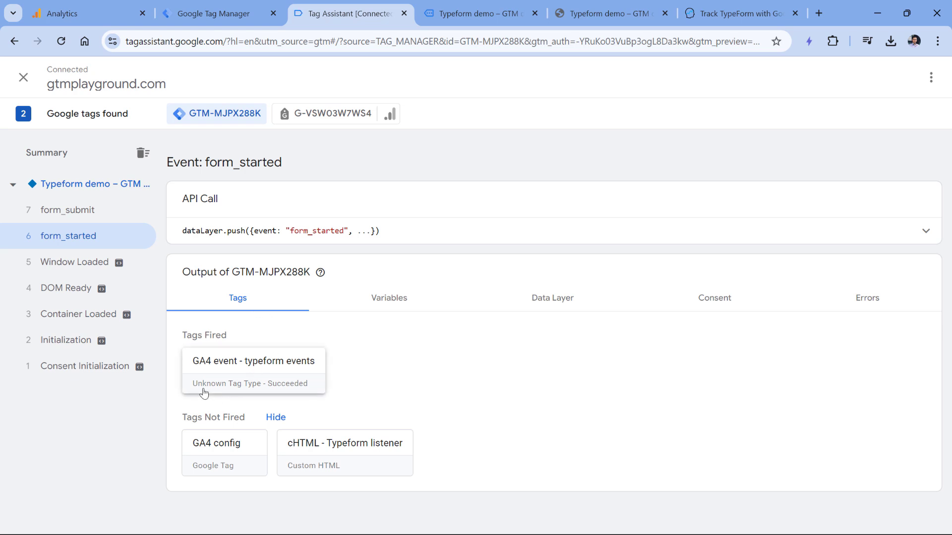
pyautogui.moveTo(357, 381)
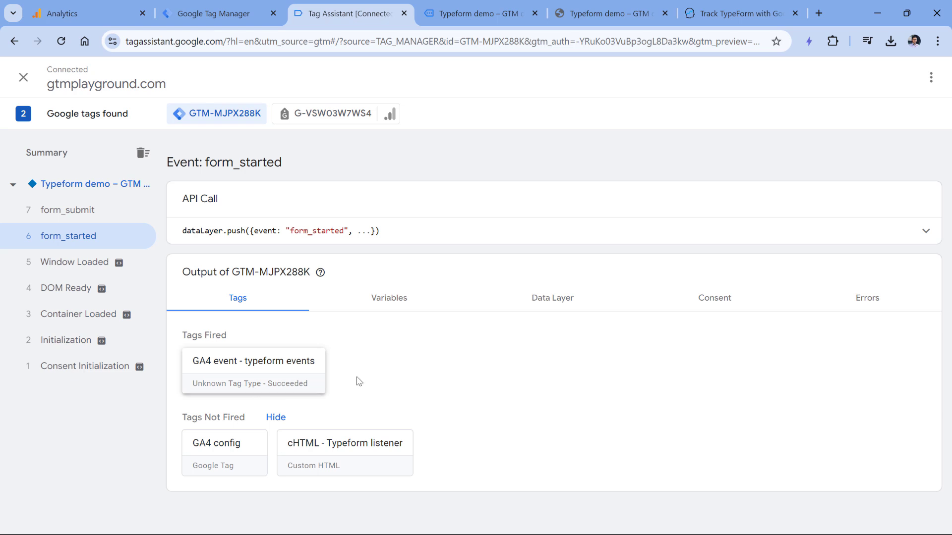
pyautogui.moveTo(234, 386)
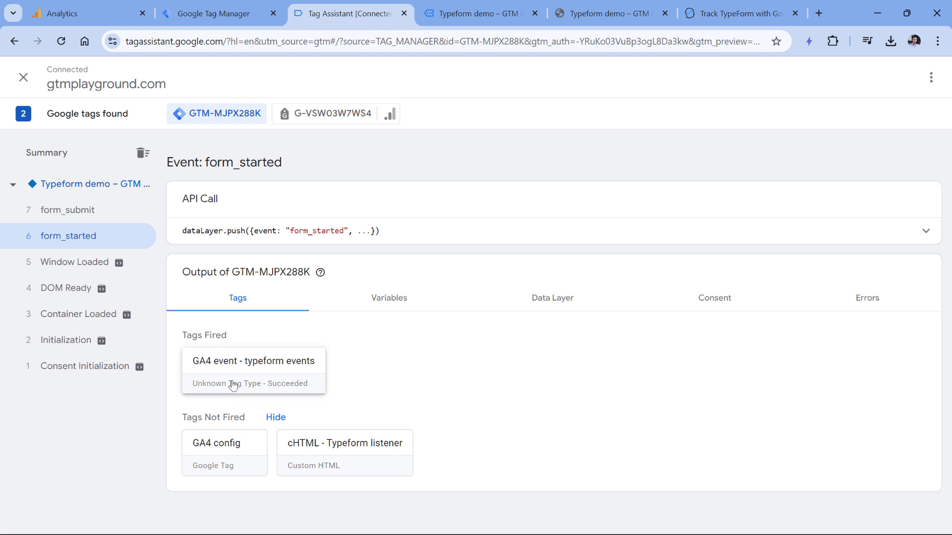
pyautogui.moveTo(336, 382)
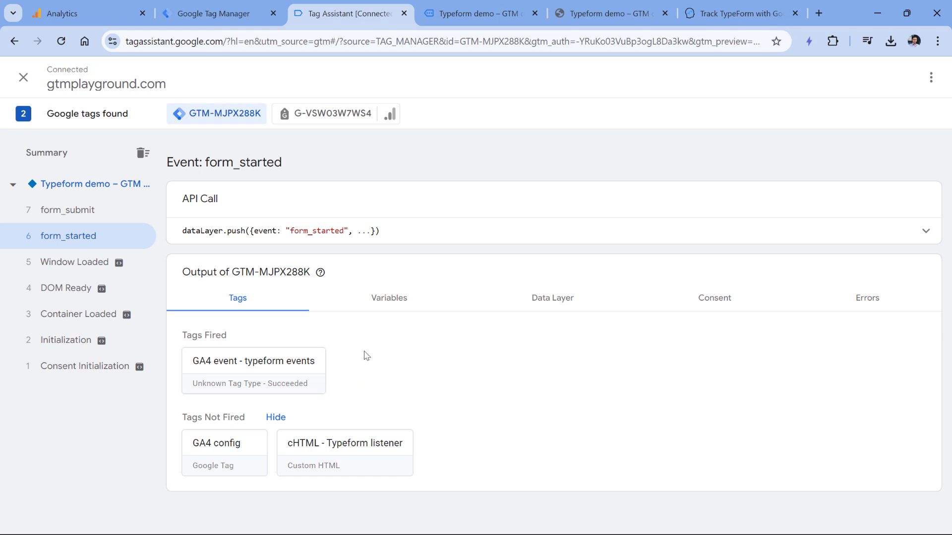
pyautogui.moveTo(336, 387)
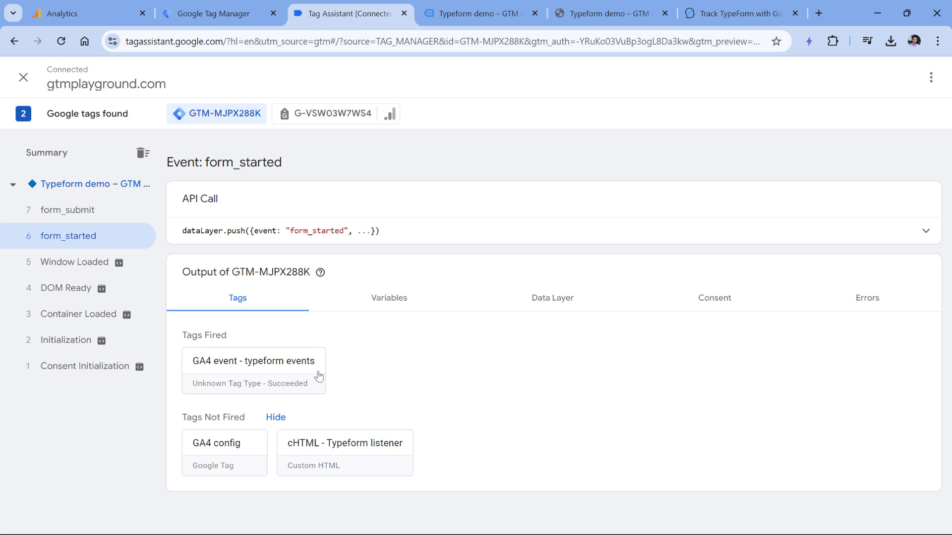
pyautogui.moveTo(238, 392)
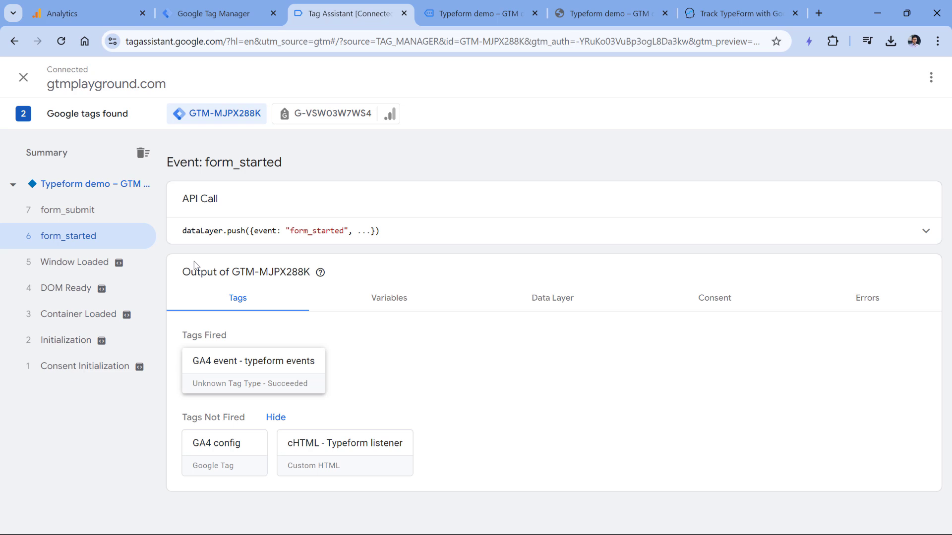
pyautogui.click(67, 210)
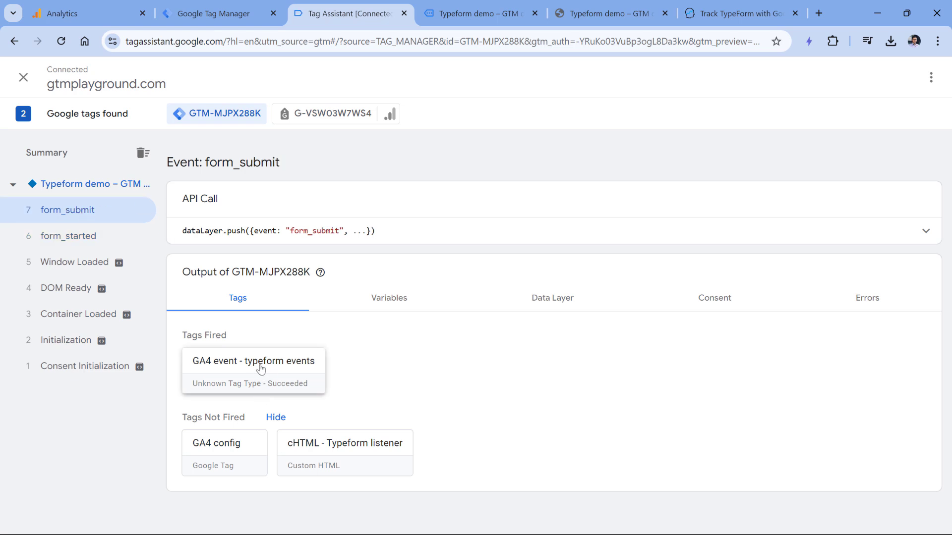
pyautogui.moveTo(382, 368)
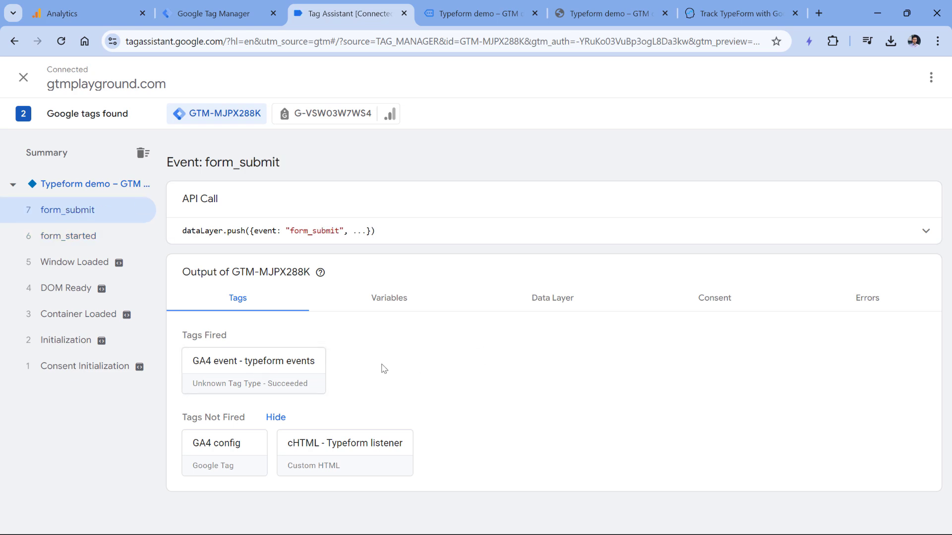
pyautogui.moveTo(391, 226)
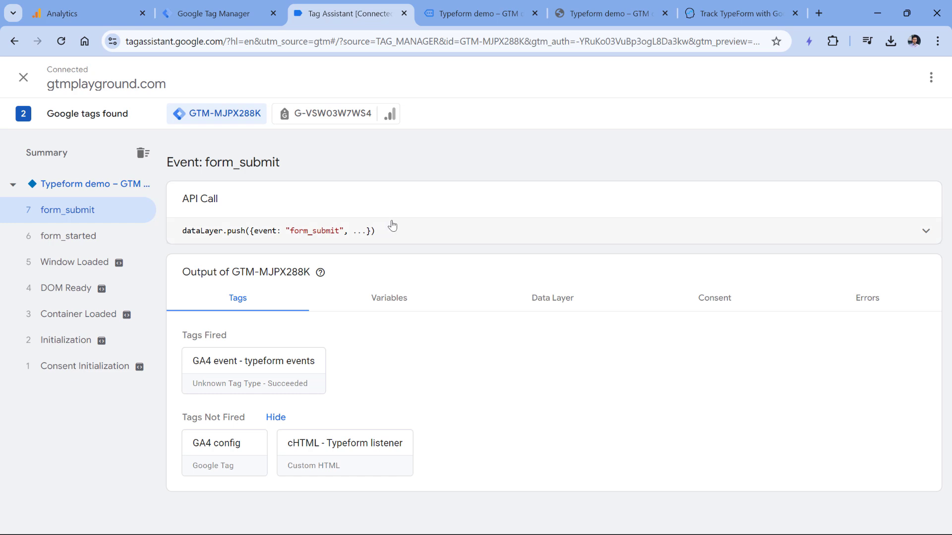
pyautogui.moveTo(373, 186)
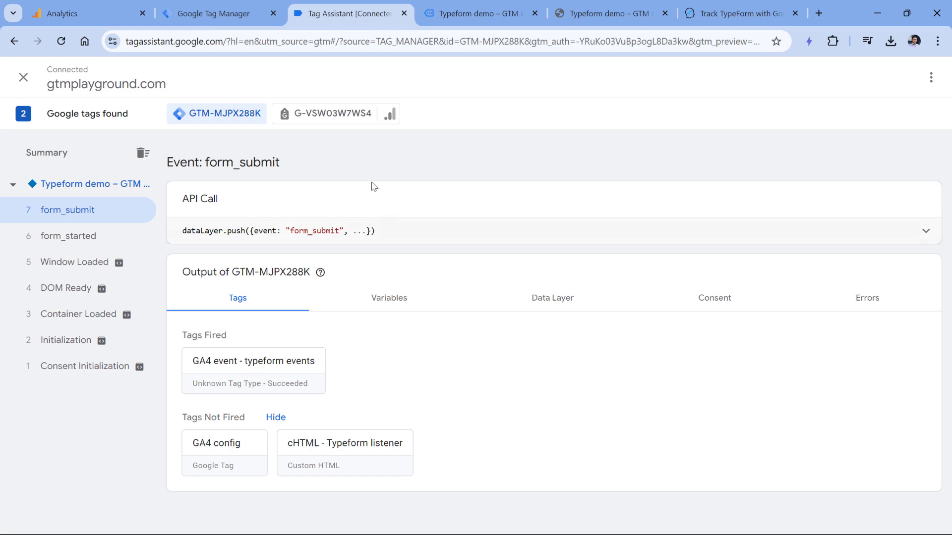
# In Analytics, close Web stream details and open DebugView to see form_started and form_submit
pyautogui.click(65, 13)
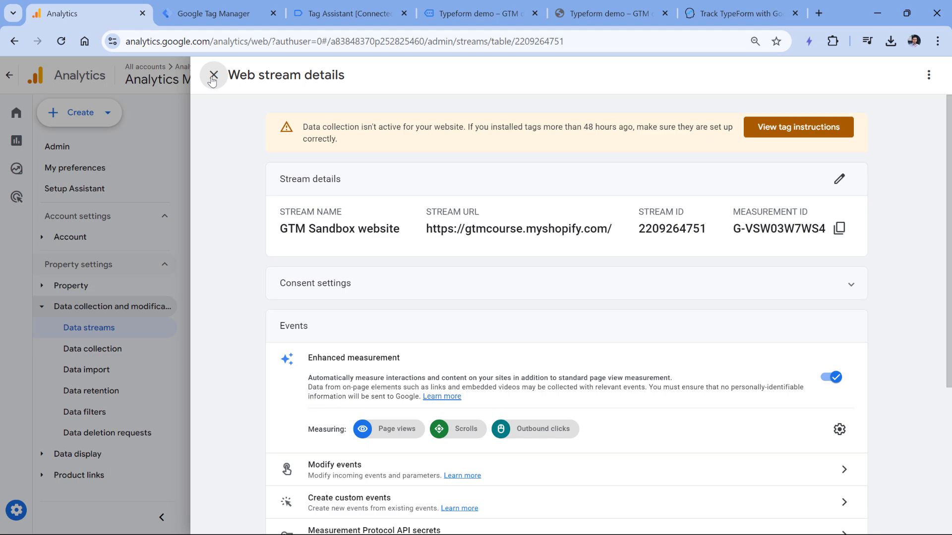
pyautogui.click(213, 75)
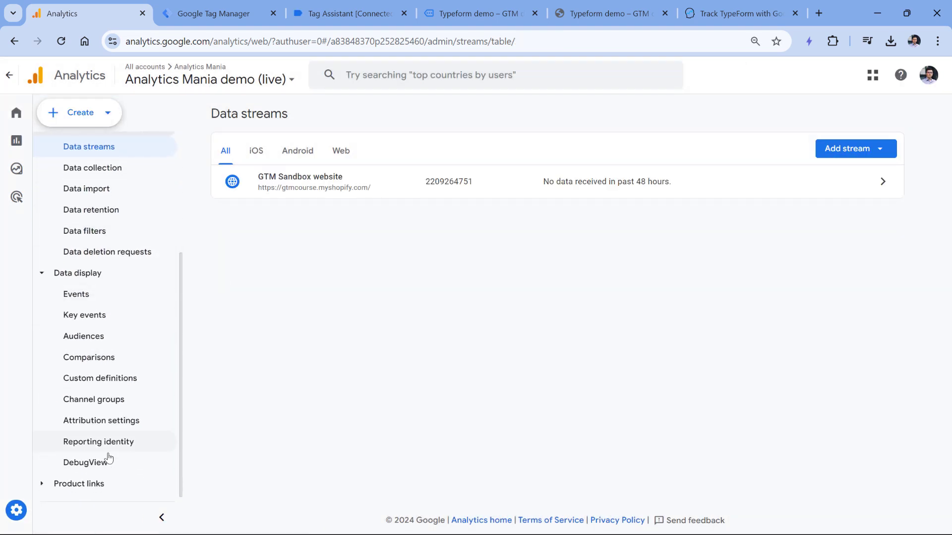
pyautogui.click(86, 462)
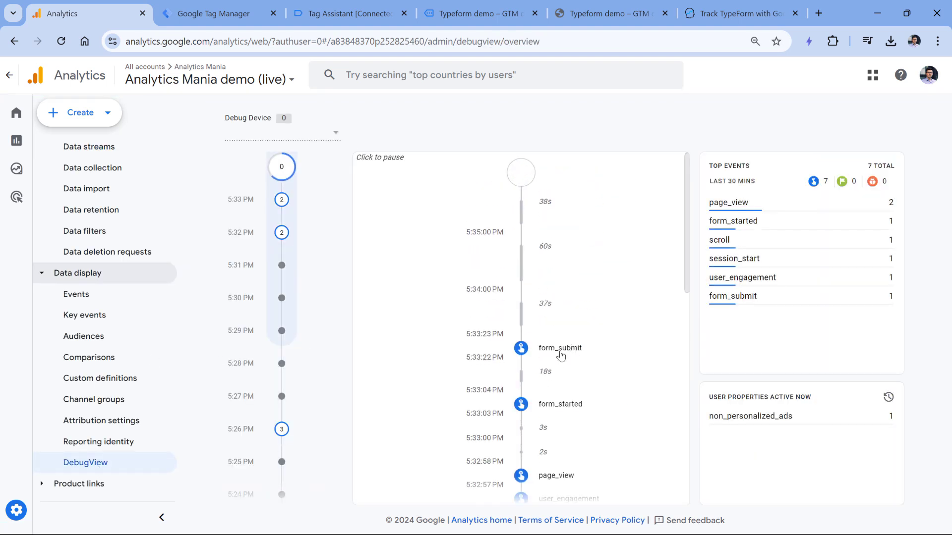
pyautogui.moveTo(569, 265)
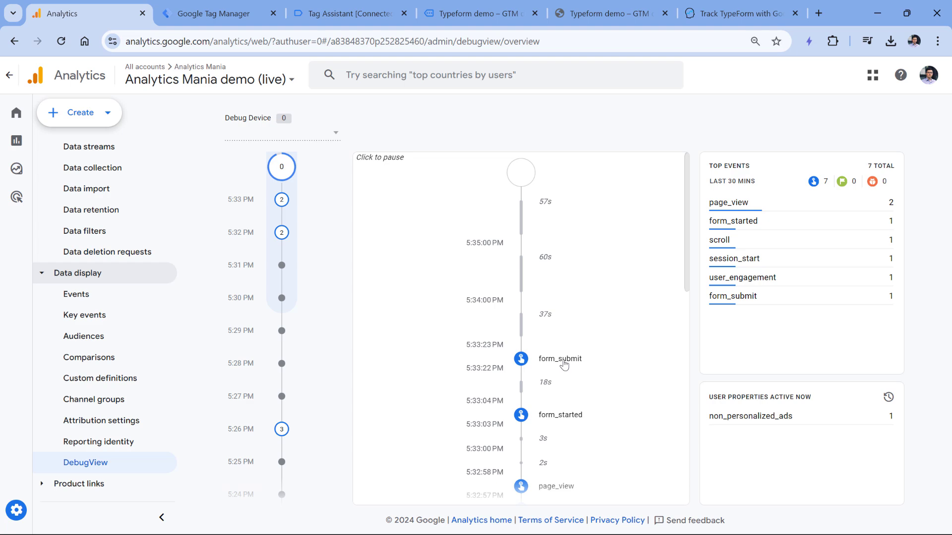
pyautogui.moveTo(85, 315)
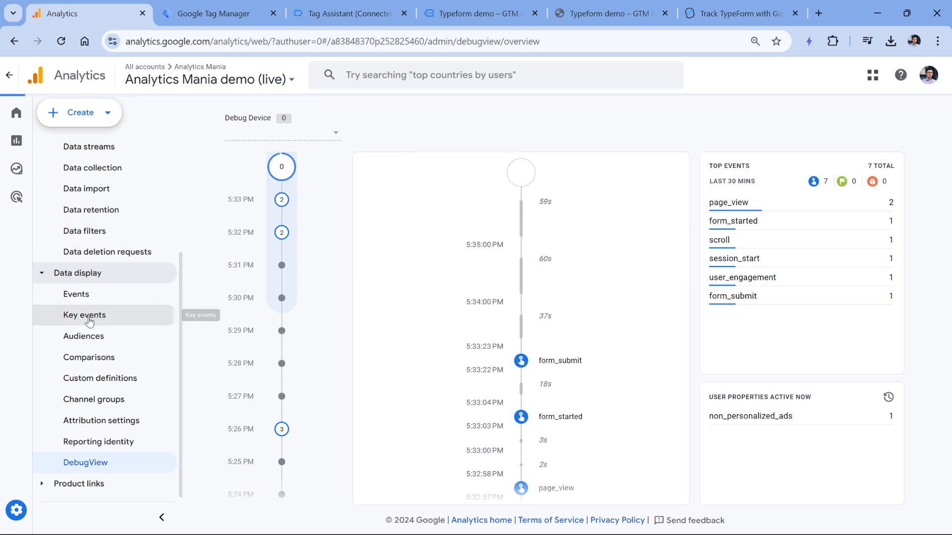
# Create a new key event named form_submit under Key events and save it
pyautogui.click(85, 315)
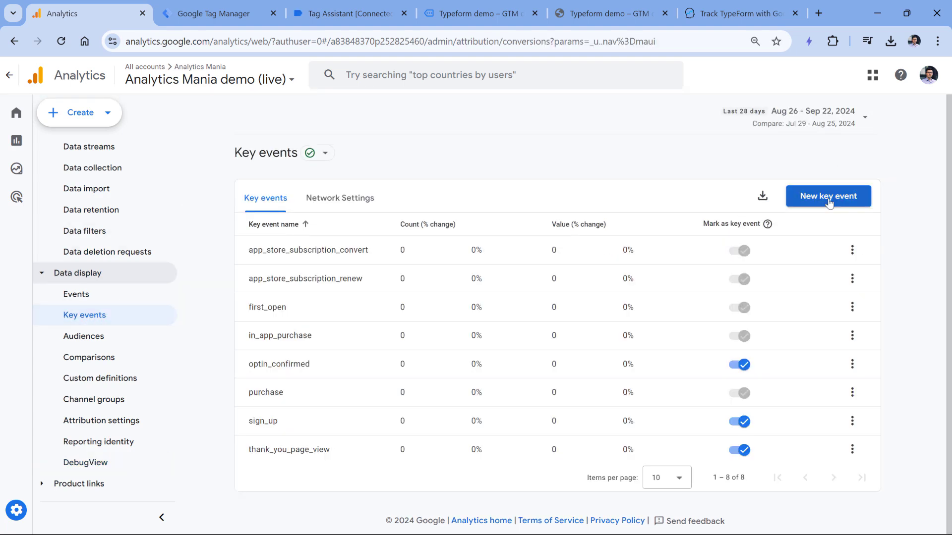
pyautogui.click(828, 196)
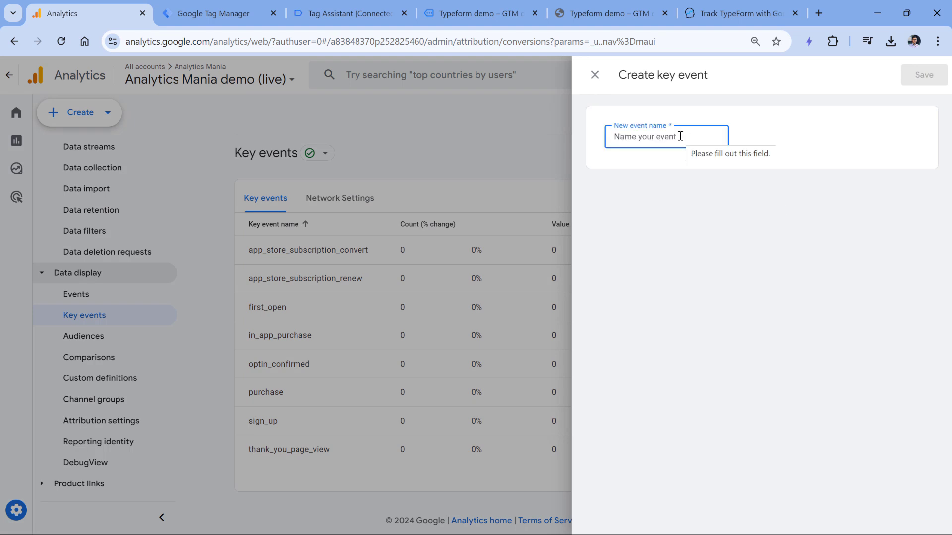
pyautogui.write('form_submit')
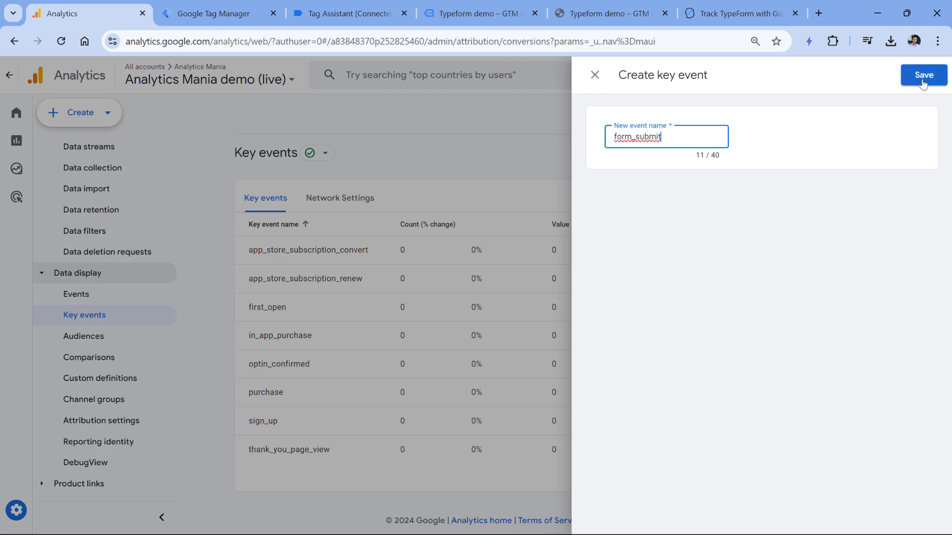
pyautogui.click(922, 74)
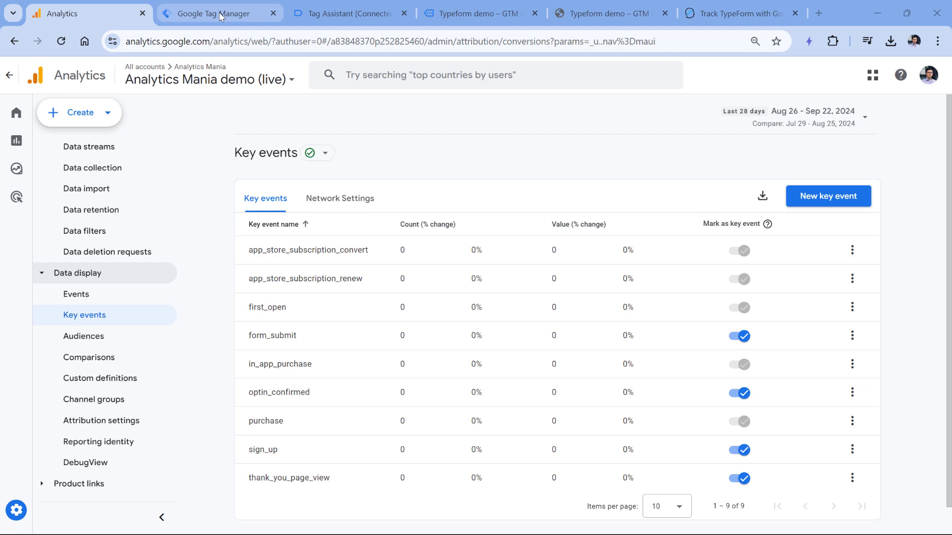
# Back in Tag Manager, open the Submit Changes panel for the workspace
pyautogui.click(218, 13)
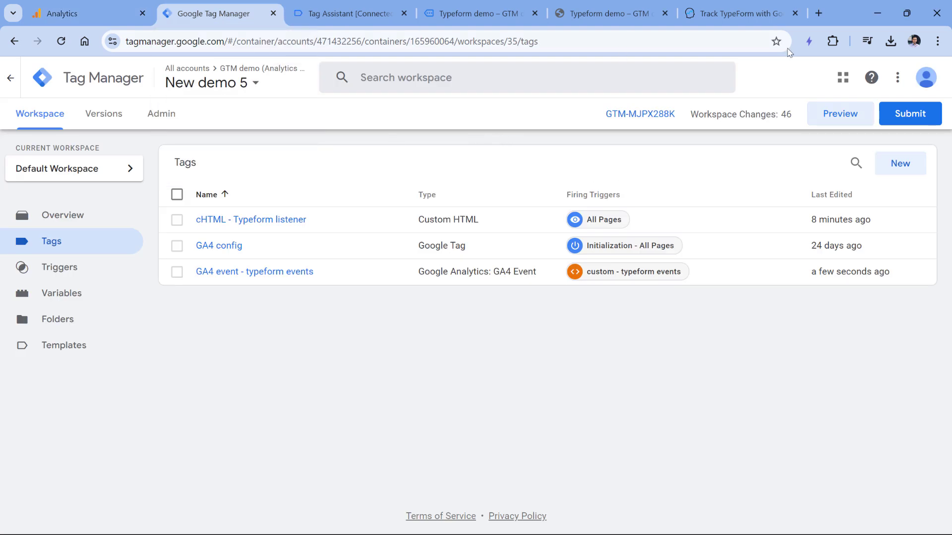
pyautogui.click(910, 114)
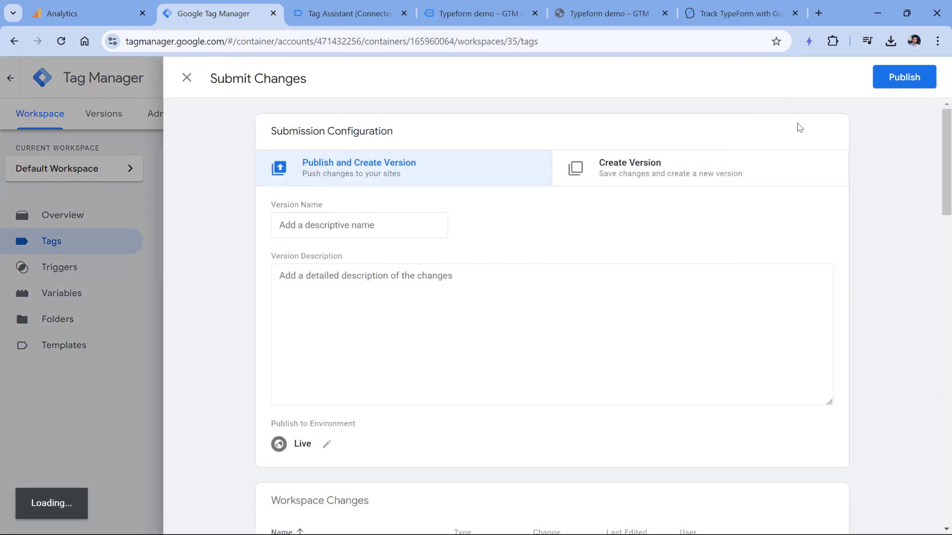